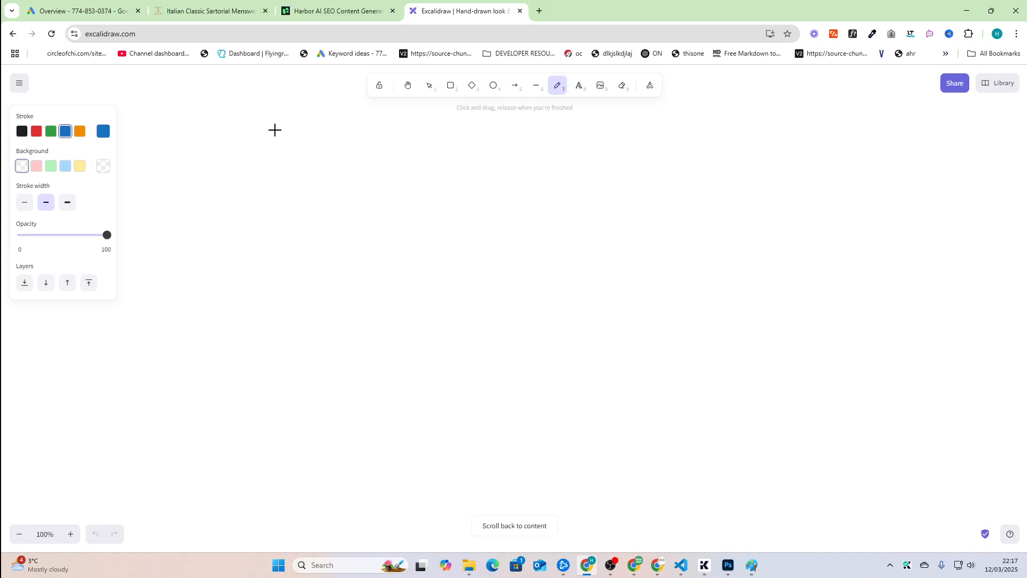
{"action": "mouse_move", "coordinate": [234, 192]}
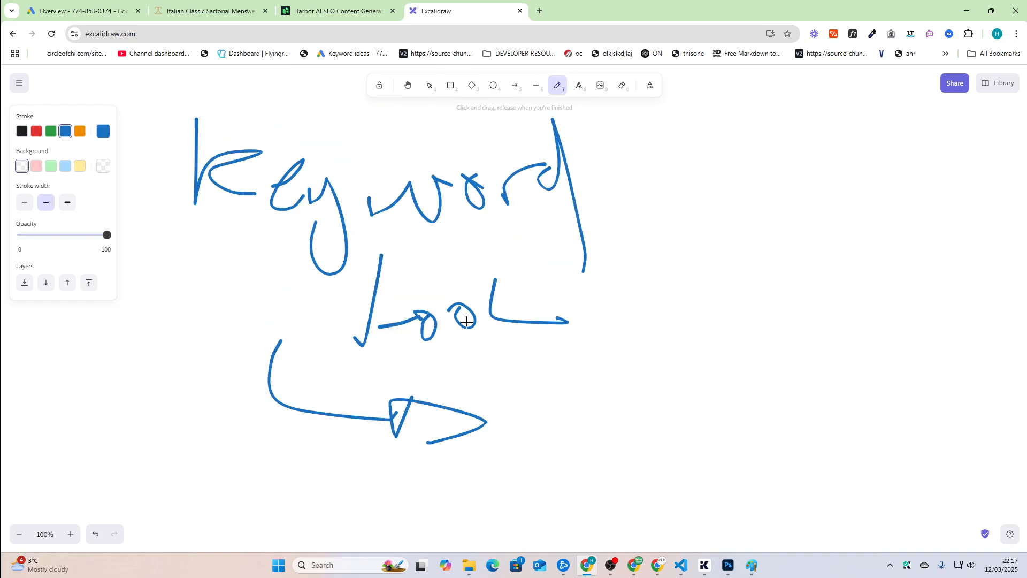
Scroll down the canvas below the hand-drawn 'Keyword tool' sketch and curved arrow.
{"action": "scroll", "scroll_direction": "down", "scroll_amount": 3}
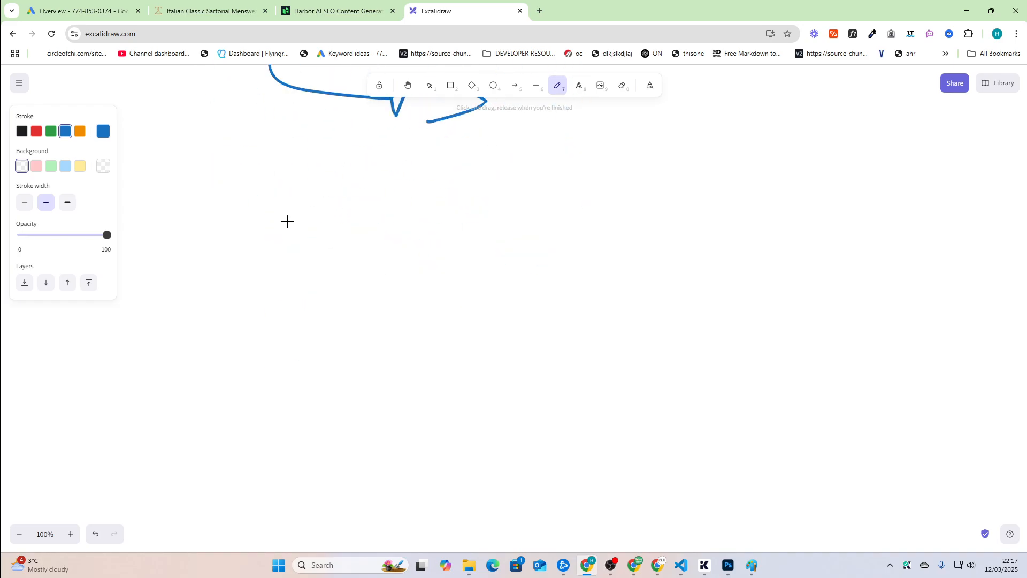
Show Harbor SEO's Site seeker title suggestions, briefly glancing back at the Excalidraw canvas.
{"action": "left_click", "coordinate": [335, 11]}
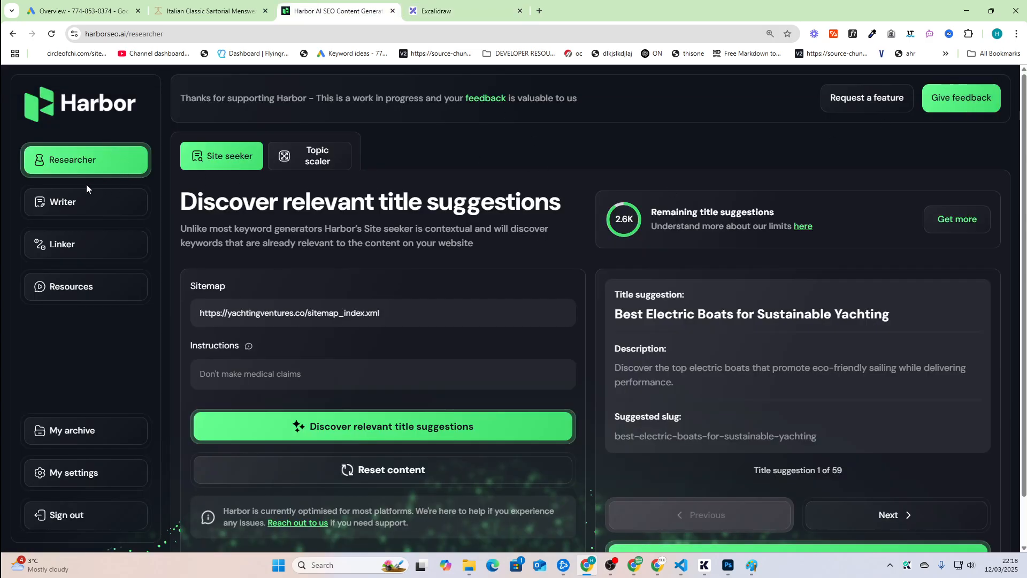
{"action": "mouse_move", "coordinate": [568, 208]}
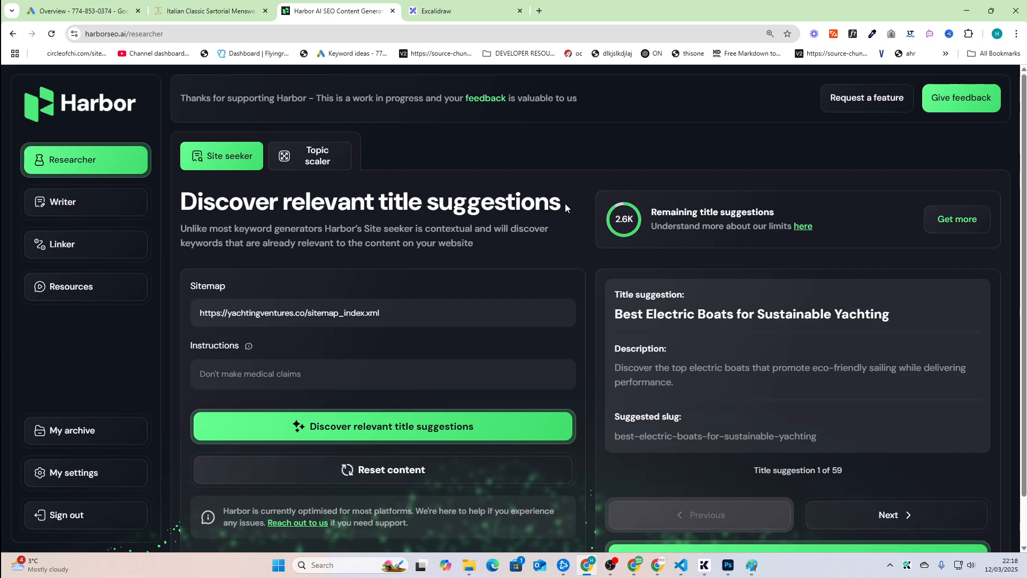
{"action": "mouse_move", "coordinate": [78, 170]}
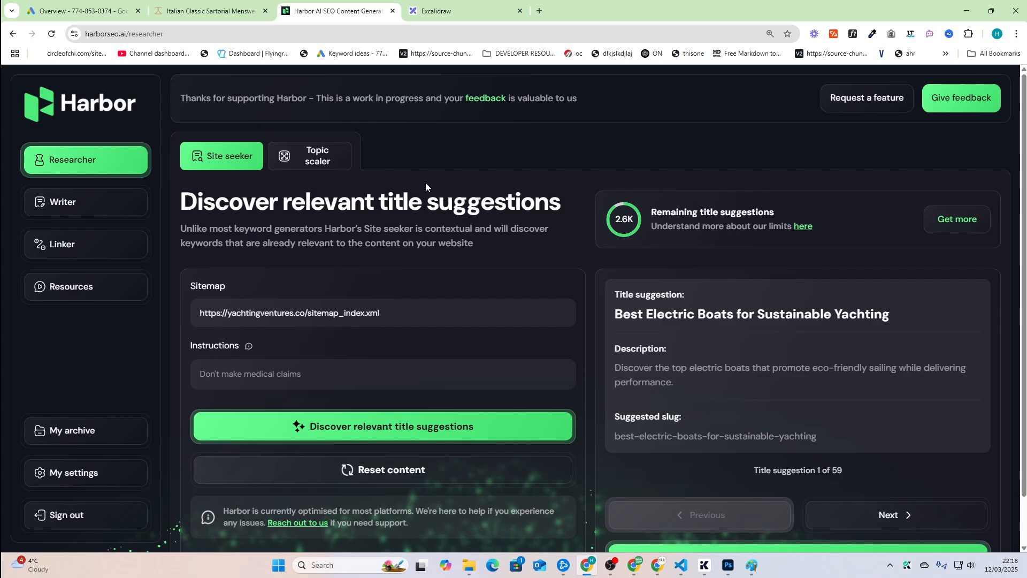
{"action": "left_click", "coordinate": [449, 10]}
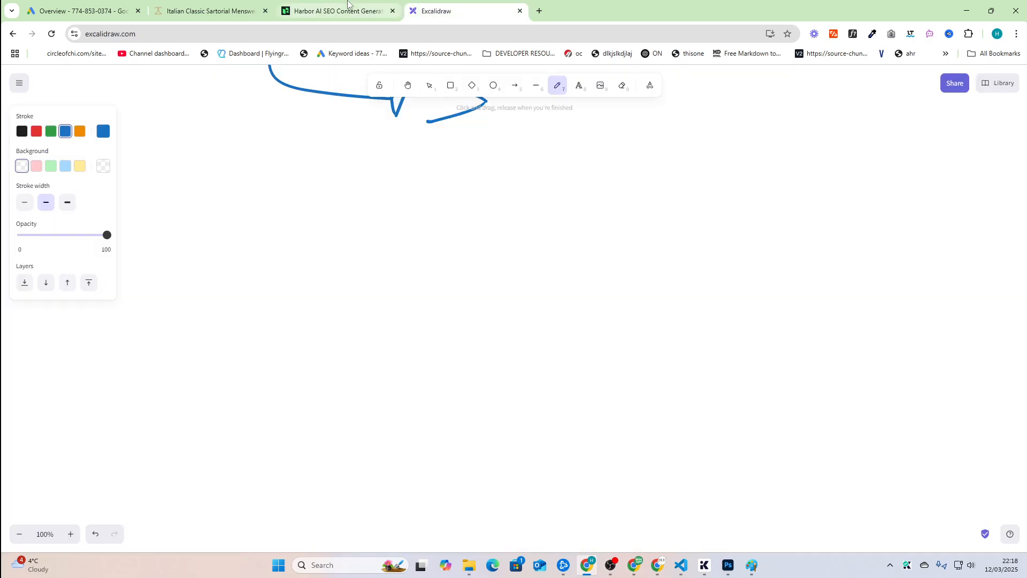
{"action": "left_click", "coordinate": [338, 11]}
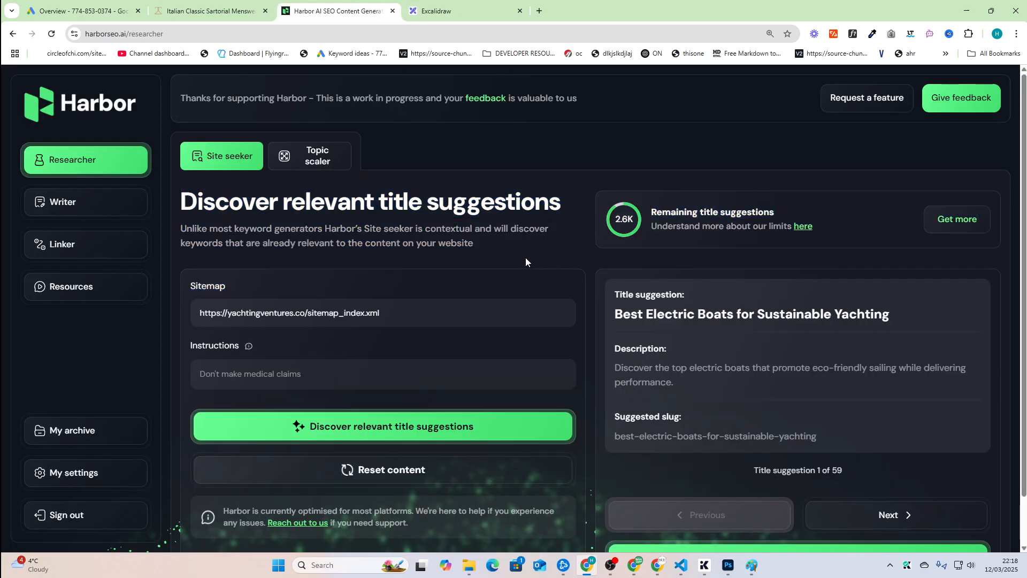
{"action": "mouse_move", "coordinate": [401, 245]}
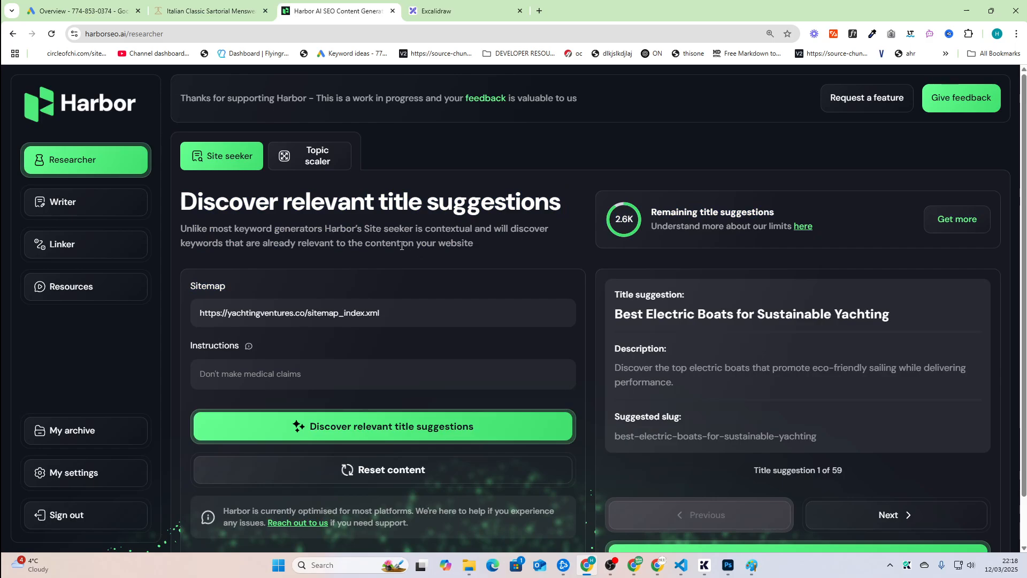
{"action": "mouse_move", "coordinate": [399, 249]}
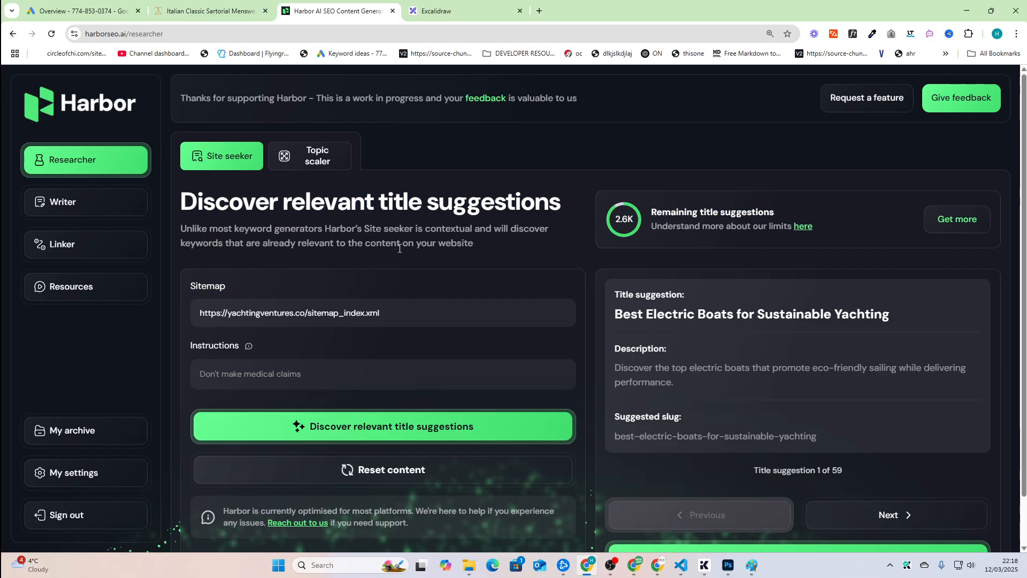
{"action": "mouse_move", "coordinate": [368, 242]}
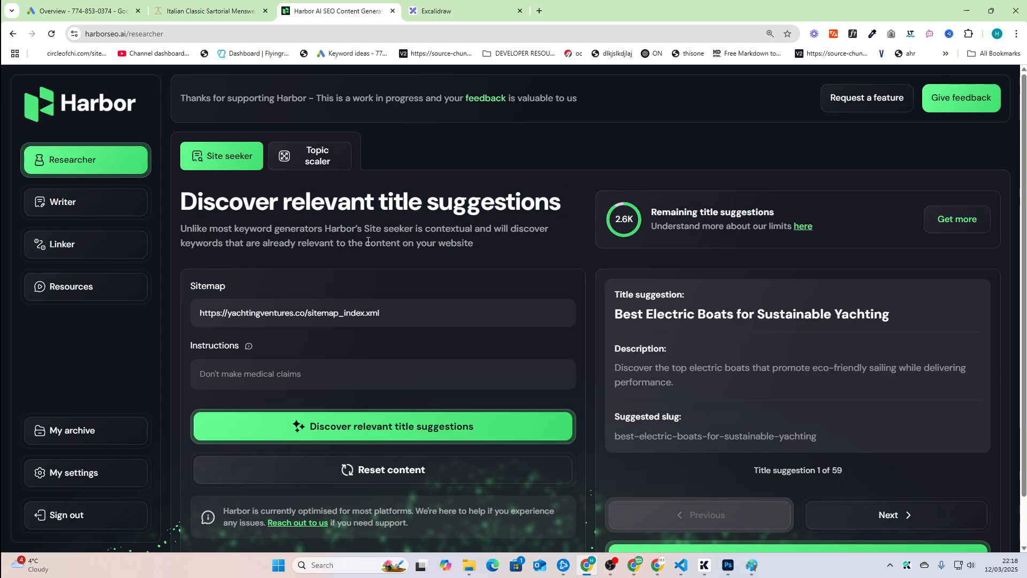
{"action": "mouse_move", "coordinate": [410, 127]}
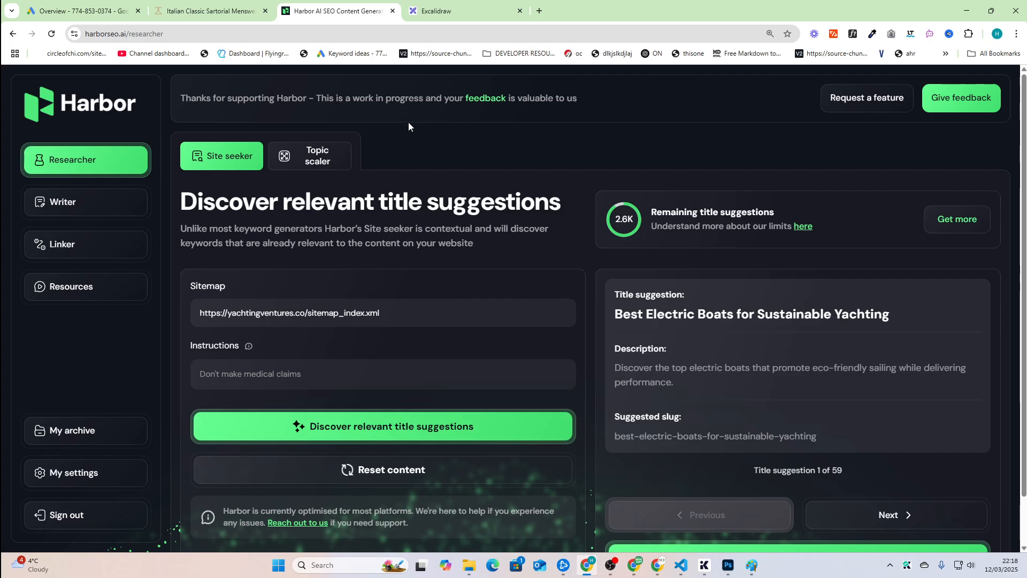
{"action": "mouse_move", "coordinate": [418, 4]}
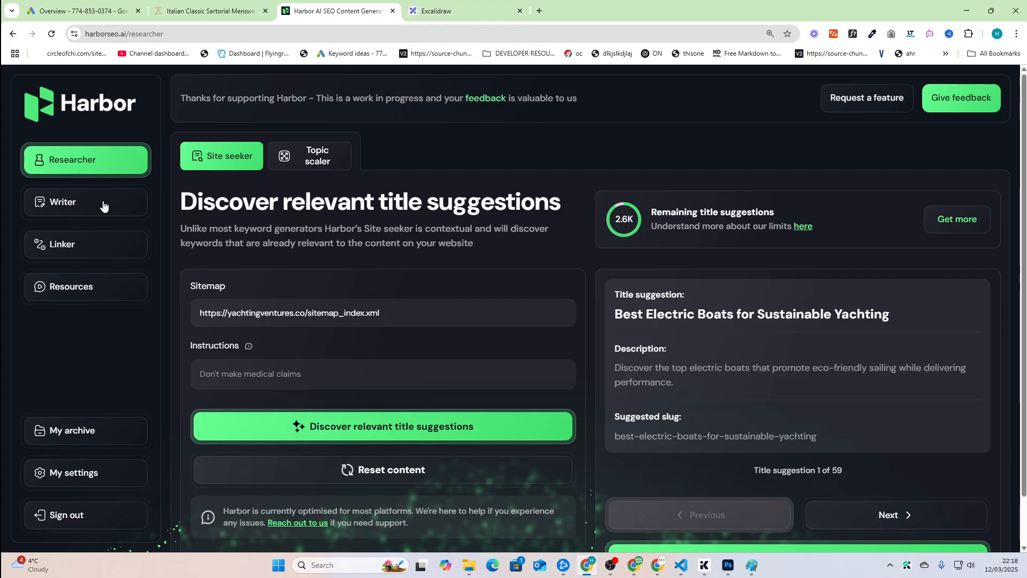
Add DATA beneath LOGIC on the canvas with a dividing line and underline.
{"action": "left_click", "coordinate": [437, 10]}
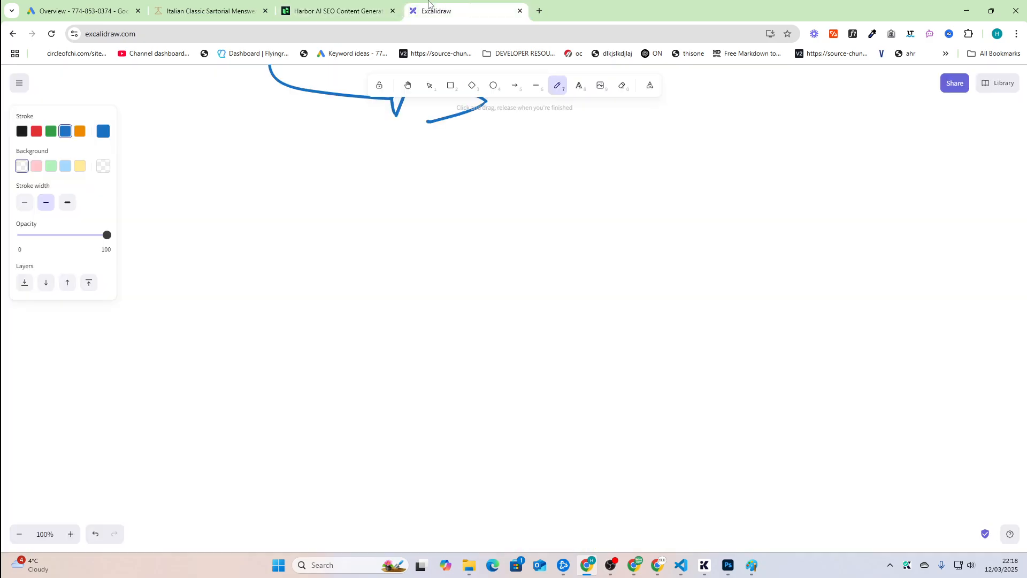
{"action": "mouse_move", "coordinate": [558, 115]}
{"action": "type", "text": "LOGIC"}
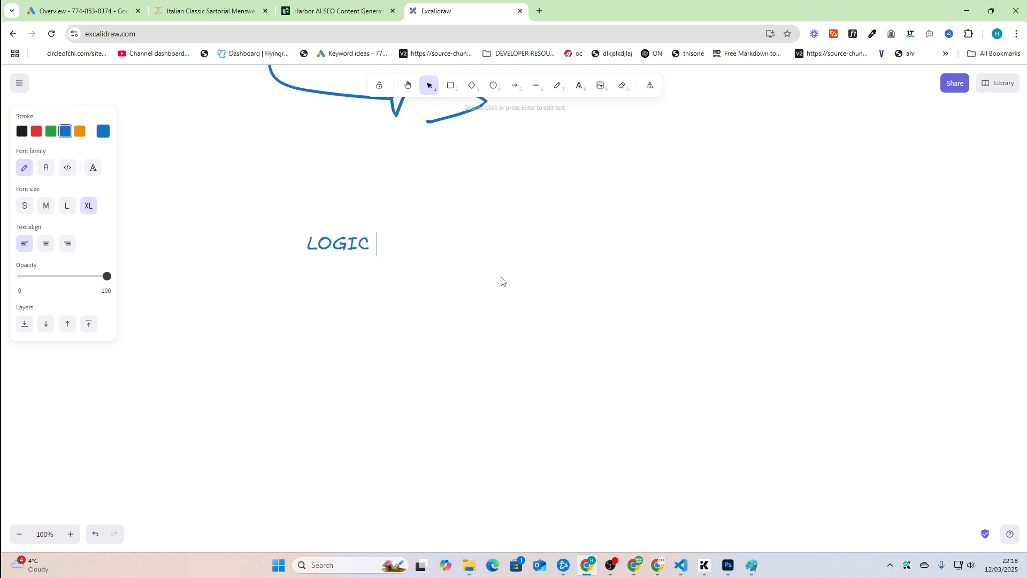
{"action": "type", "text": "DATA"}
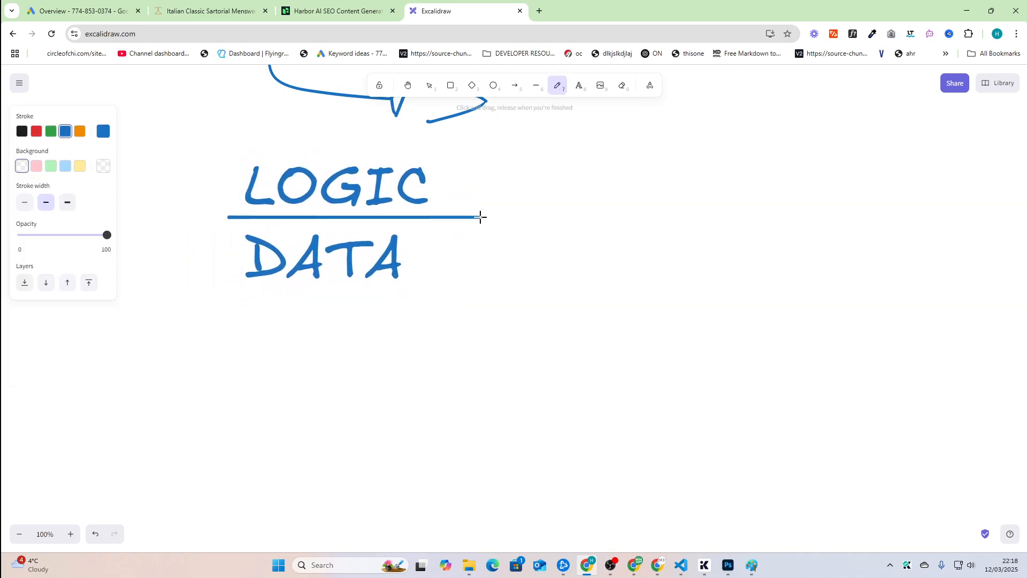
{"action": "left_click_drag", "start_coordinate": [219, 301], "coordinate": [417, 302]}
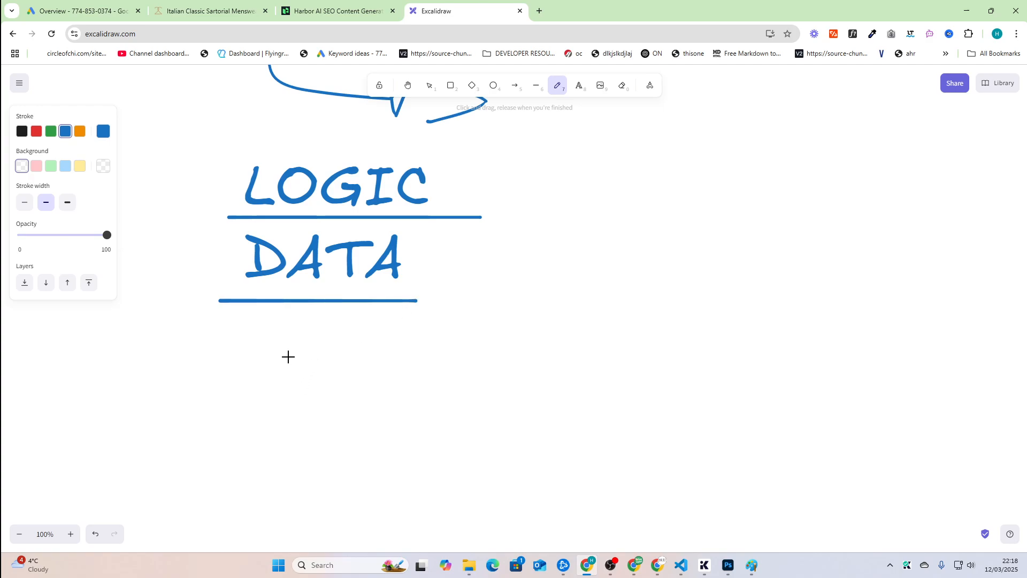
{"action": "left_click_drag", "start_coordinate": [283, 341], "coordinate": [482, 383]}
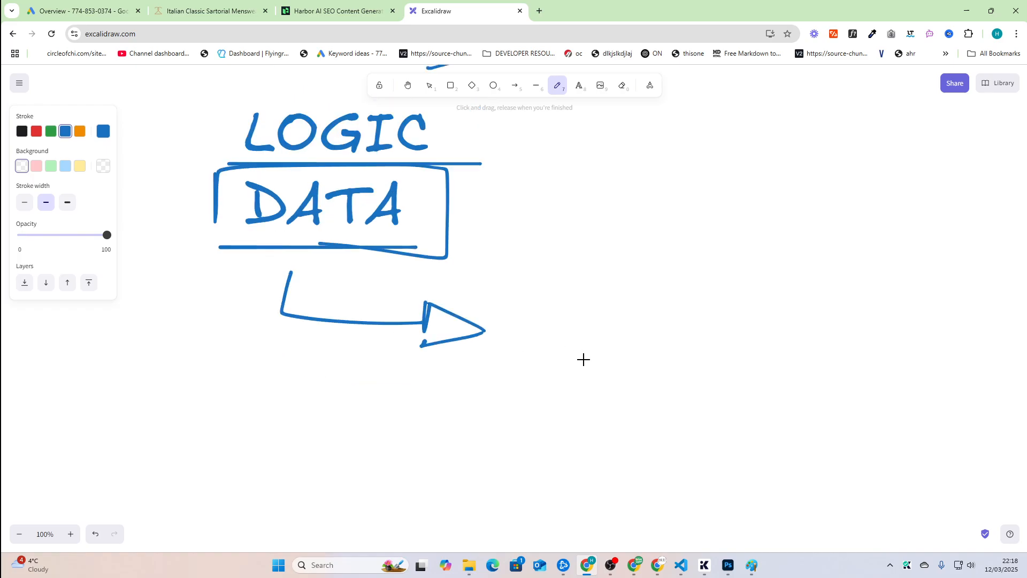
After a glance at Google Ads, handwrite 1,800 after the arrow.
{"action": "left_click", "coordinate": [81, 11]}
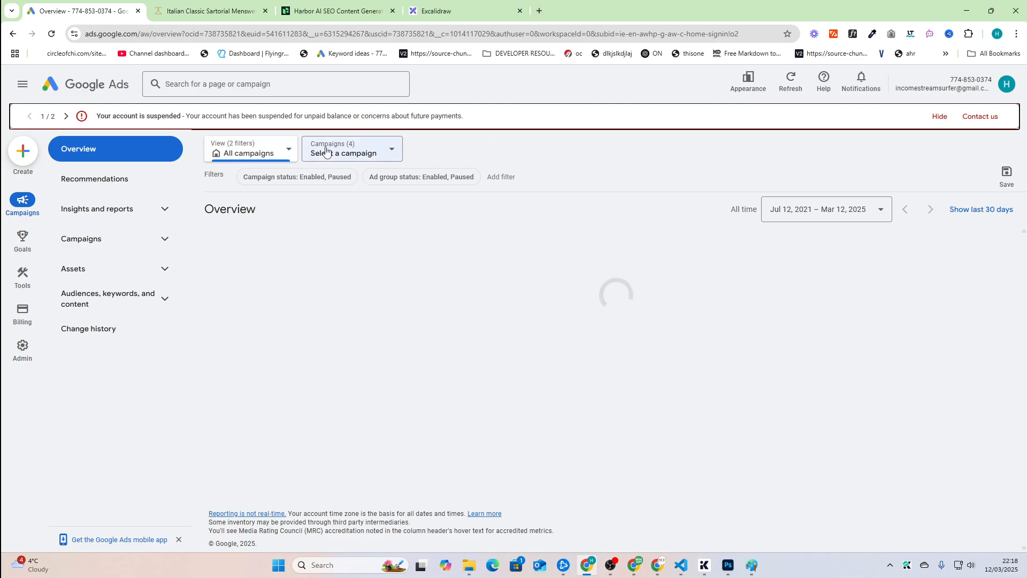
{"action": "left_click", "coordinate": [443, 10]}
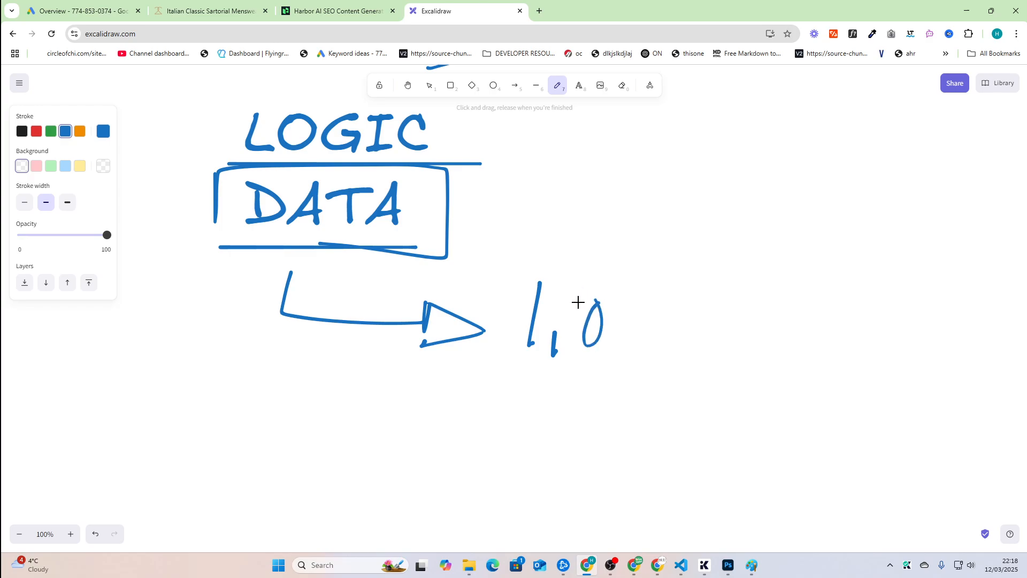
{"action": "left_click_drag", "start_coordinate": [587, 301], "coordinate": [672, 327]}
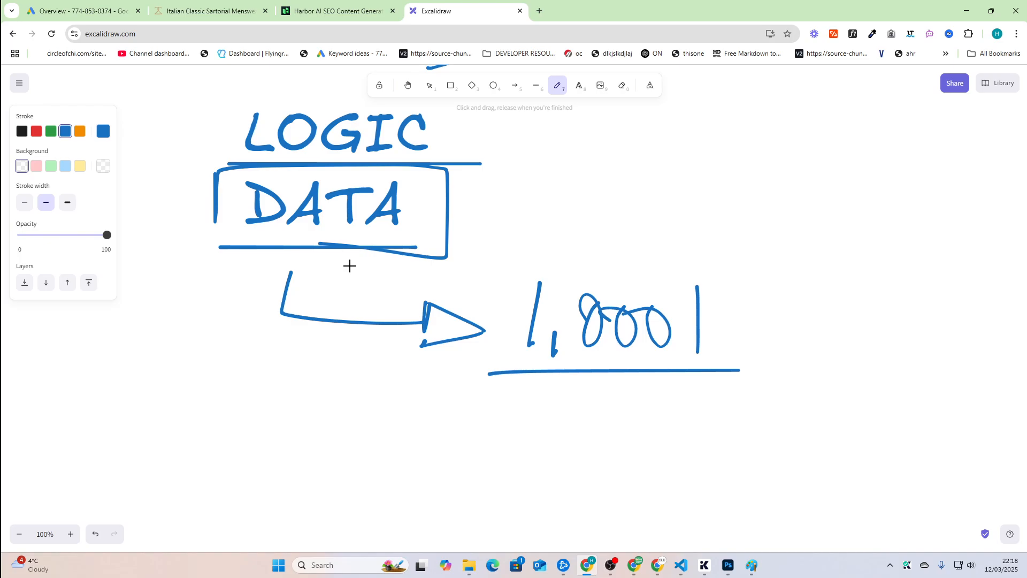
{"action": "mouse_move", "coordinate": [370, 164]}
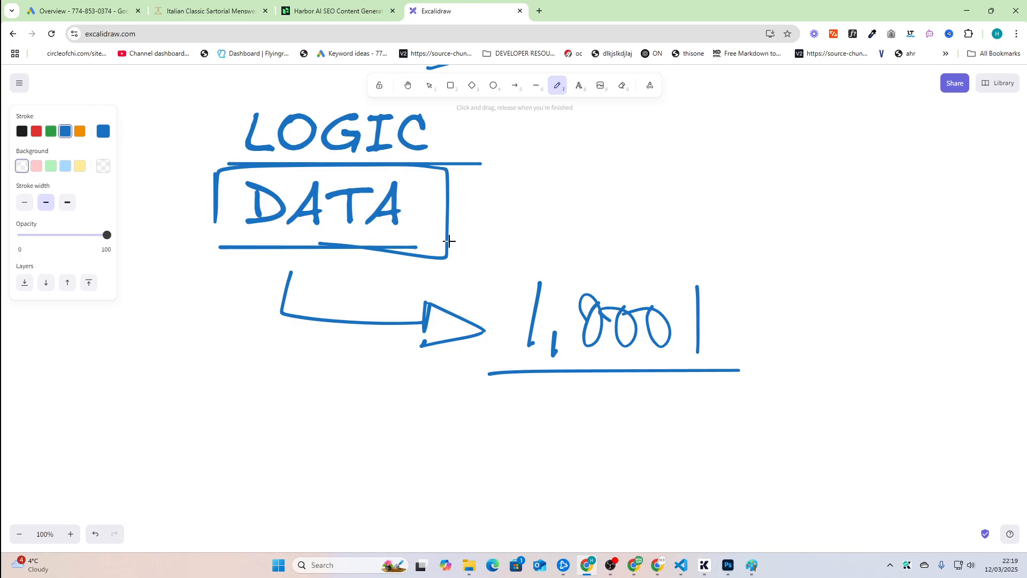
{"action": "mouse_move", "coordinate": [458, 222]}
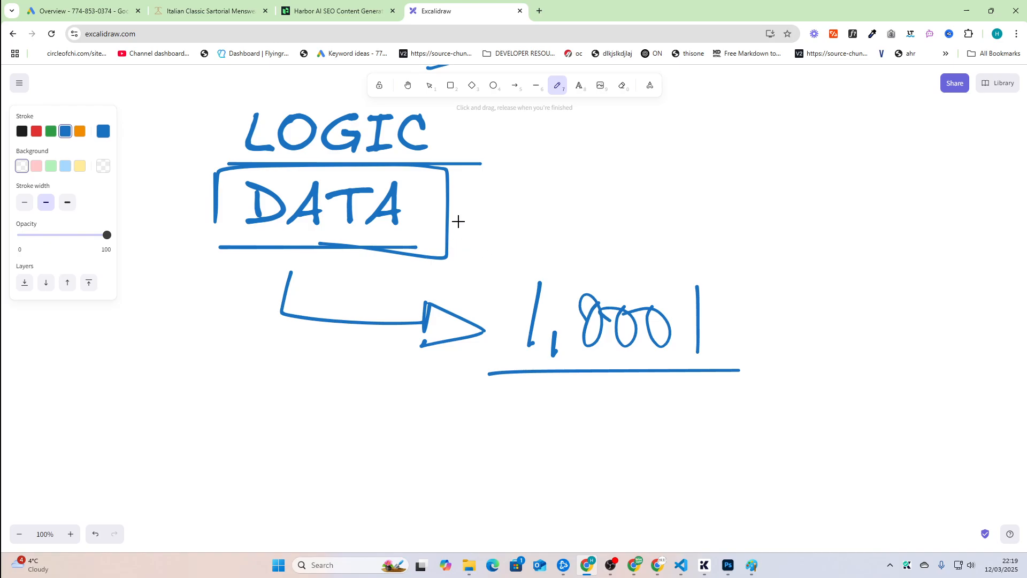
{"action": "mouse_move", "coordinate": [377, 186]}
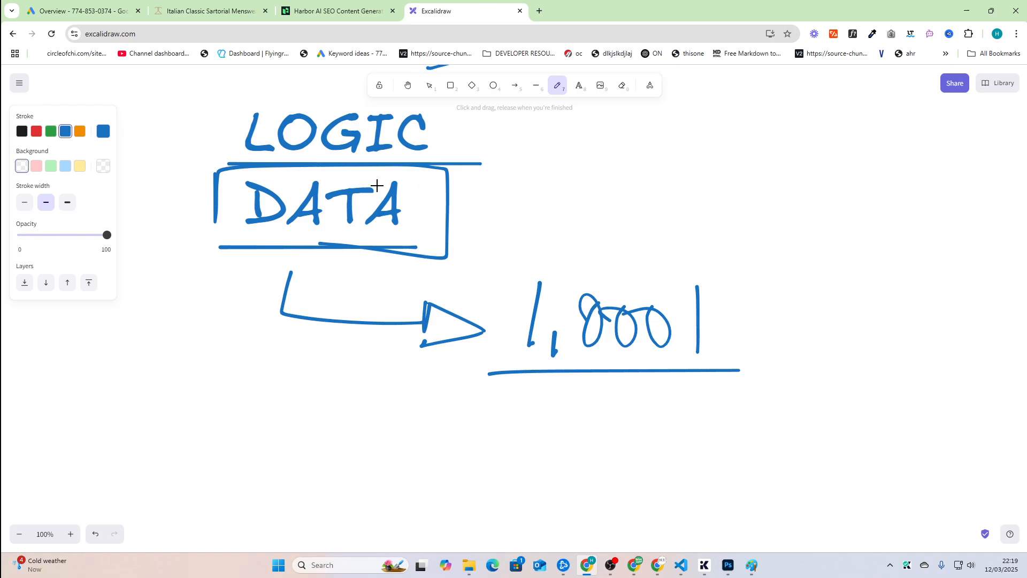
Scroll further down the canvas to make room for 'Black Jeans' and boxed 'look'.
{"action": "scroll", "scroll_direction": "down", "scroll_amount": 3}
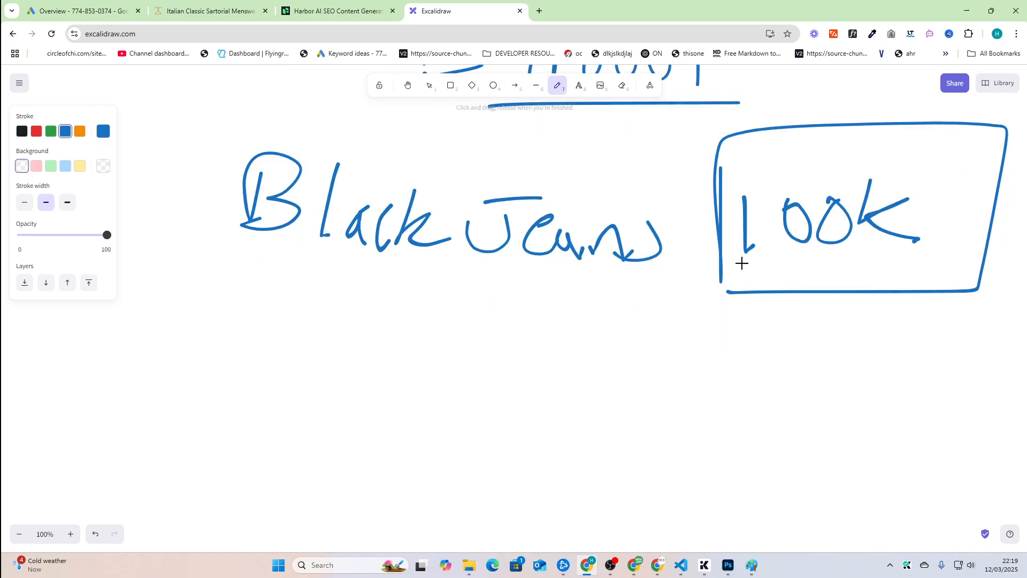
{"action": "mouse_move", "coordinate": [239, 343]}
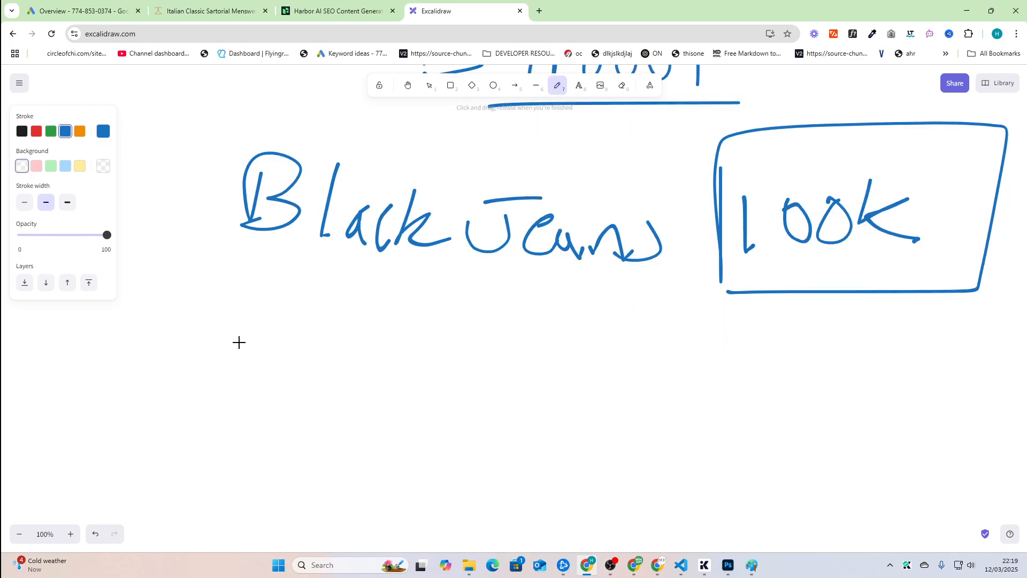
{"action": "mouse_move", "coordinate": [148, 312]}
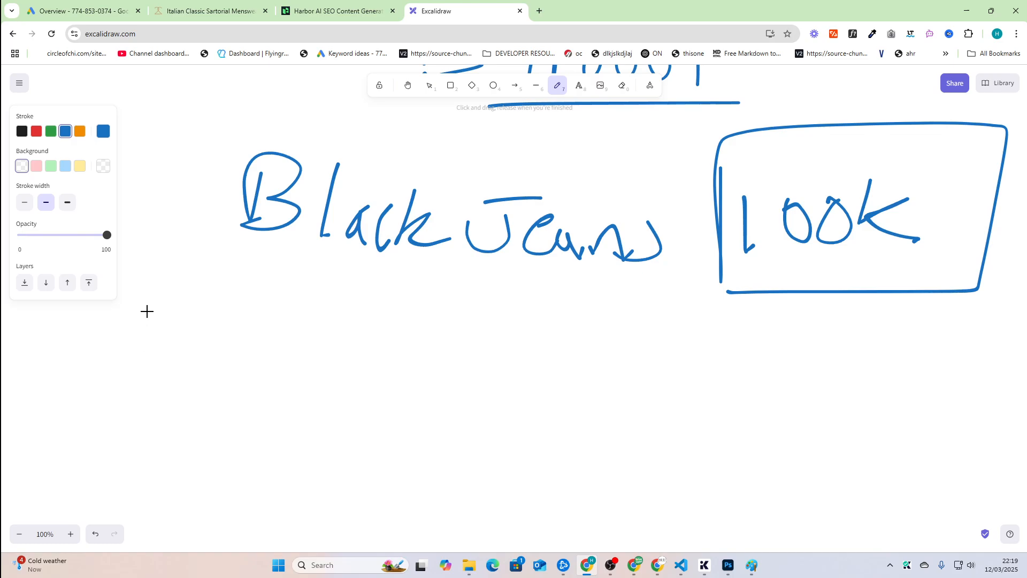
Handwrite 'Black Jeans with rip', box 'with rip', and cross out the number beside it.
{"action": "left_click_drag", "start_coordinate": [151, 308], "coordinate": [308, 373]}
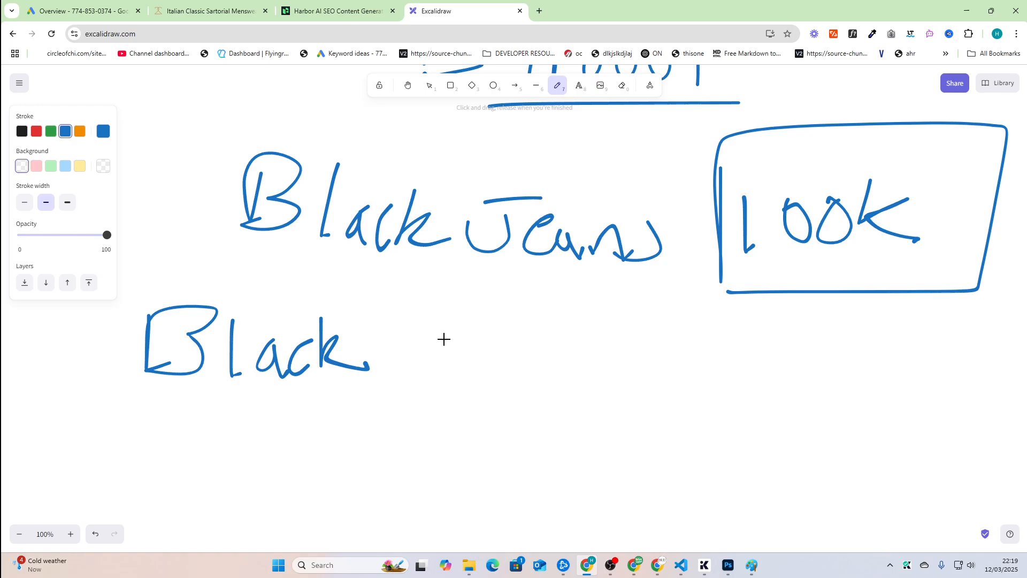
{"action": "mouse_move", "coordinate": [444, 335]}
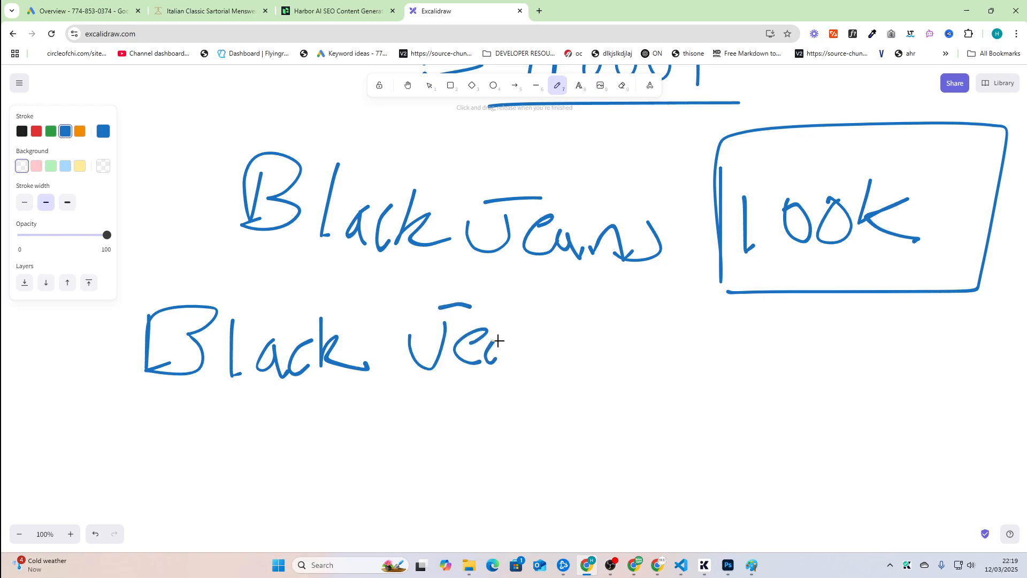
{"action": "left_click_drag", "start_coordinate": [498, 341], "coordinate": [577, 387]}
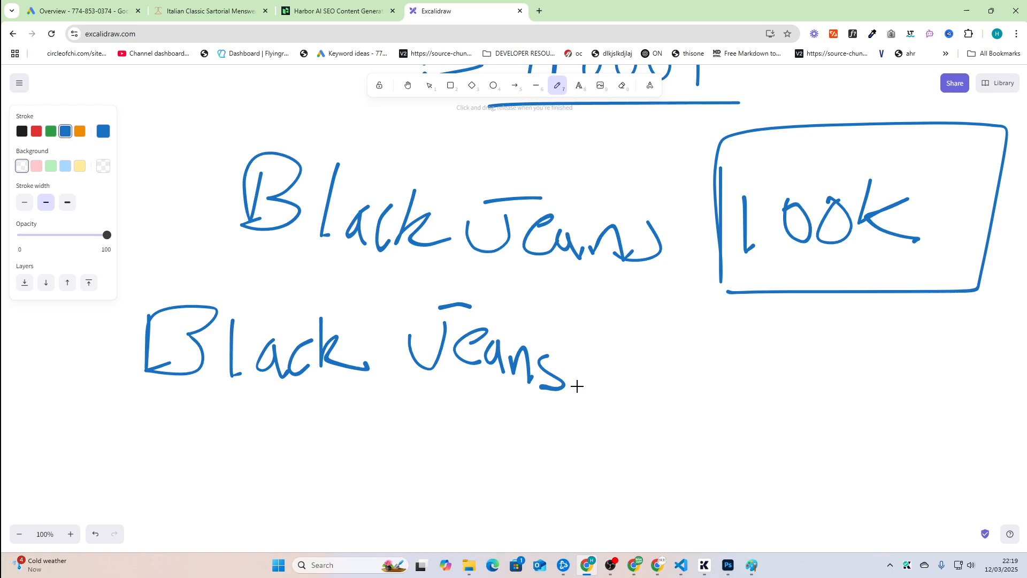
{"action": "left_click_drag", "start_coordinate": [603, 353], "coordinate": [629, 376]}
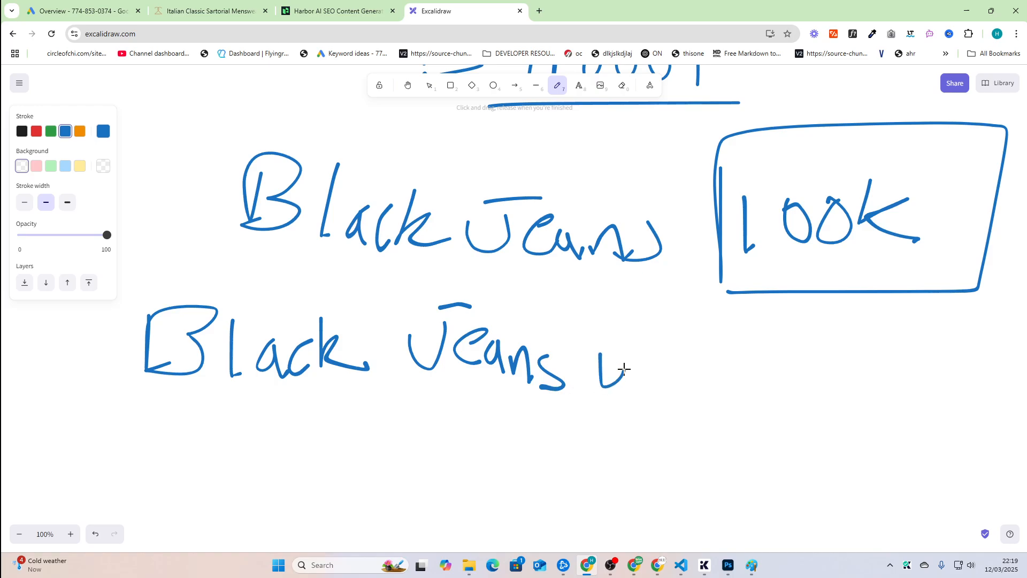
{"action": "left_click_drag", "start_coordinate": [596, 367], "coordinate": [691, 377]}
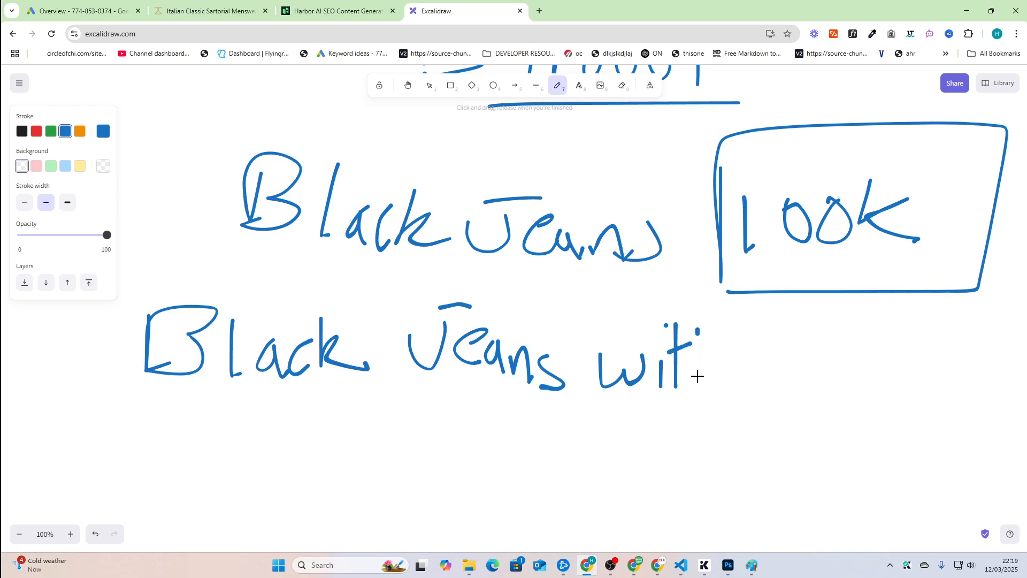
{"action": "left_click_drag", "start_coordinate": [698, 367], "coordinate": [763, 354]}
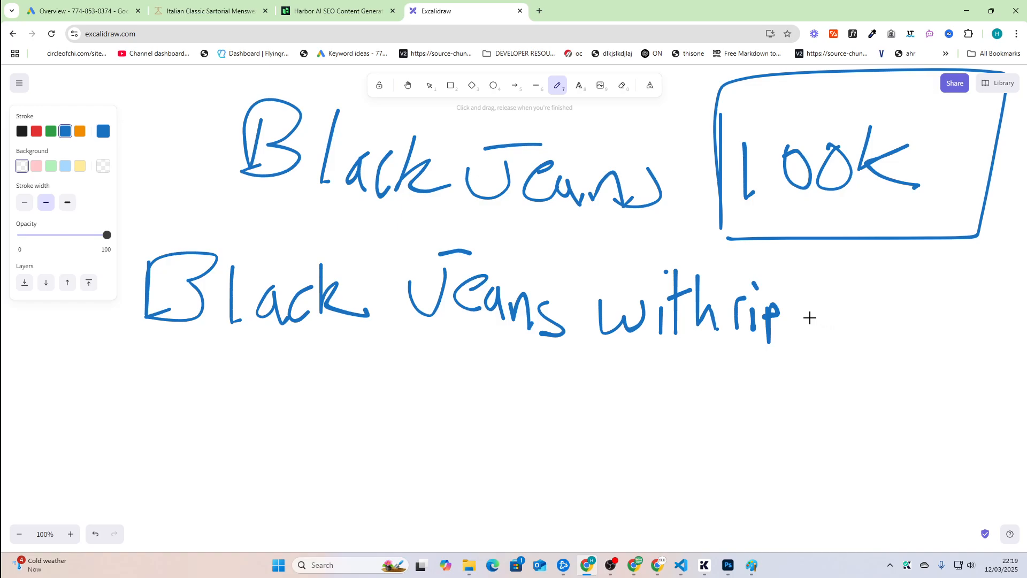
{"action": "left_click_drag", "start_coordinate": [577, 272], "coordinate": [793, 353]}
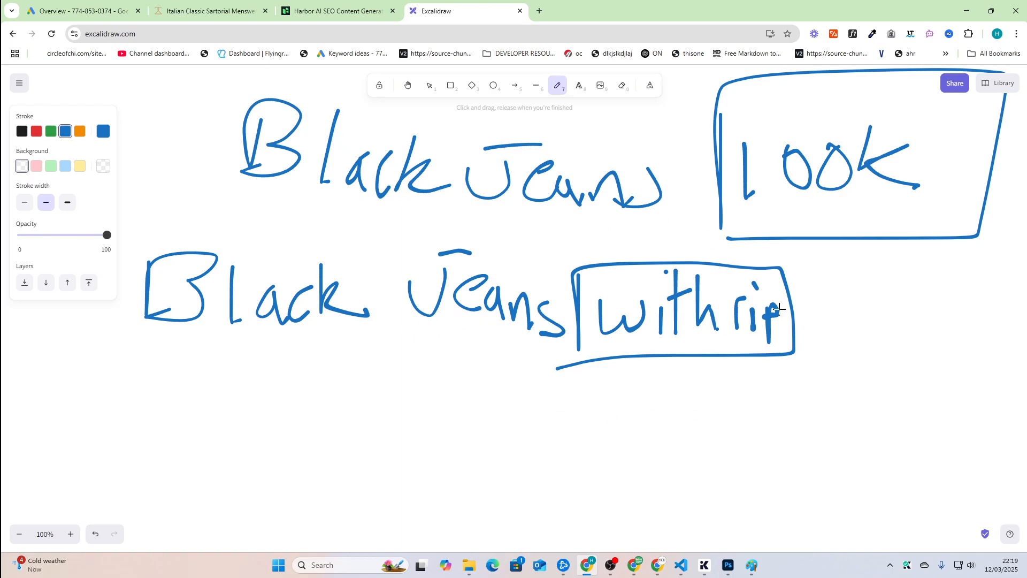
{"action": "left_click_drag", "start_coordinate": [832, 294], "coordinate": [851, 315]}
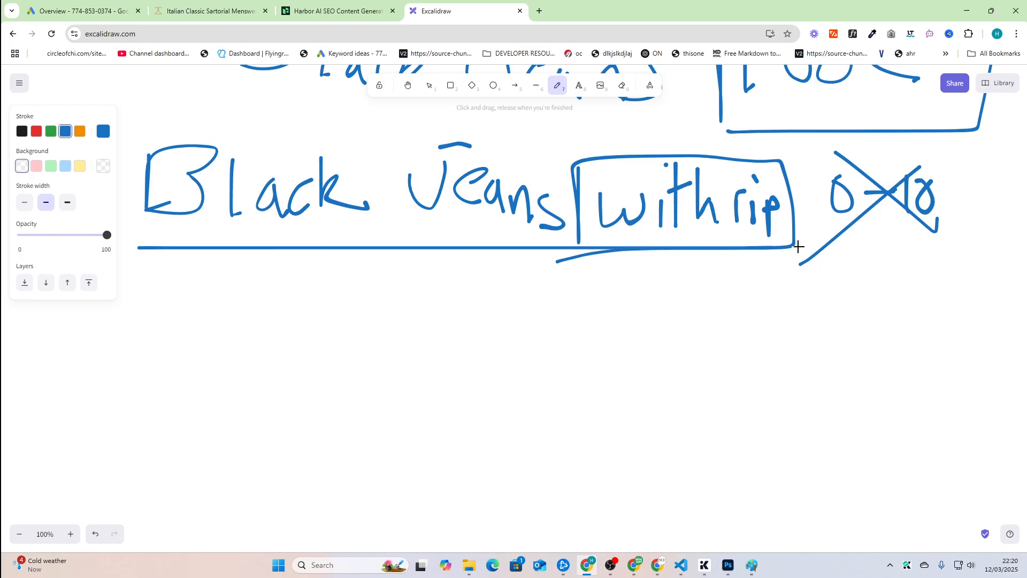
{"action": "mouse_move", "coordinate": [146, 244]}
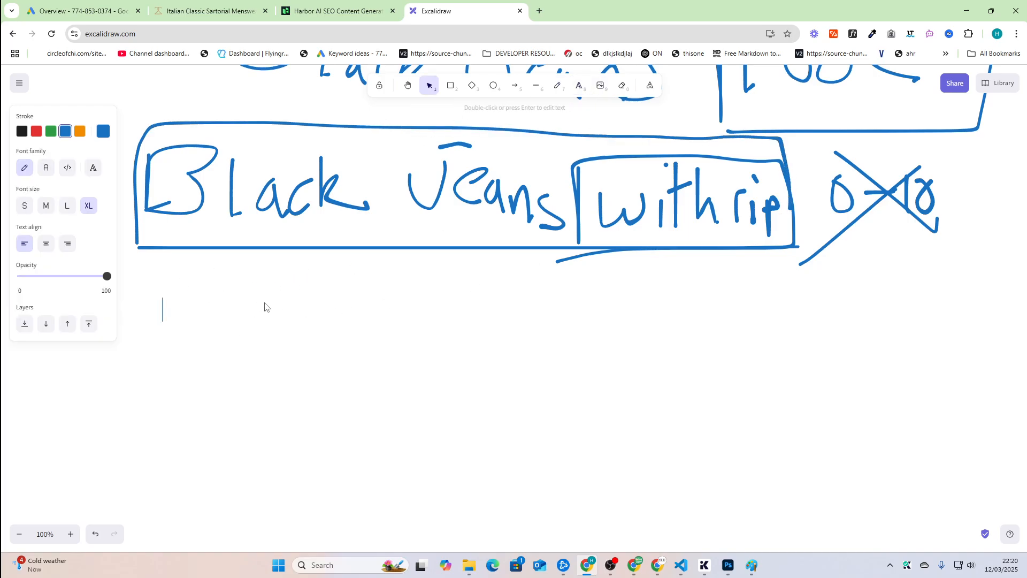
Type the RIPPED BLACK JEANS heading, circle the crossed number, and box the phrase and heading.
{"action": "type", "text": "RIPPED BLACK JEANS"}
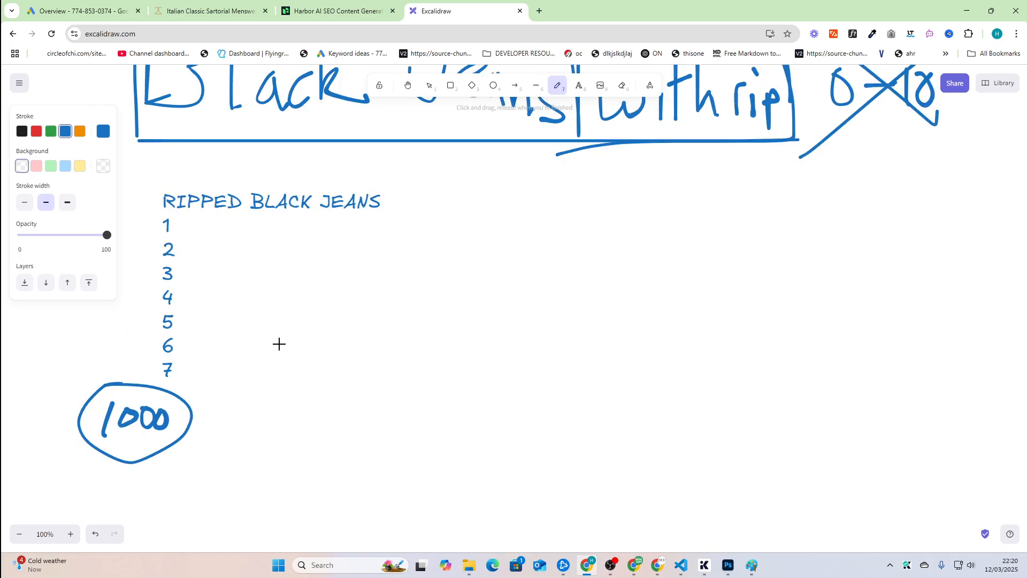
{"action": "scroll", "scroll_direction": "down", "scroll_amount": 3}
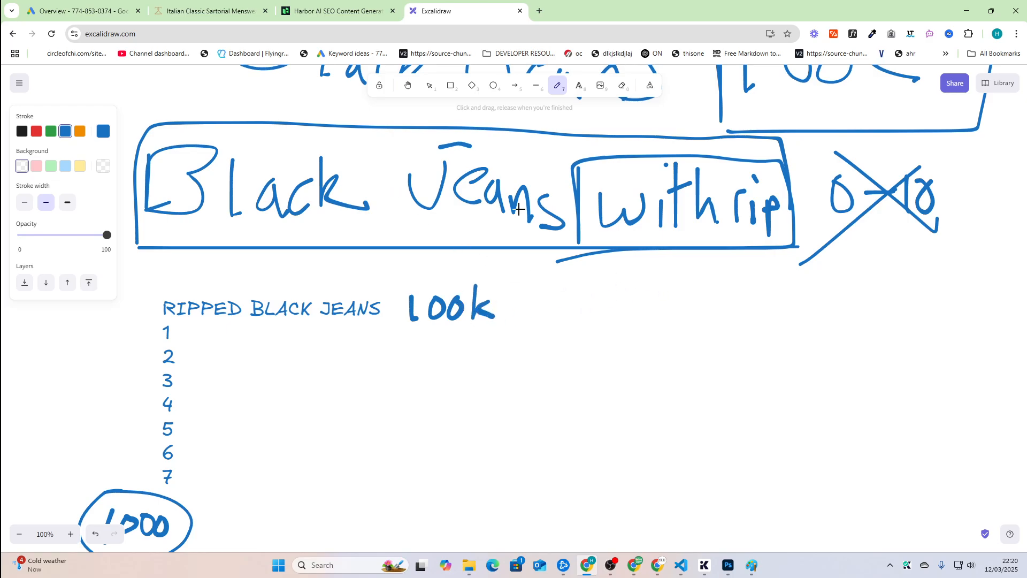
{"action": "mouse_move", "coordinate": [224, 150]}
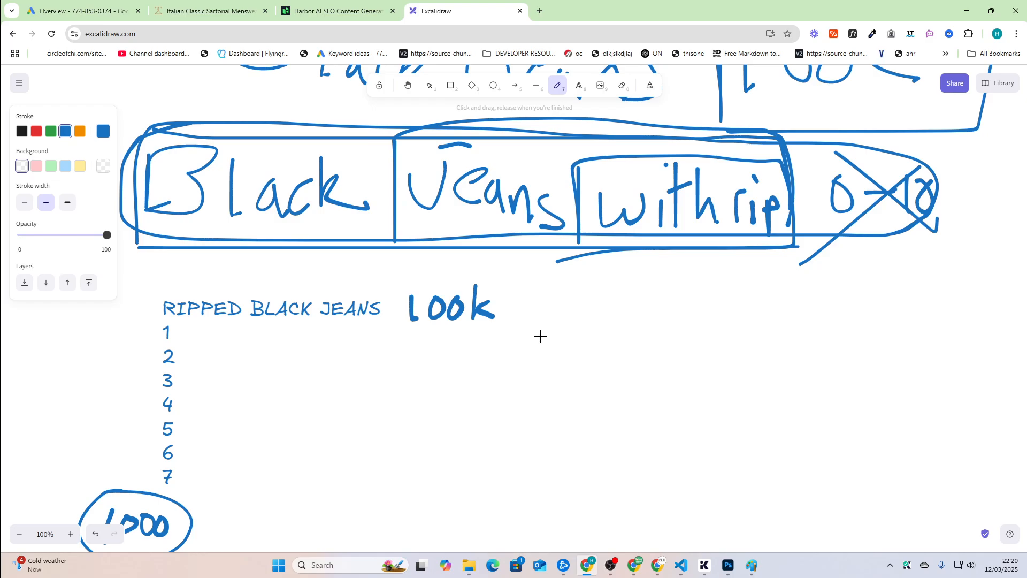
{"action": "mouse_move", "coordinate": [723, 220]}
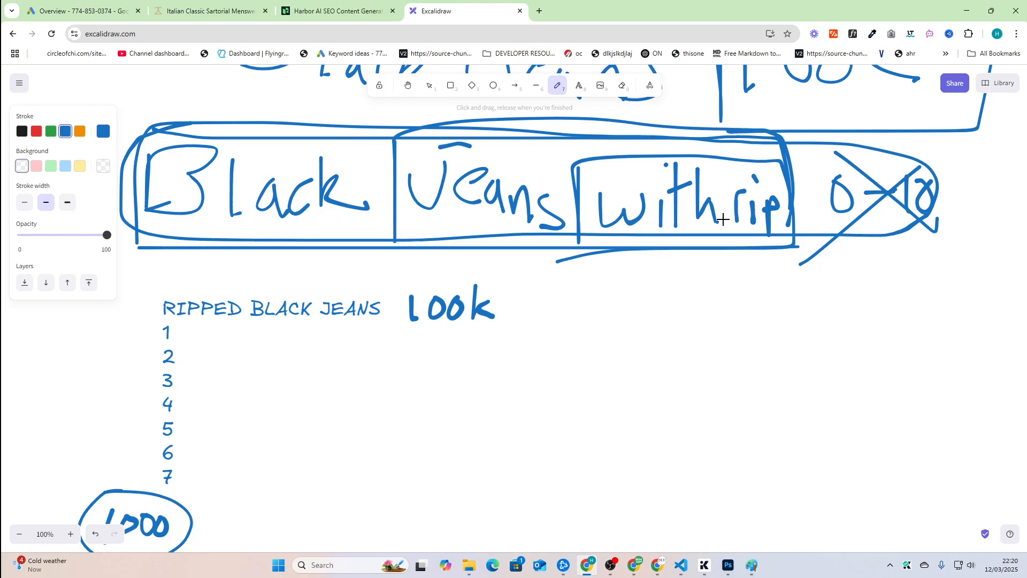
{"action": "left_click_drag", "start_coordinate": [812, 131], "coordinate": [936, 236]}
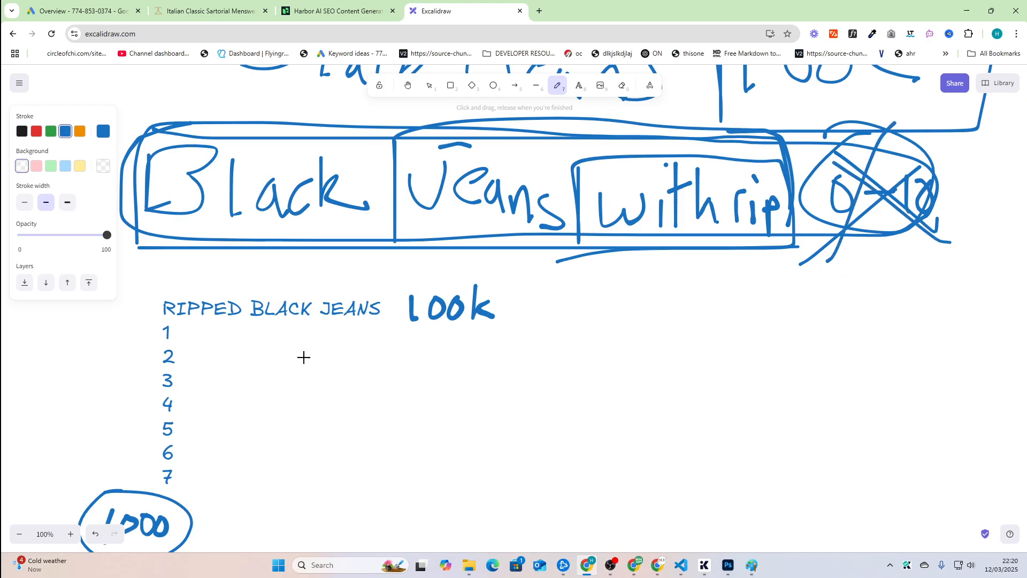
{"action": "mouse_move", "coordinate": [330, 345]}
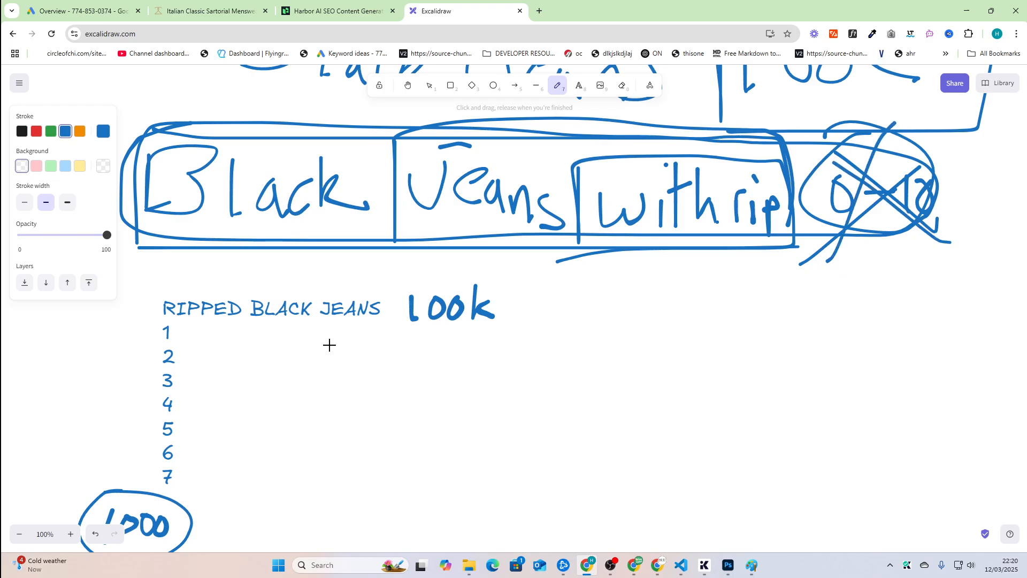
{"action": "scroll", "scroll_direction": "down", "scroll_amount": 3}
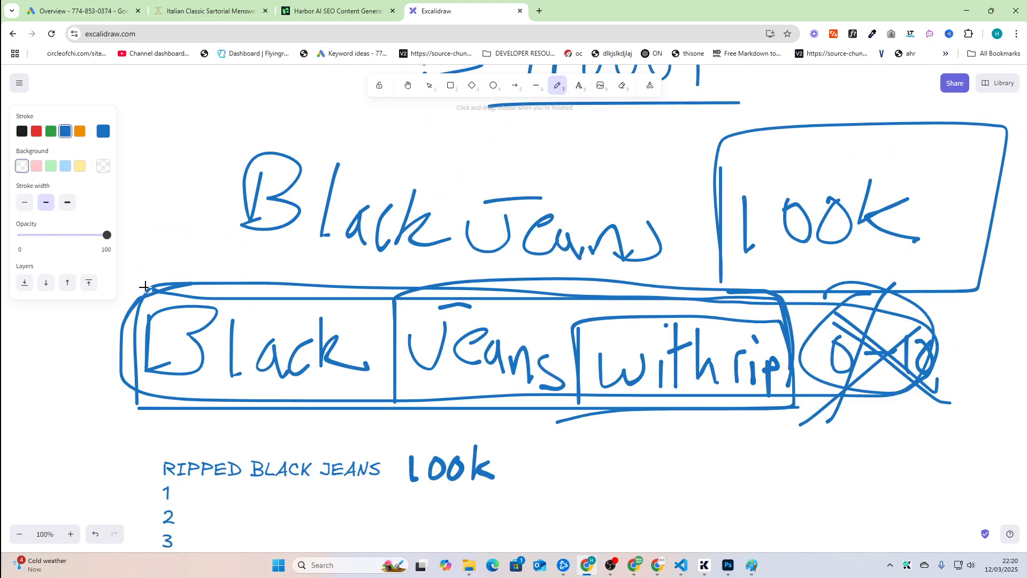
{"action": "left_click_drag", "start_coordinate": [138, 288], "coordinate": [144, 403]}
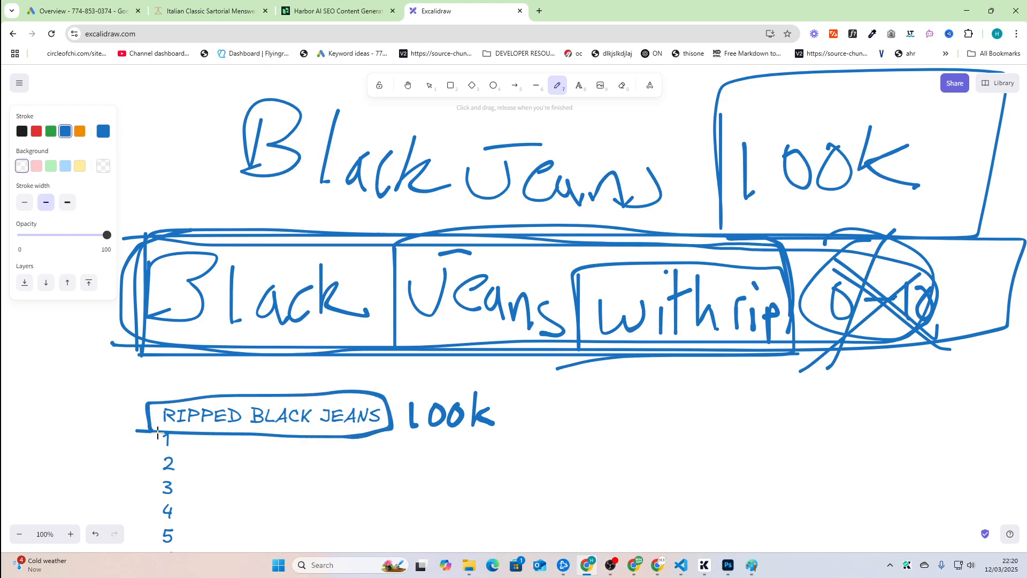
{"action": "left_click_drag", "start_coordinate": [406, 376], "coordinate": [528, 432]}
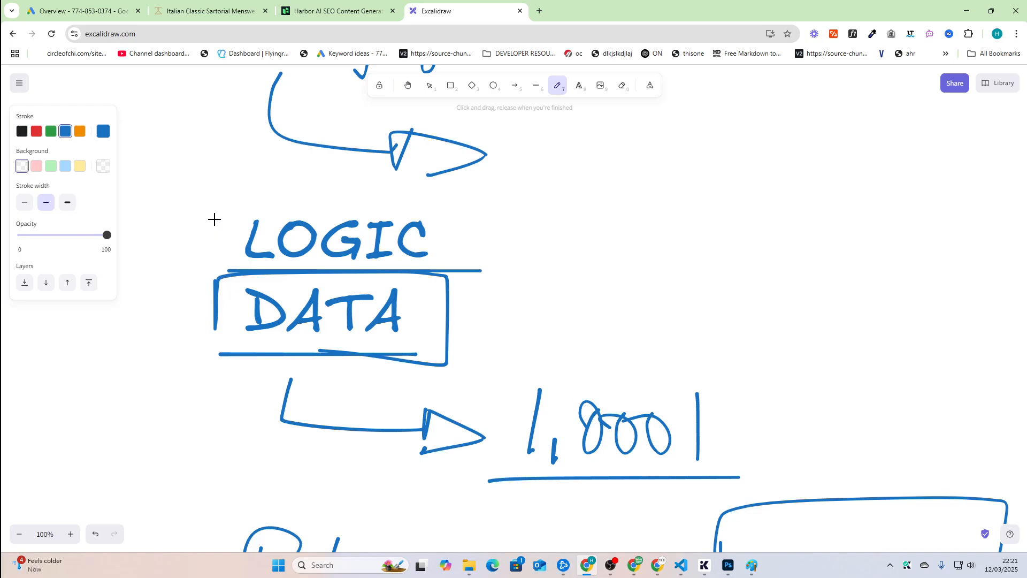
Box LOGIC and type Business Summary, Generate Pillar Pages, Generate Subpillar Pages beside it.
{"action": "left_click_drag", "start_coordinate": [216, 196], "coordinate": [524, 272]}
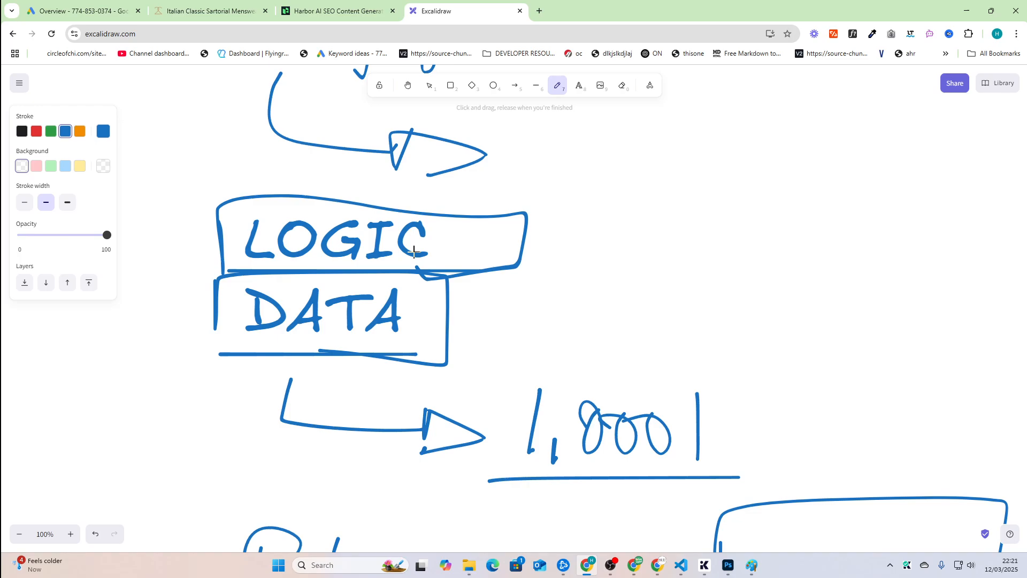
{"action": "scroll", "scroll_direction": "down", "scroll_amount": 3}
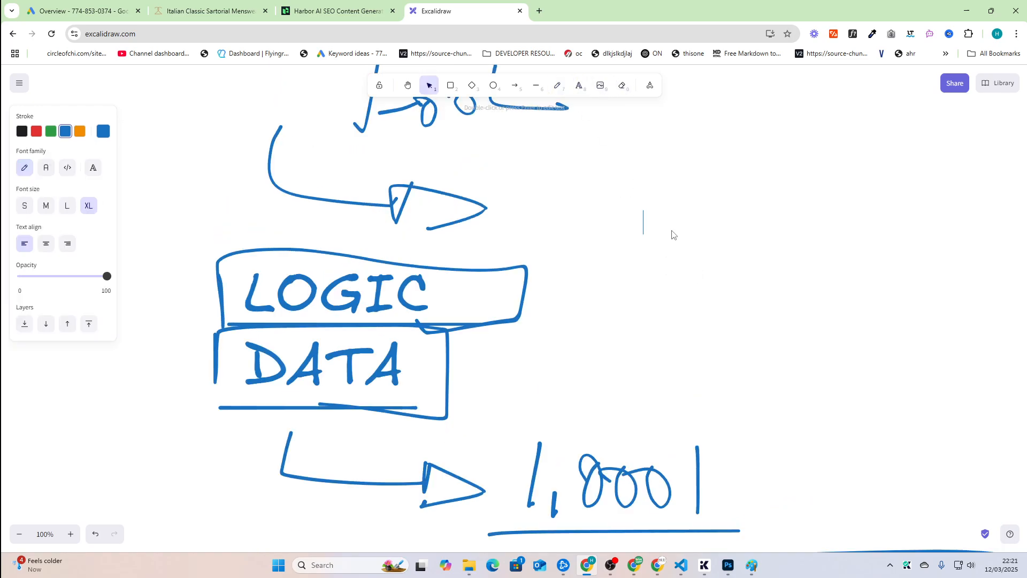
{"action": "type", "text": "BUSINESS SUMMARY"}
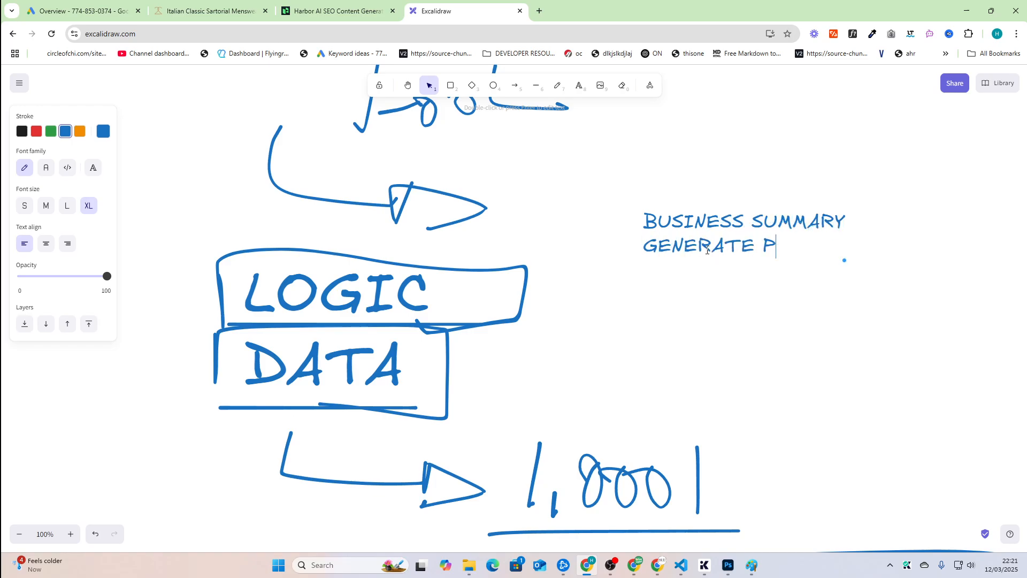
{"action": "type", "text": "ILLAR PAGES"}
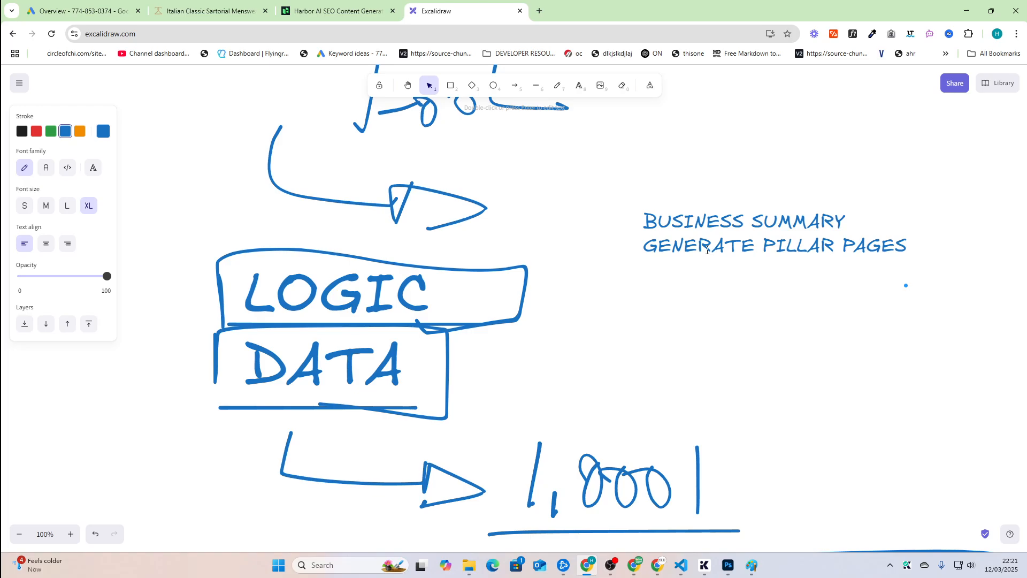
{"action": "type", "text": "GENERATE SUBPILLAR PAGES"}
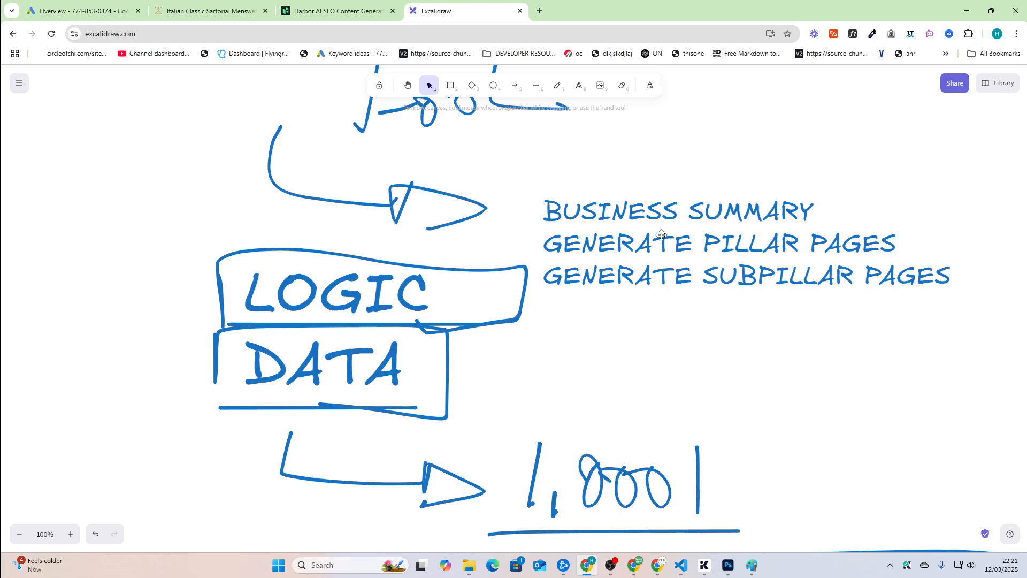
{"action": "mouse_move", "coordinate": [538, 6]}
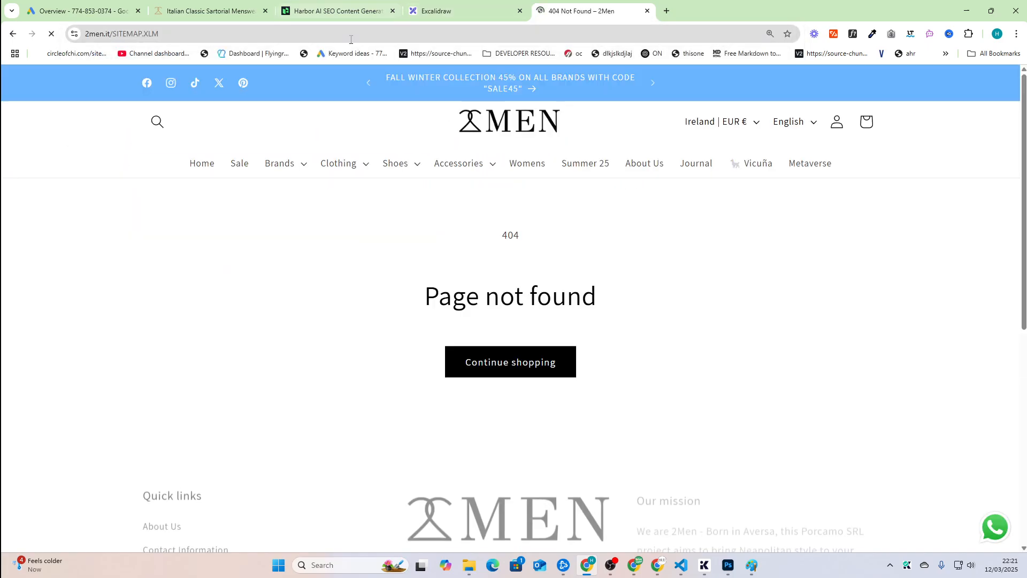
Load the 2men.it sitemap.xml page and open its blogs sitemap.
{"action": "key", "text": "Enter"}
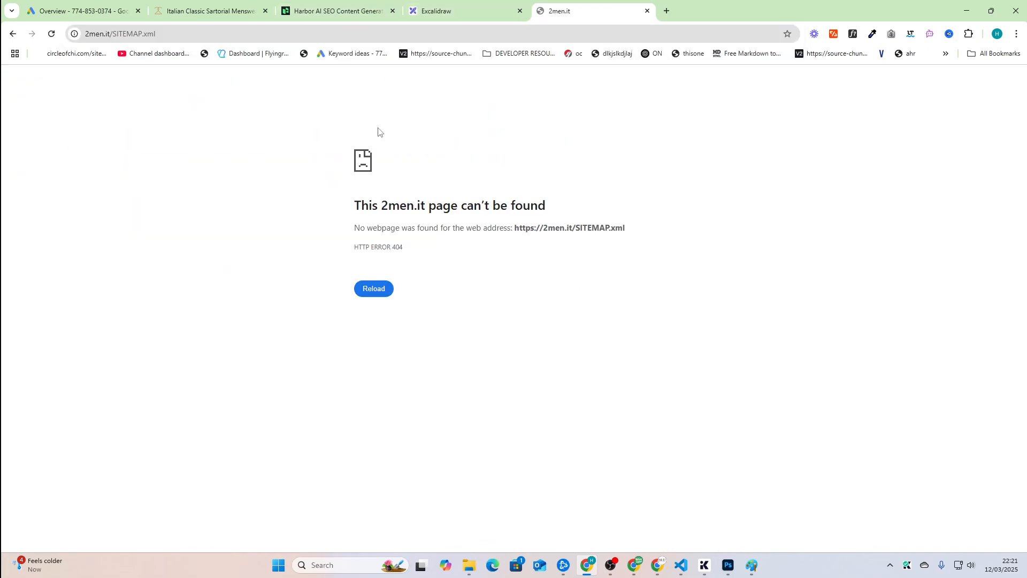
{"action": "double_click", "coordinate": [152, 33]}
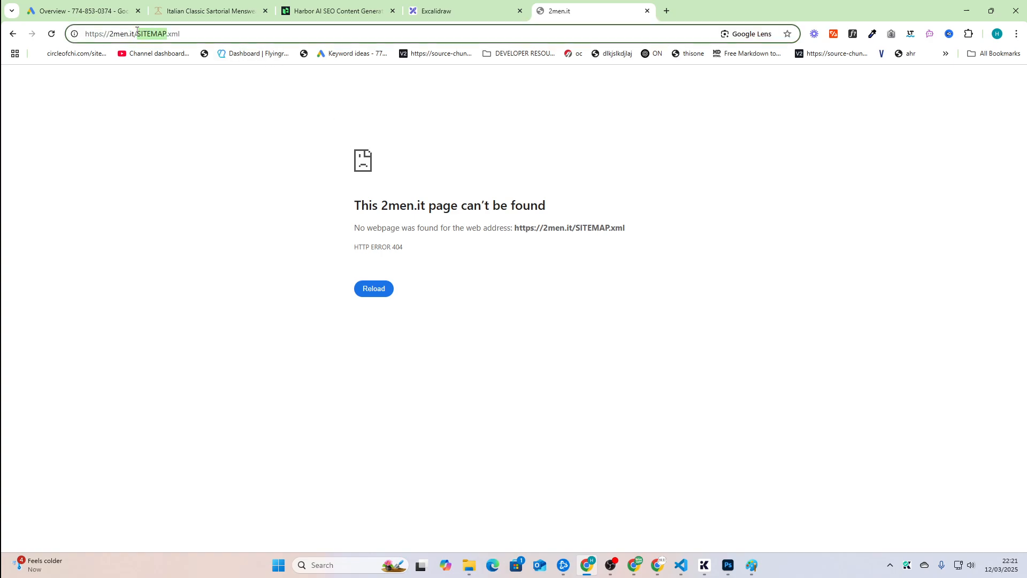
{"action": "type", "text": "sitemap.xml"}
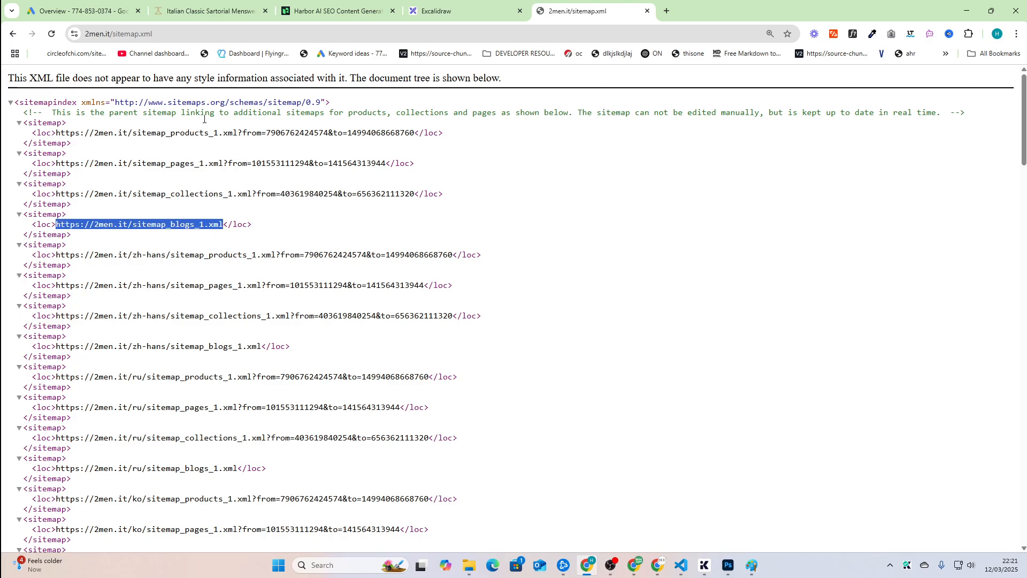
{"action": "left_click", "coordinate": [139, 224]}
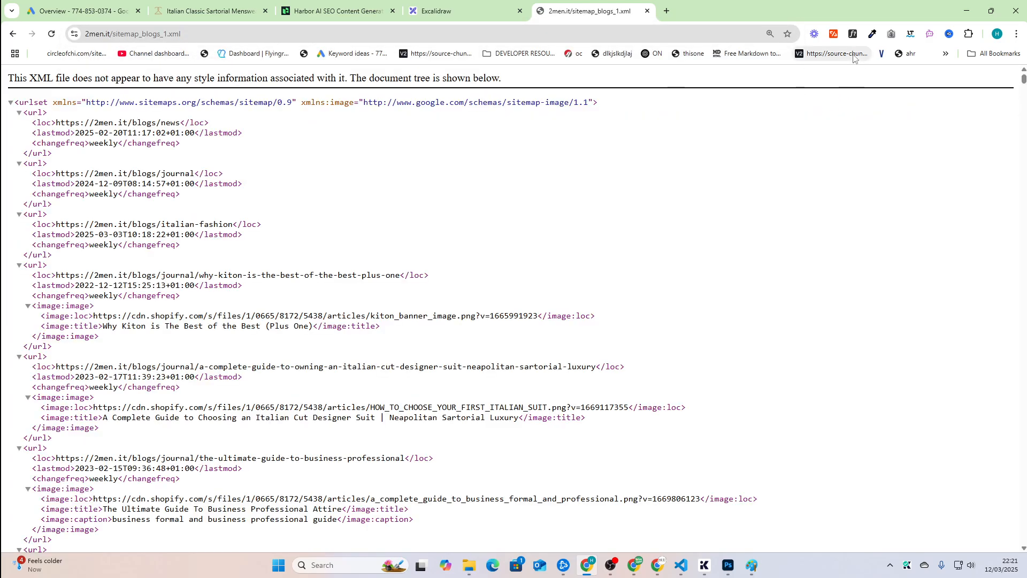
Collect the blog sitemap's URLs with the copying extension and return to Harbor.
{"action": "left_click", "coordinate": [891, 34]}
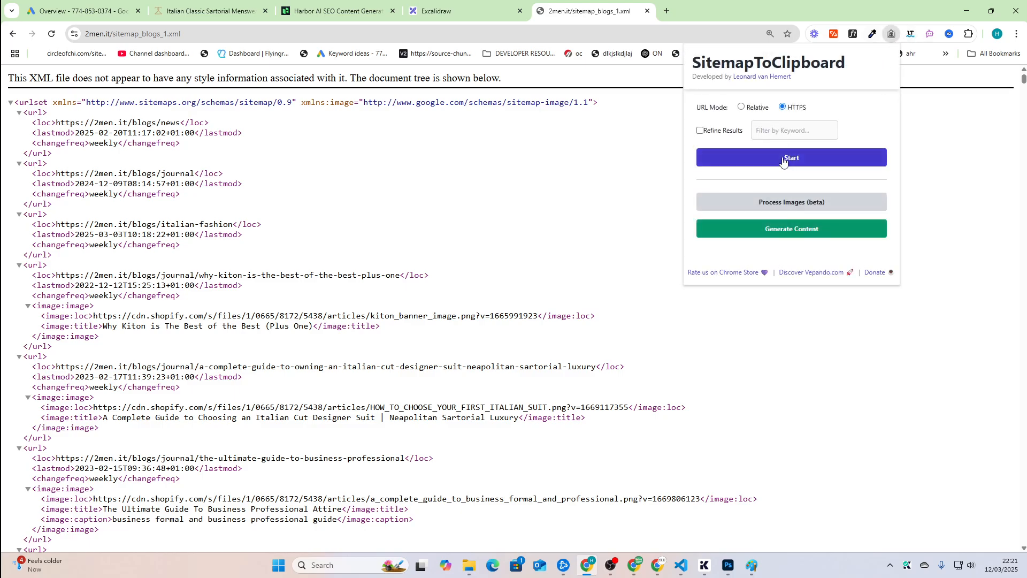
{"action": "left_click", "coordinate": [791, 158]}
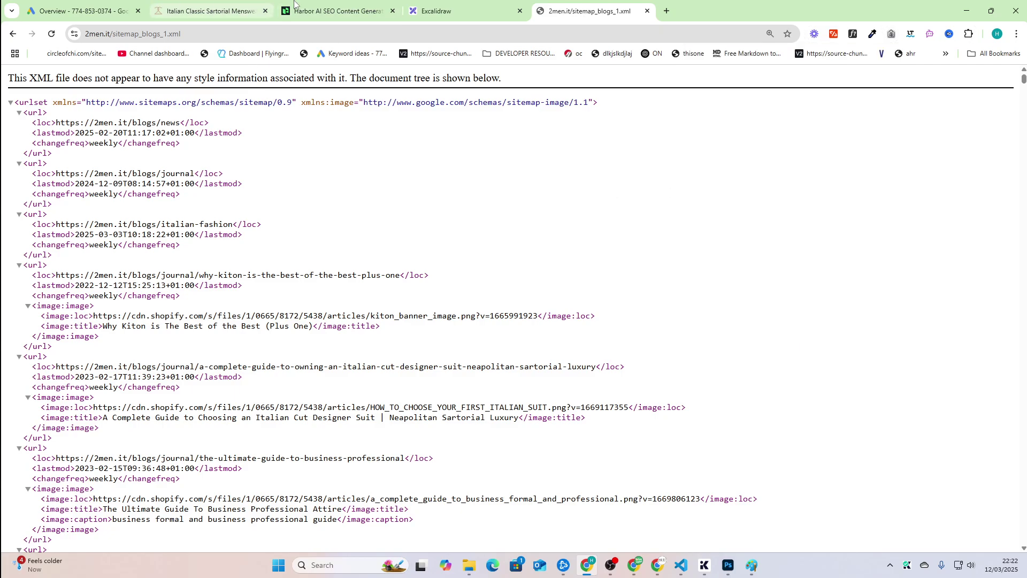
{"action": "left_click", "coordinate": [336, 11]}
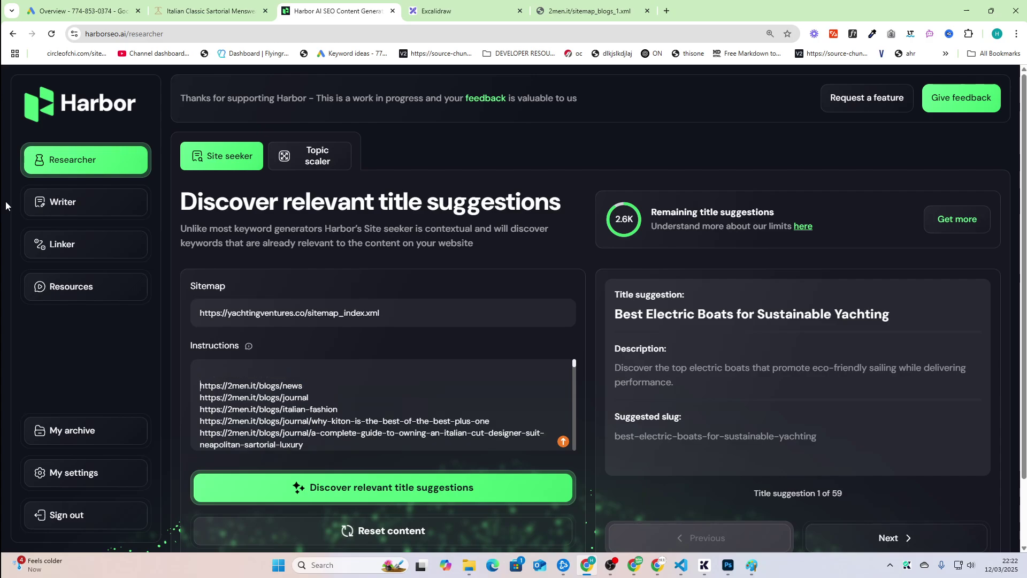
{"action": "type", "text": "these are all kmy current blogs, do not repeat any"}
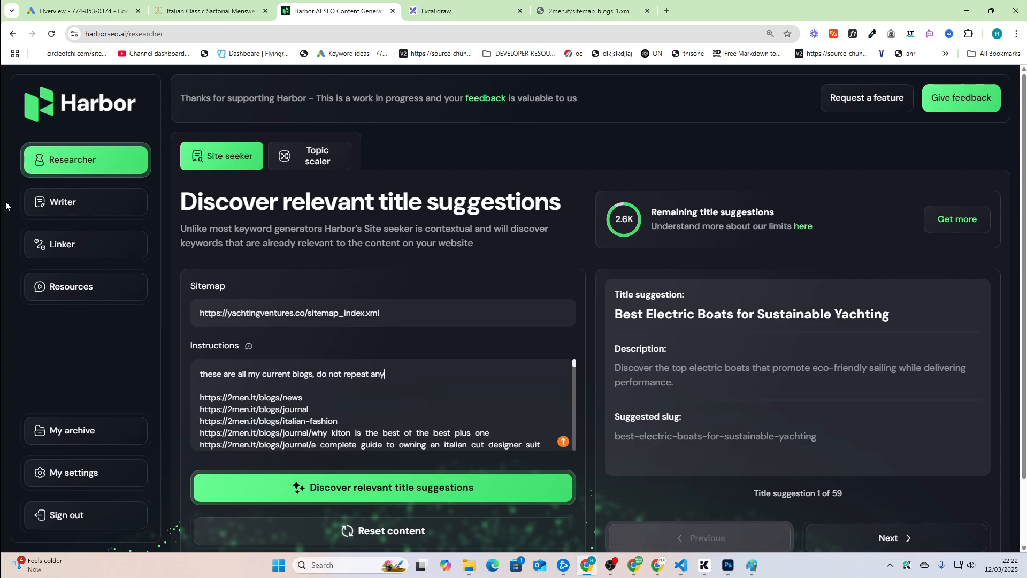
{"action": "type", "text": "of these https://2men.it/blogs/news https://2..."}
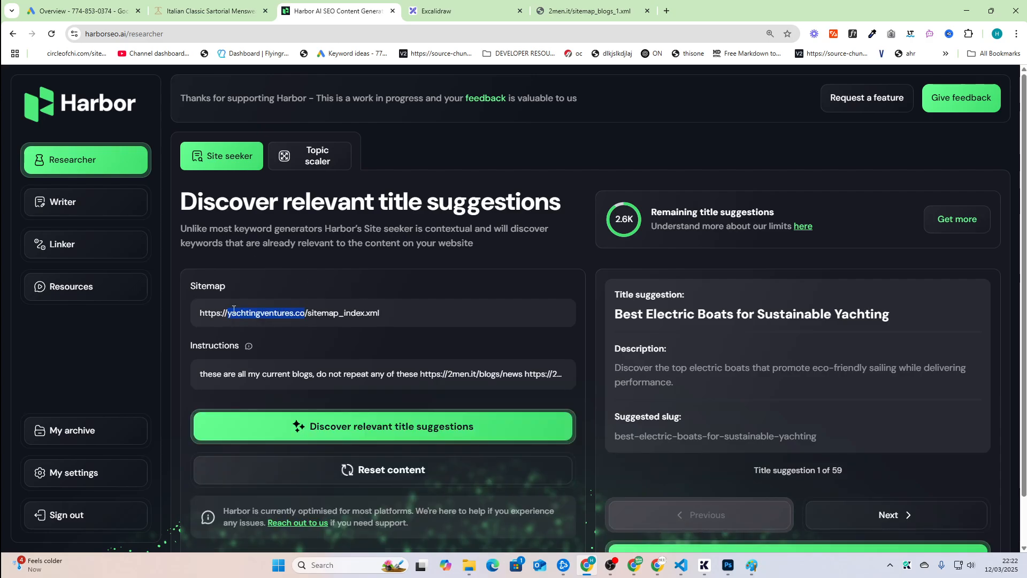
{"action": "type", "text": "https://2men.it/sitemap_index.xml"}
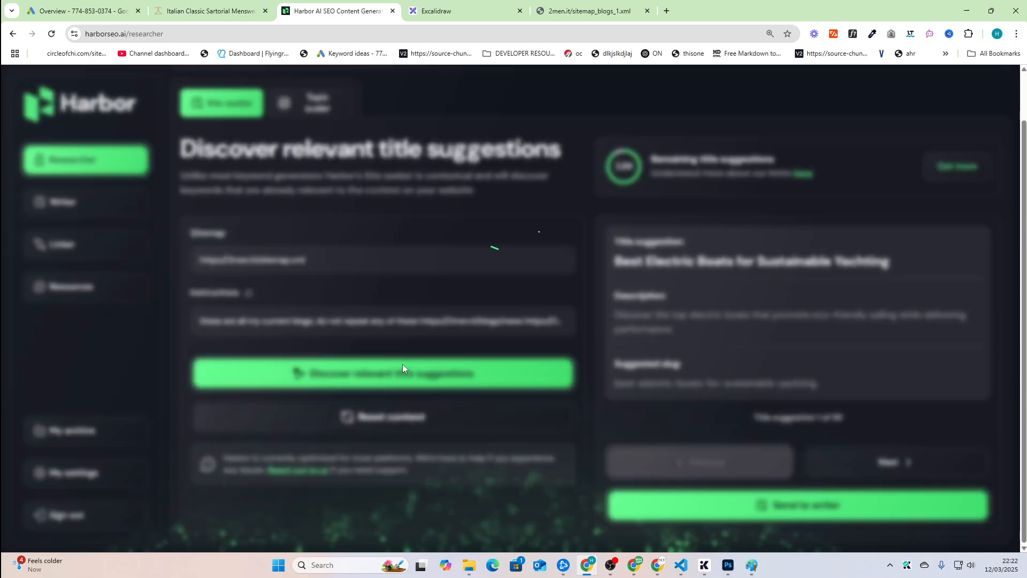
{"action": "left_click", "coordinate": [381, 373]}
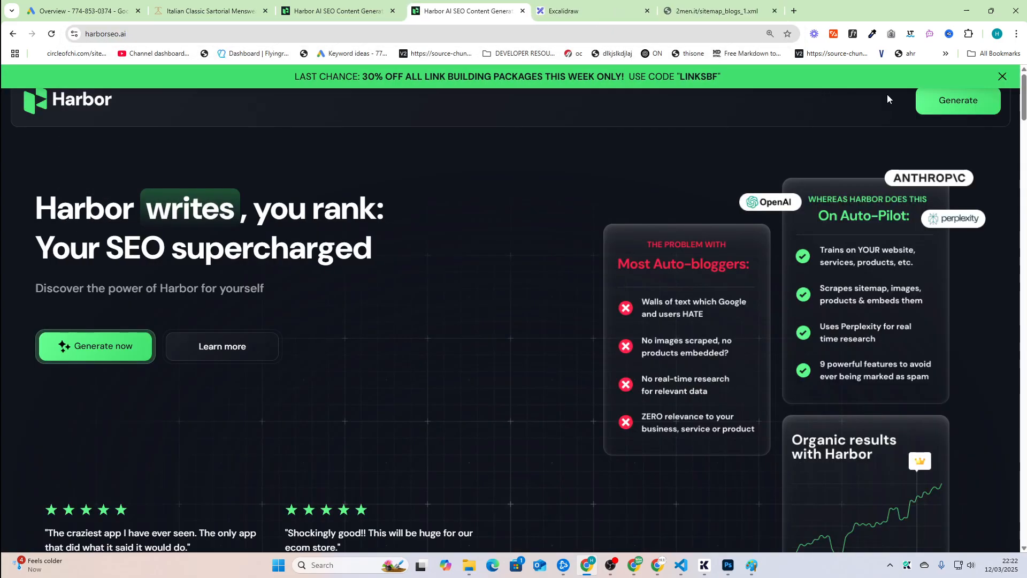
Open Writer from the homepage and read '5 Innovative Food Truck Ideas for 2025' to its conclusion.
{"action": "left_click", "coordinate": [958, 101]}
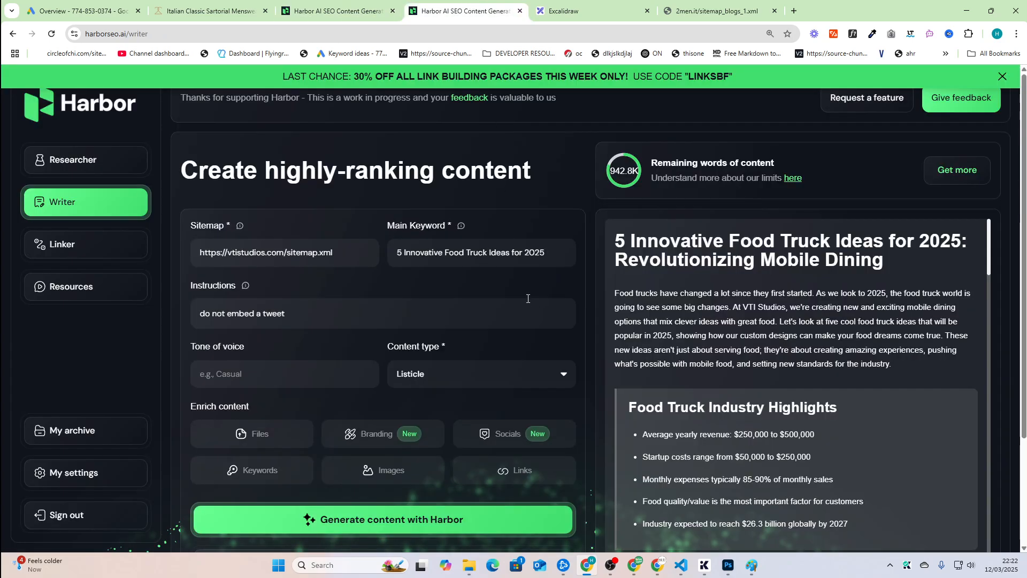
{"action": "scroll", "scroll_direction": "down", "scroll_amount": 3}
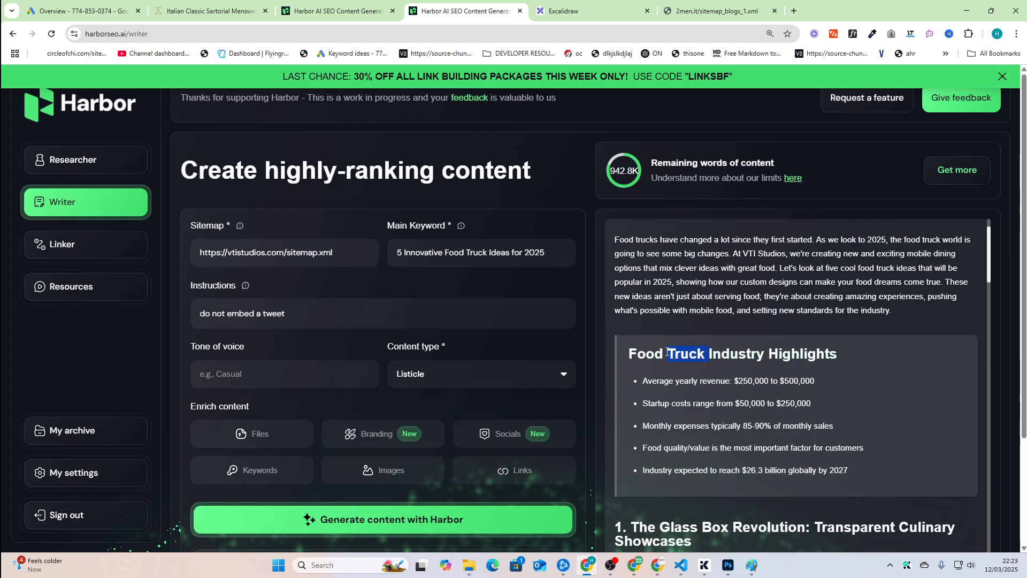
{"action": "scroll", "scroll_direction": "down", "scroll_amount": 3}
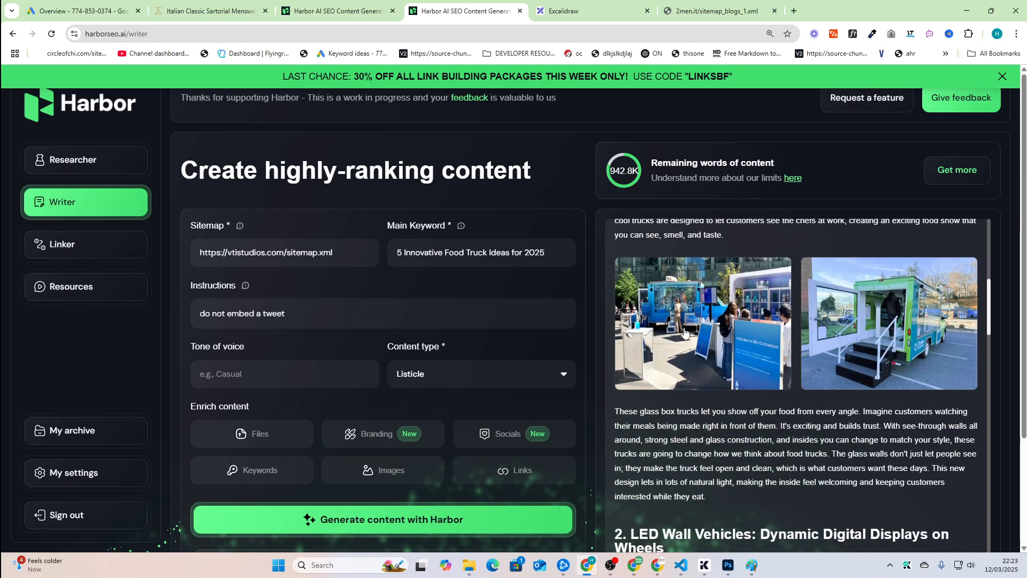
{"action": "scroll", "scroll_direction": "down", "scroll_amount": 3}
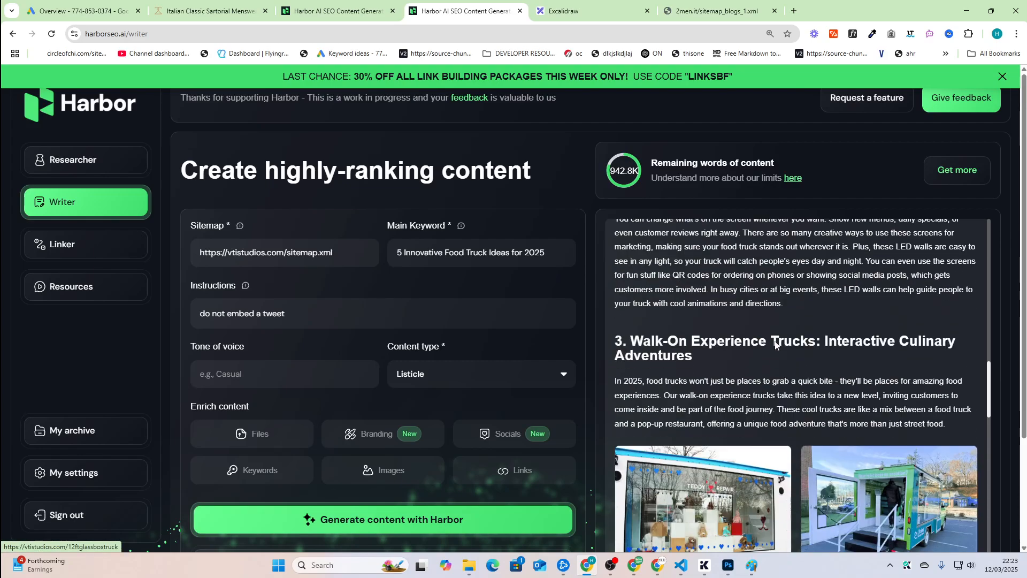
{"action": "scroll", "scroll_direction": "down", "scroll_amount": 3}
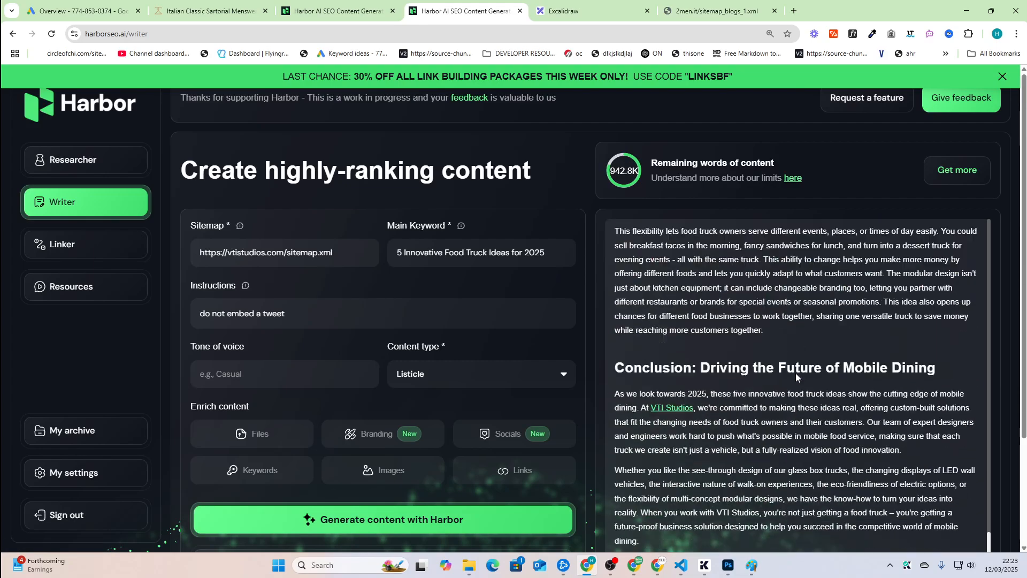
{"action": "scroll", "scroll_direction": "down", "scroll_amount": 3}
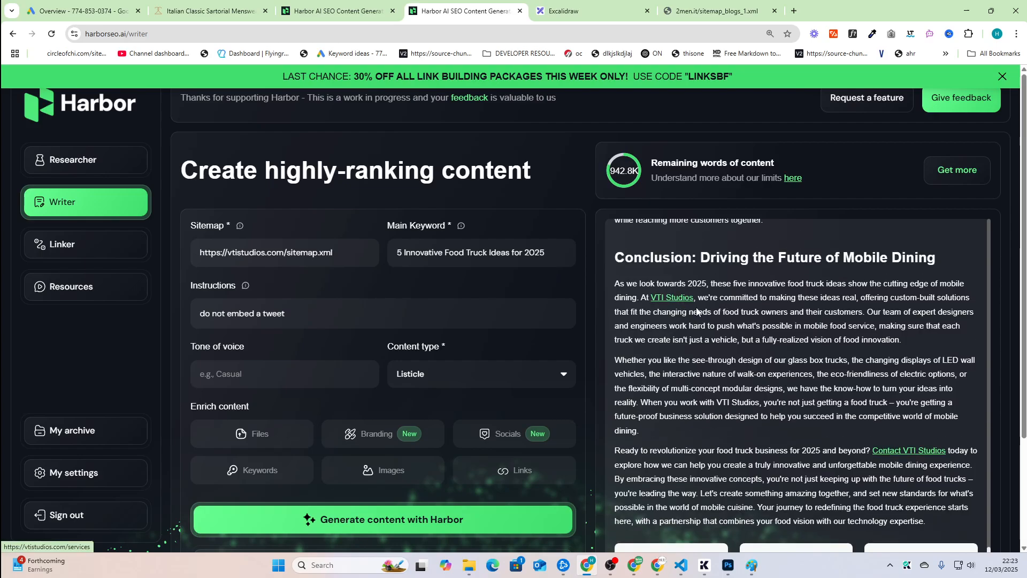
{"action": "scroll", "scroll_direction": "down", "scroll_amount": 3}
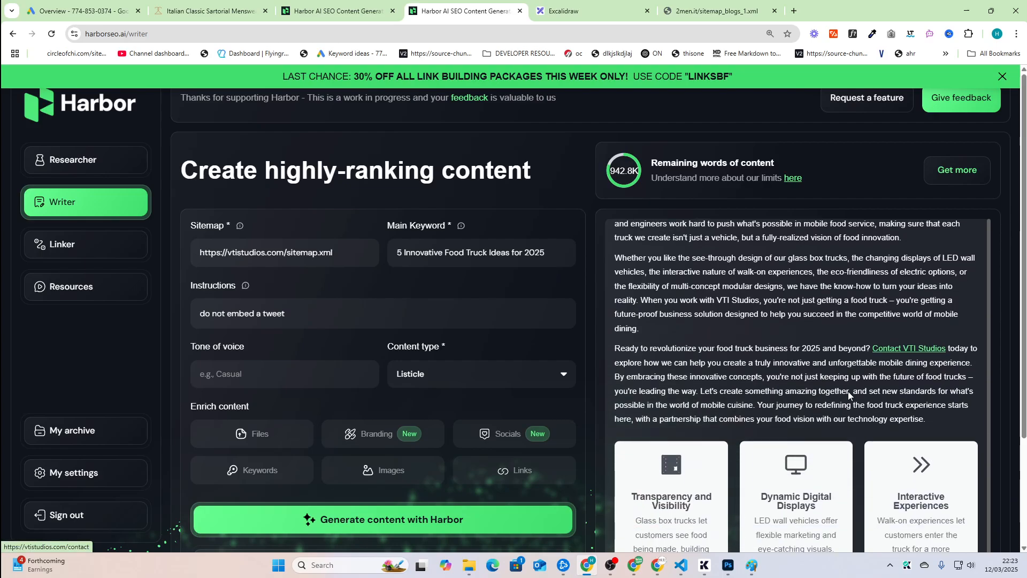
{"action": "scroll", "scroll_direction": "down", "scroll_amount": 3}
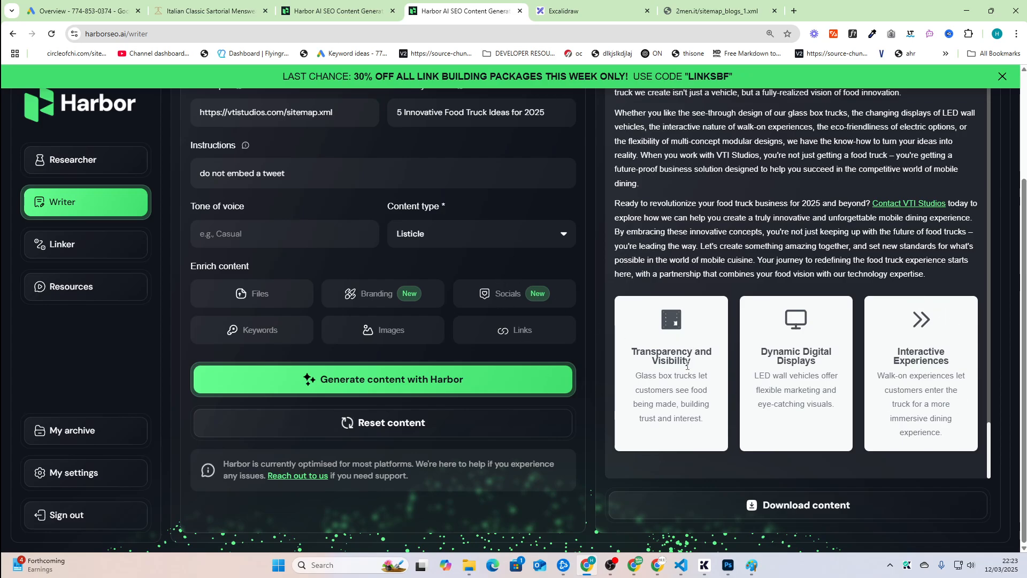
{"action": "mouse_move", "coordinate": [534, 101]}
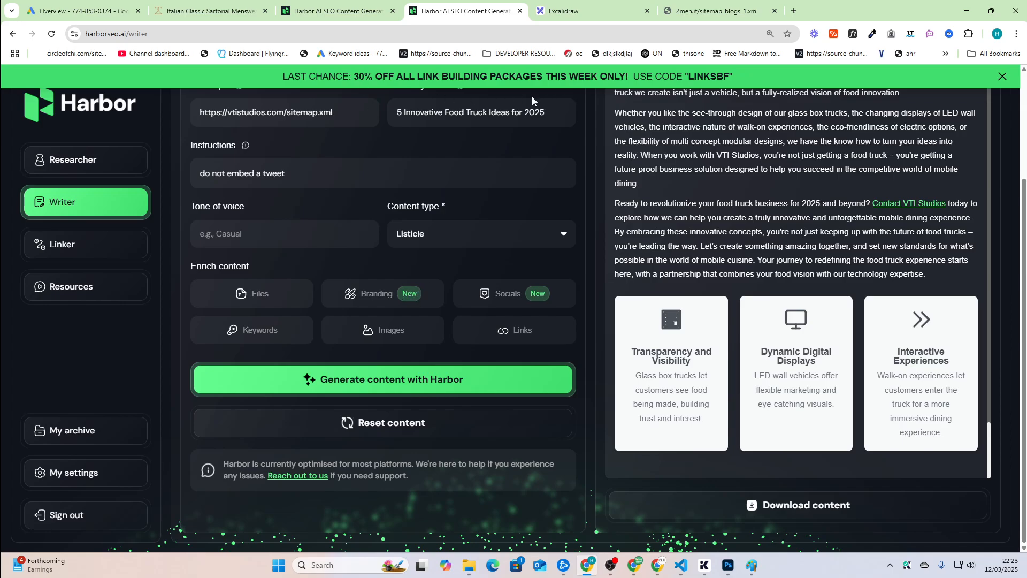
{"action": "mouse_move", "coordinate": [573, 134]}
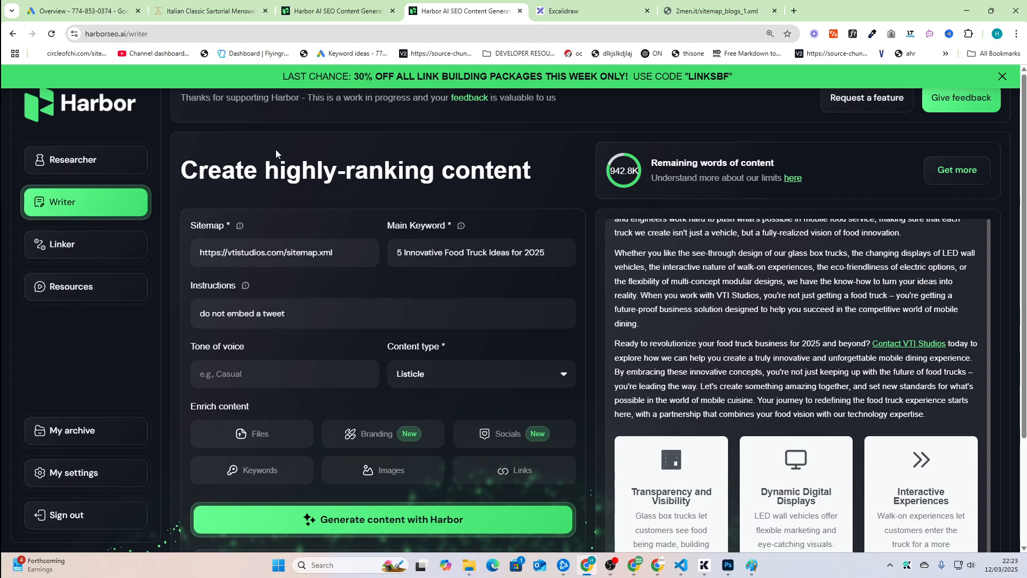
{"action": "mouse_move", "coordinate": [107, 236]}
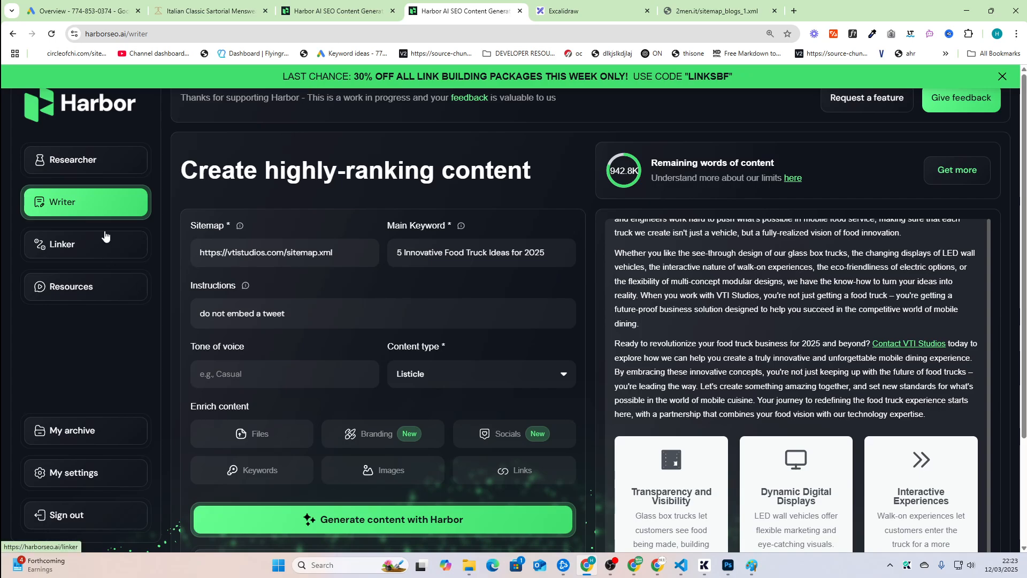
Open the guest post prospect finder and enter 2men.it's sitemap address.
{"action": "left_click", "coordinate": [62, 244]}
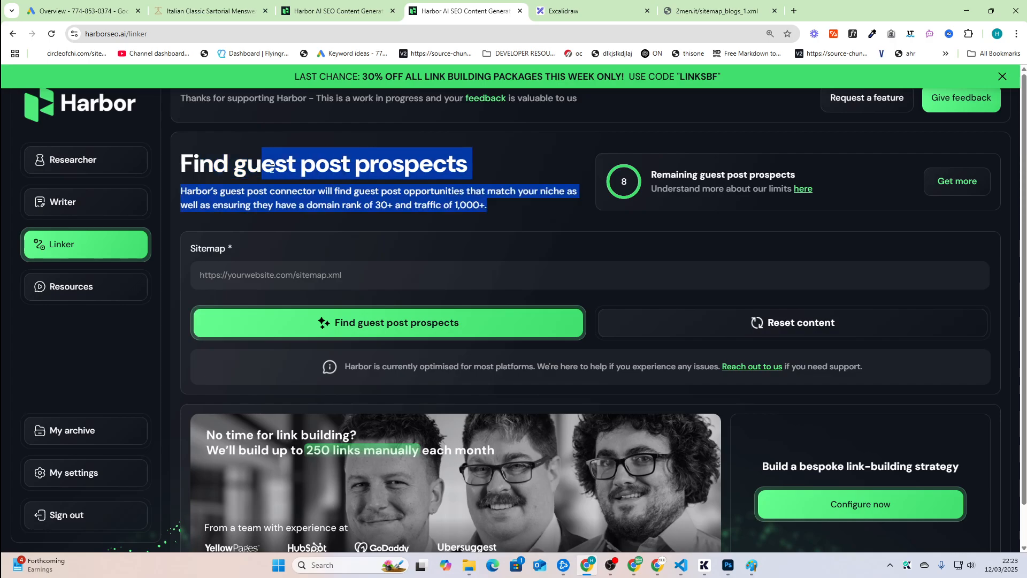
{"action": "left_click", "coordinate": [429, 186]}
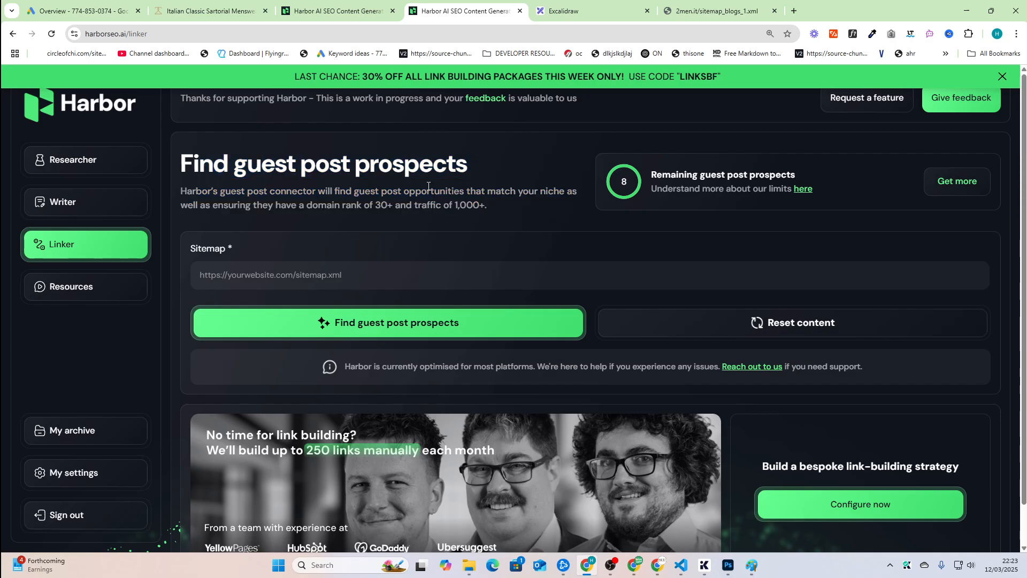
{"action": "scroll", "scroll_direction": "down", "scroll_amount": 3}
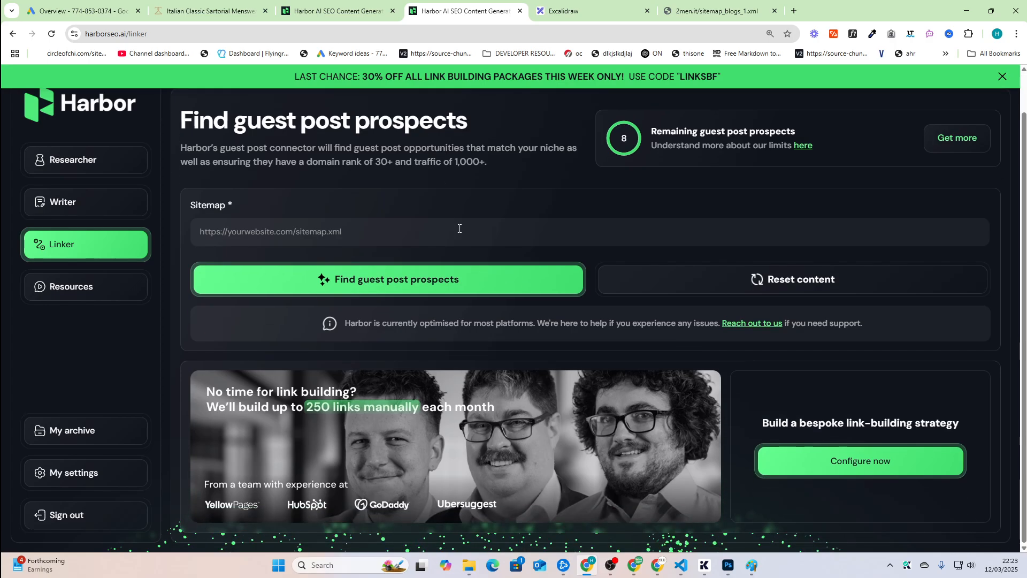
{"action": "mouse_move", "coordinate": [522, 268]}
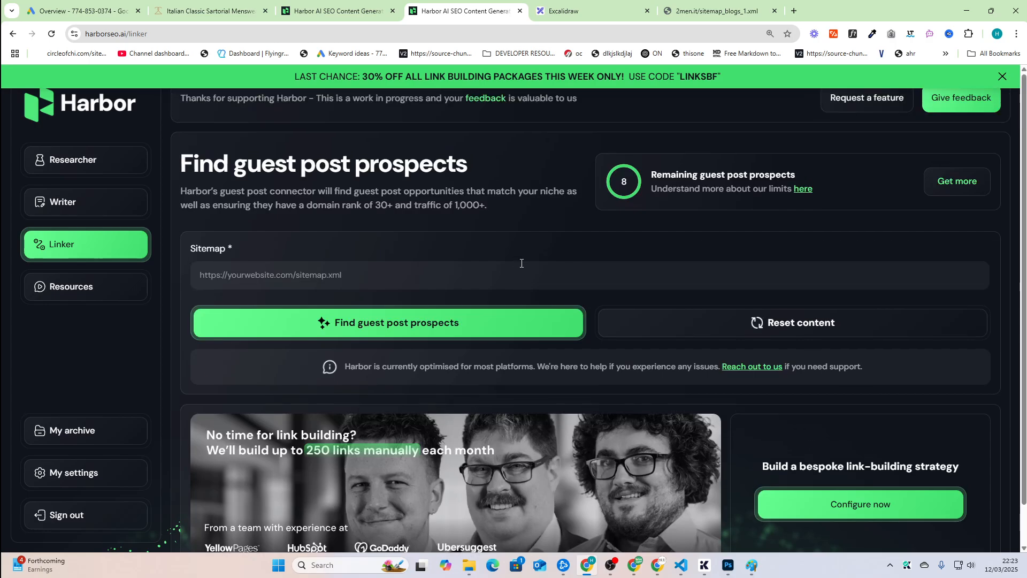
{"action": "scroll", "scroll_direction": "down", "scroll_amount": 3}
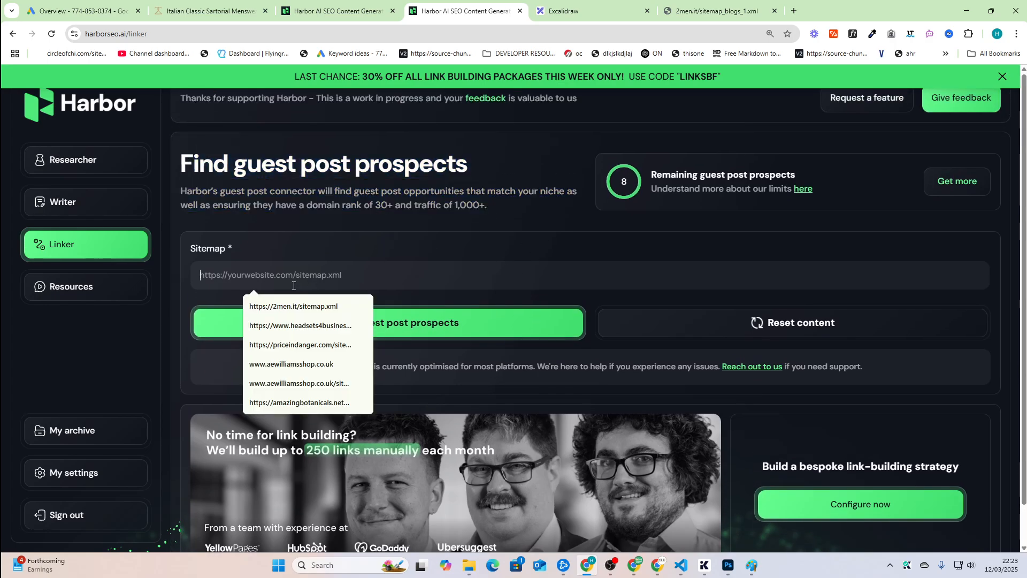
{"action": "left_click", "coordinate": [294, 306]}
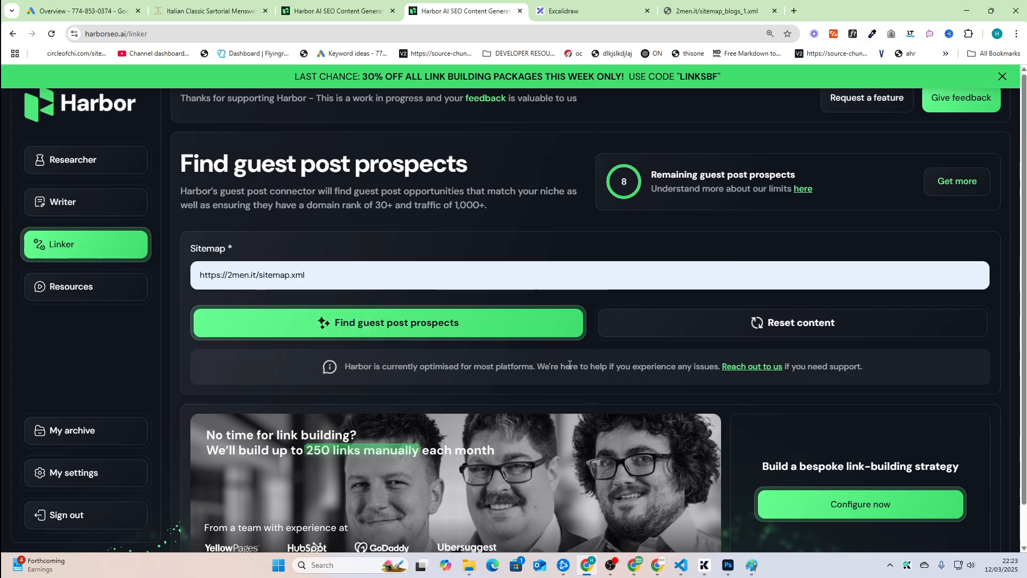
{"action": "mouse_move", "coordinate": [303, 228]}
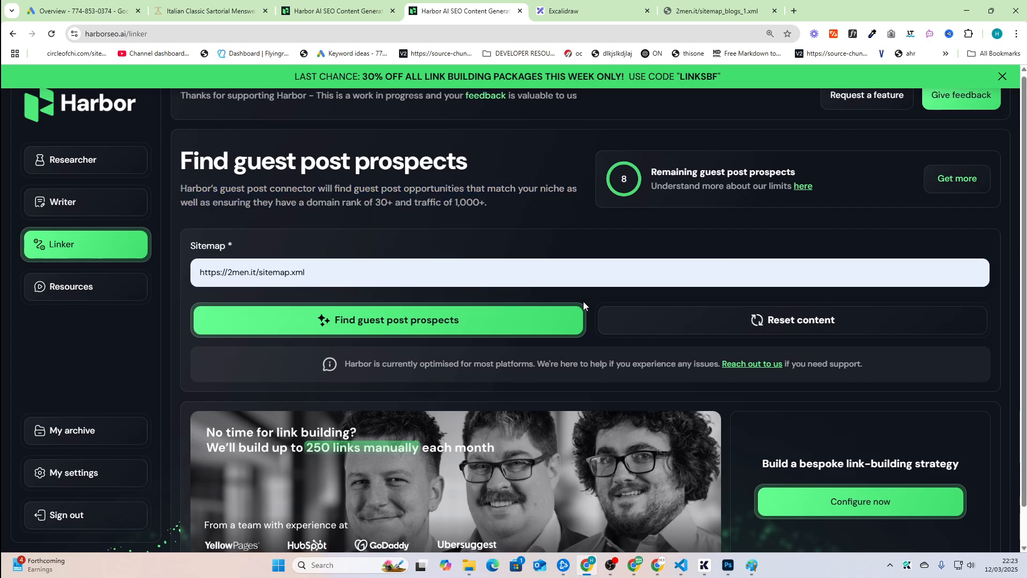
{"action": "scroll", "scroll_direction": "down", "scroll_amount": 3}
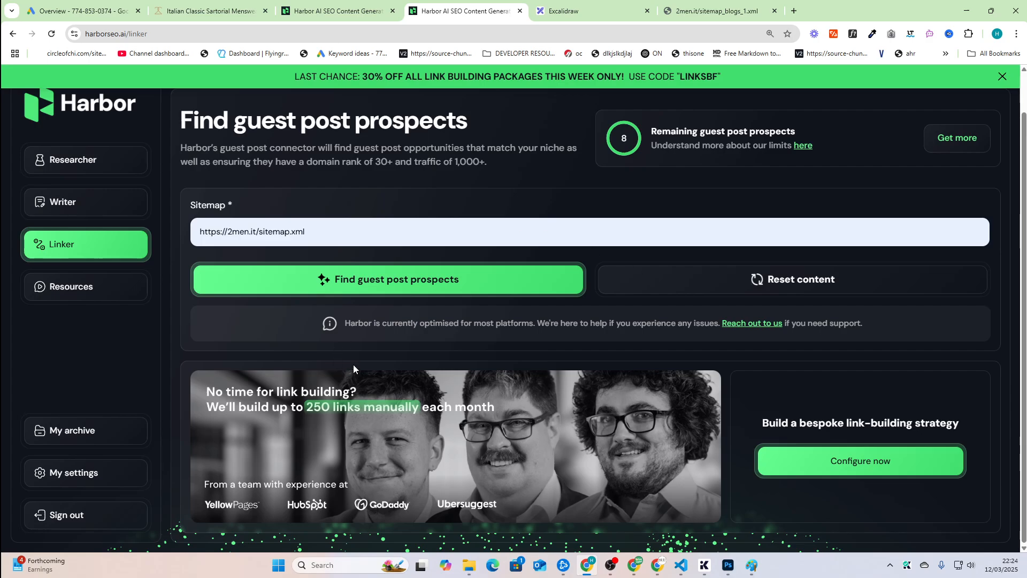
{"action": "mouse_move", "coordinate": [707, 388]}
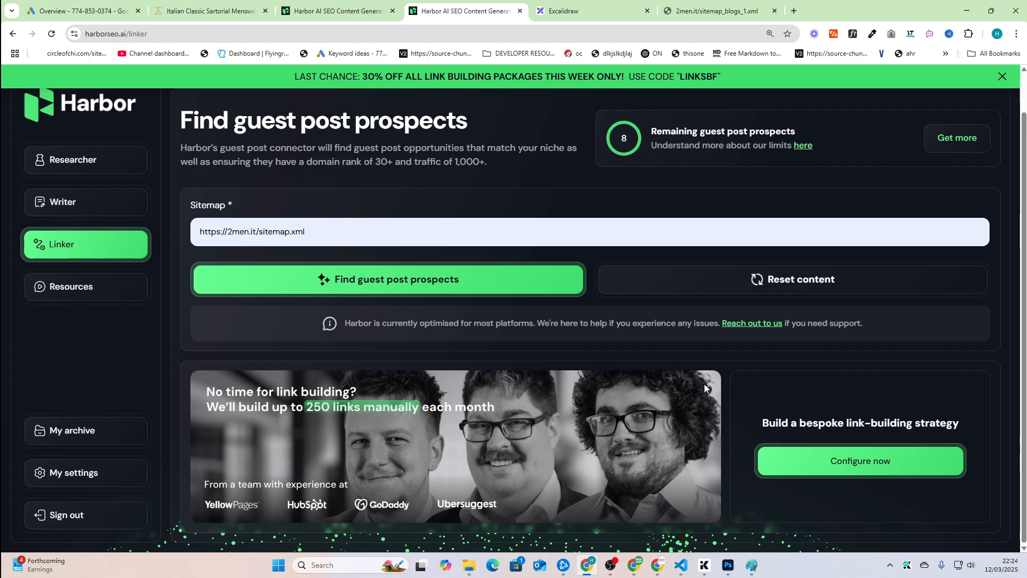
{"action": "mouse_move", "coordinate": [781, 406]}
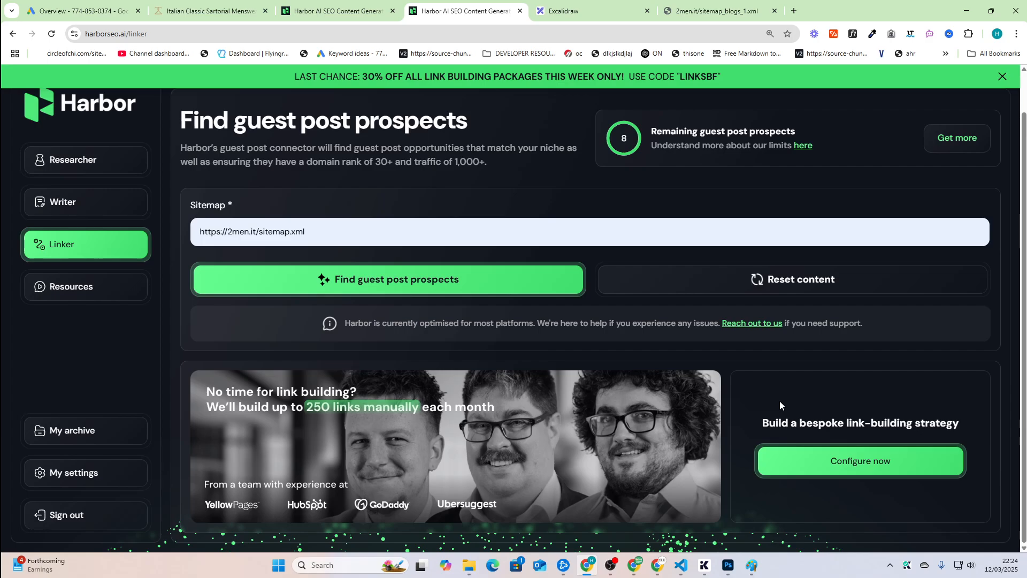
{"action": "mouse_move", "coordinate": [832, 471]}
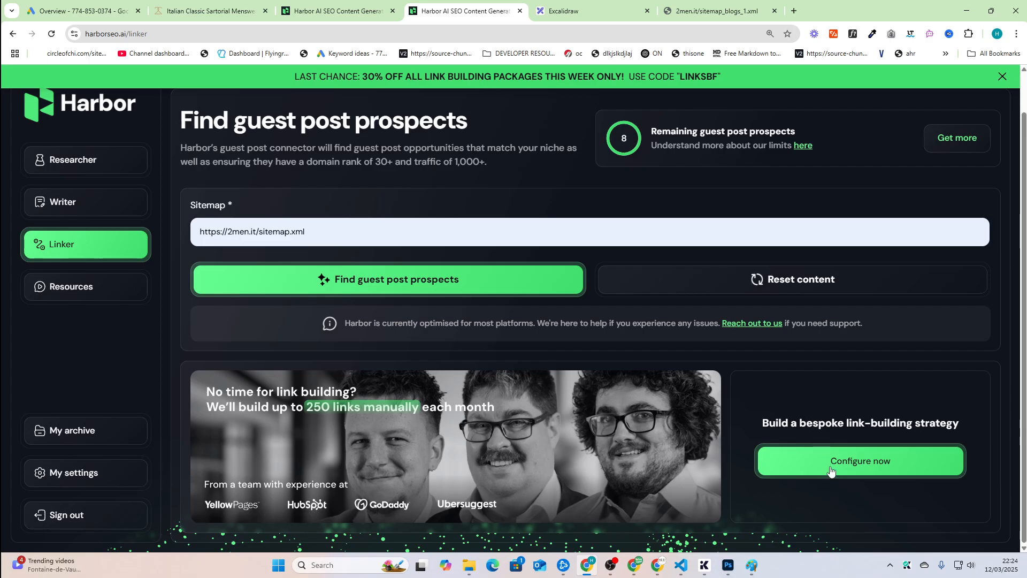
Compare link-building package tiers between €4675 and €5775, then close the offer.
{"action": "left_click", "coordinate": [860, 461]}
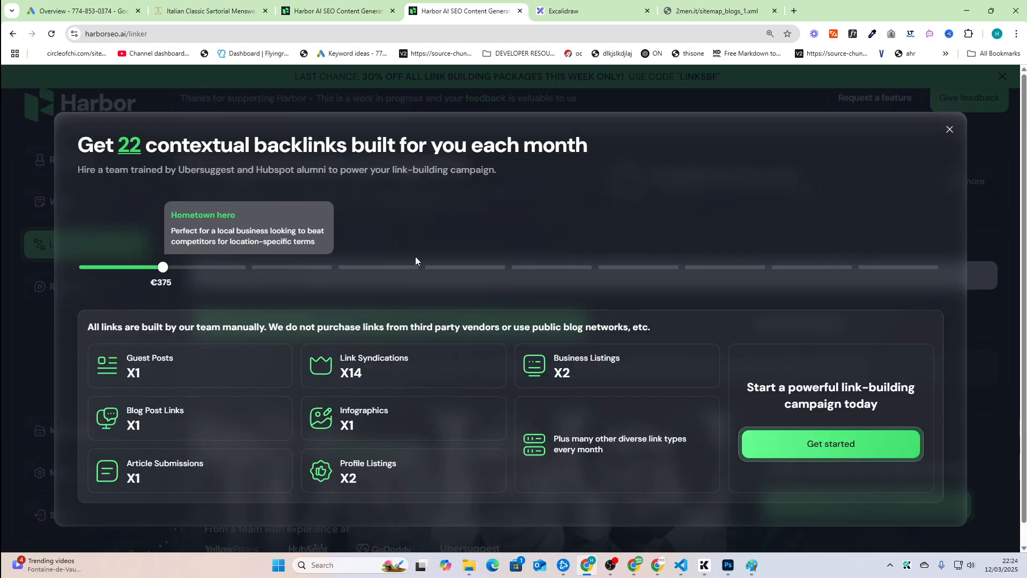
{"action": "mouse_move", "coordinate": [169, 287]}
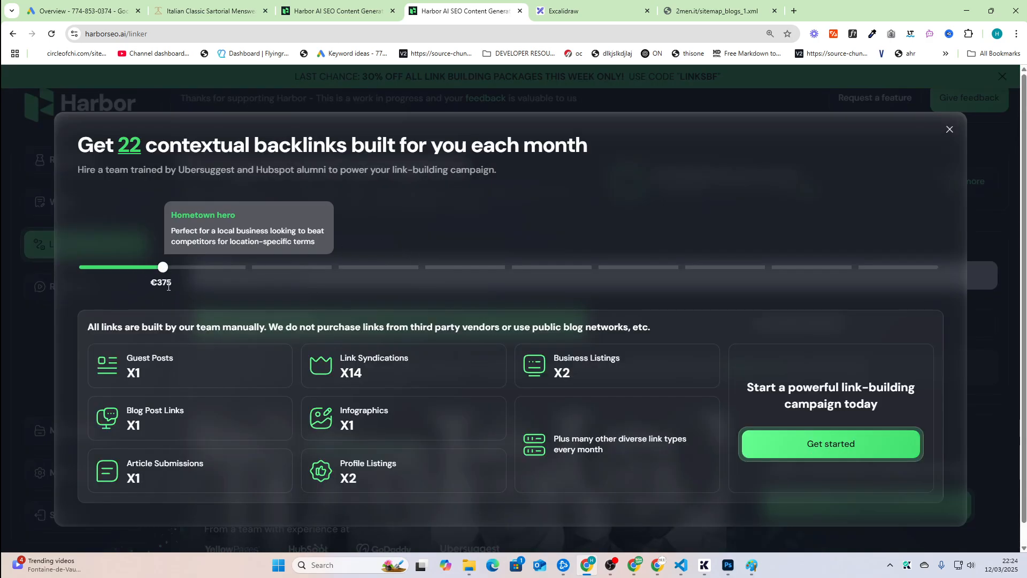
{"action": "mouse_move", "coordinate": [181, 284]}
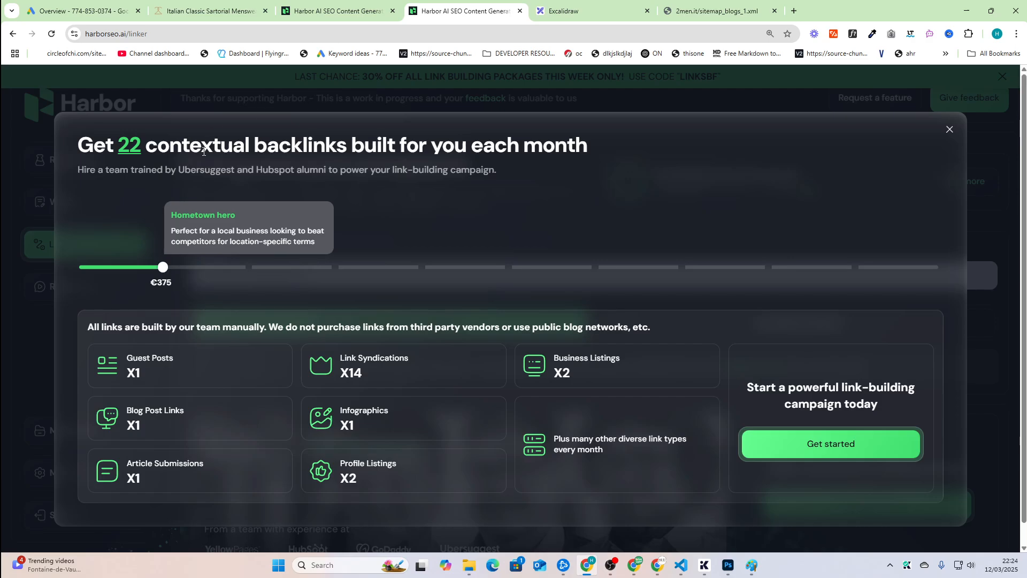
{"action": "left_click_drag", "start_coordinate": [163, 266], "coordinate": [854, 266]}
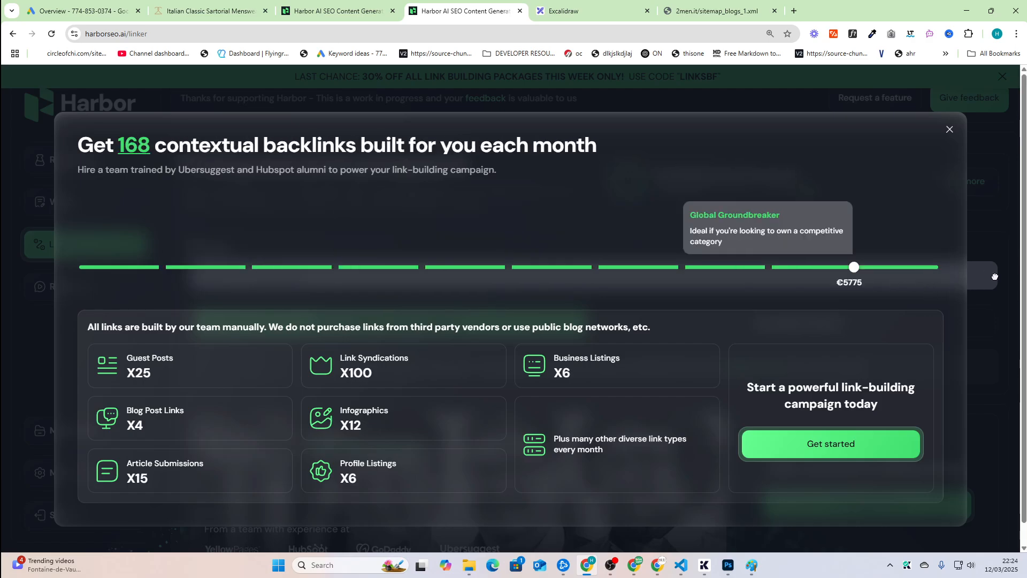
{"action": "left_click_drag", "start_coordinate": [854, 267], "coordinate": [768, 266]}
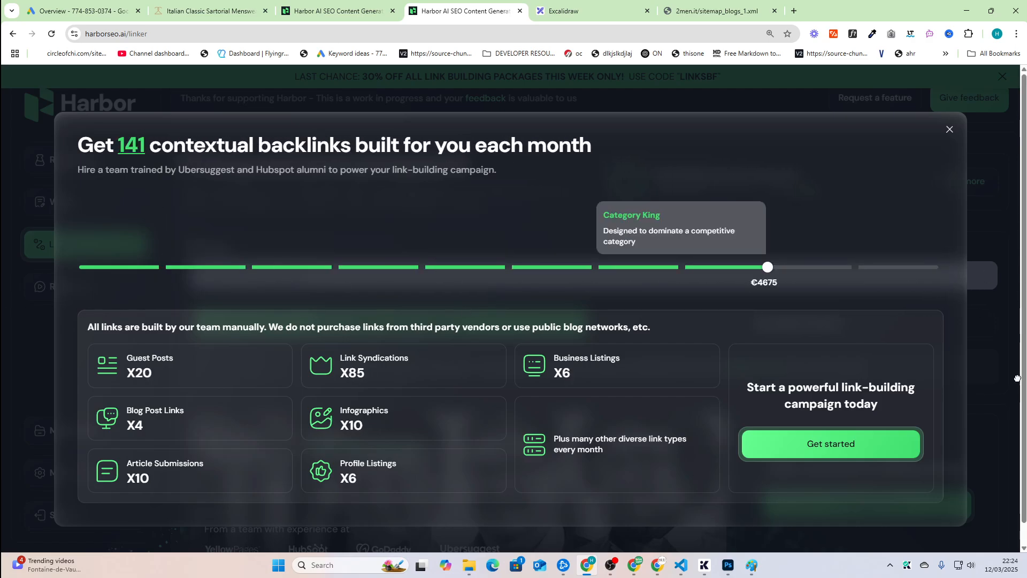
{"action": "left_click_drag", "start_coordinate": [767, 267], "coordinate": [854, 266]}
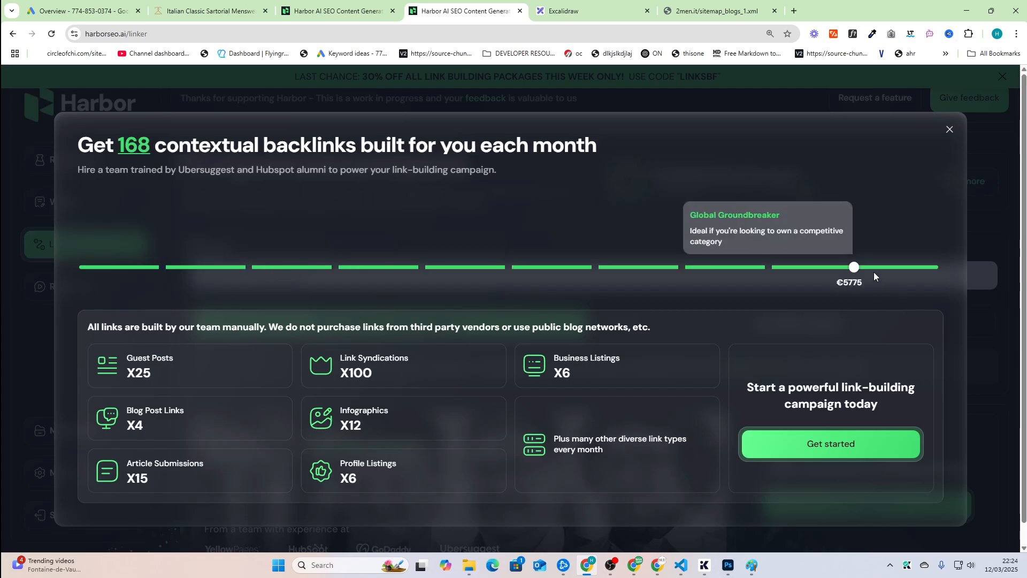
{"action": "left_click", "coordinate": [949, 129]}
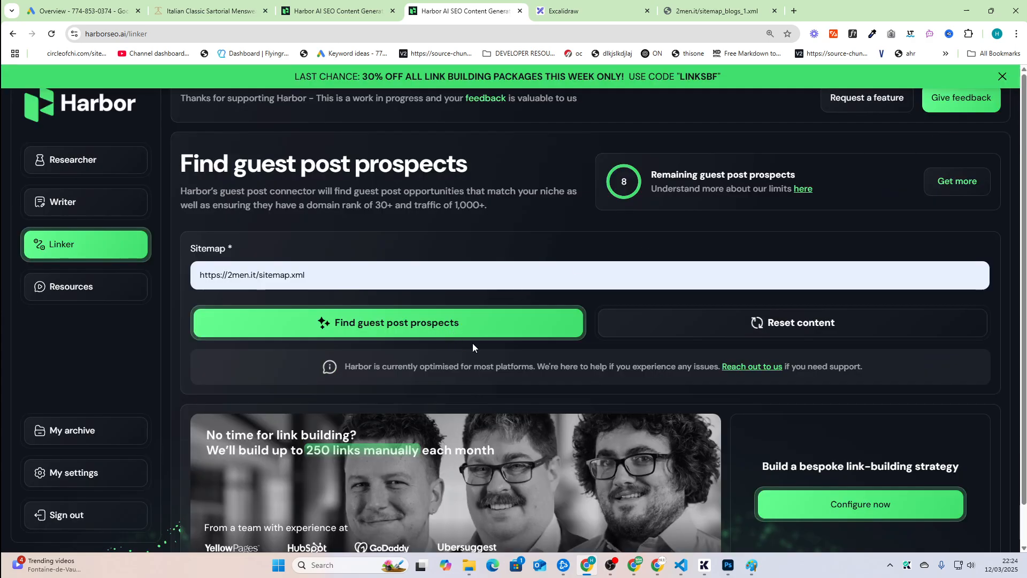
{"action": "scroll", "scroll_direction": "down", "scroll_amount": 3}
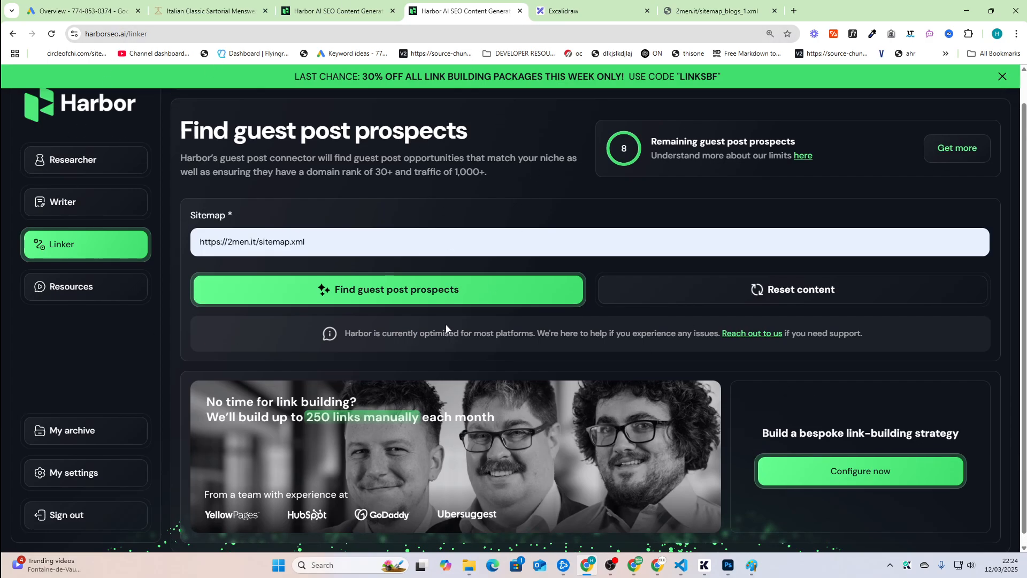
Open Researcher's Site seeker to regenerate title suggestions for 2men.it.
{"action": "left_click", "coordinate": [85, 159]}
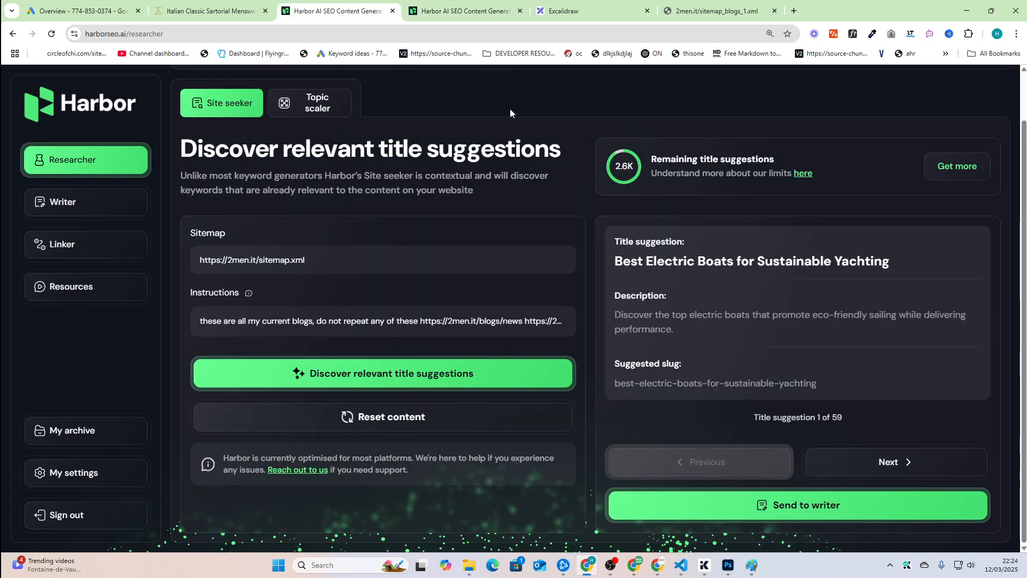
{"action": "mouse_move", "coordinate": [610, 152]}
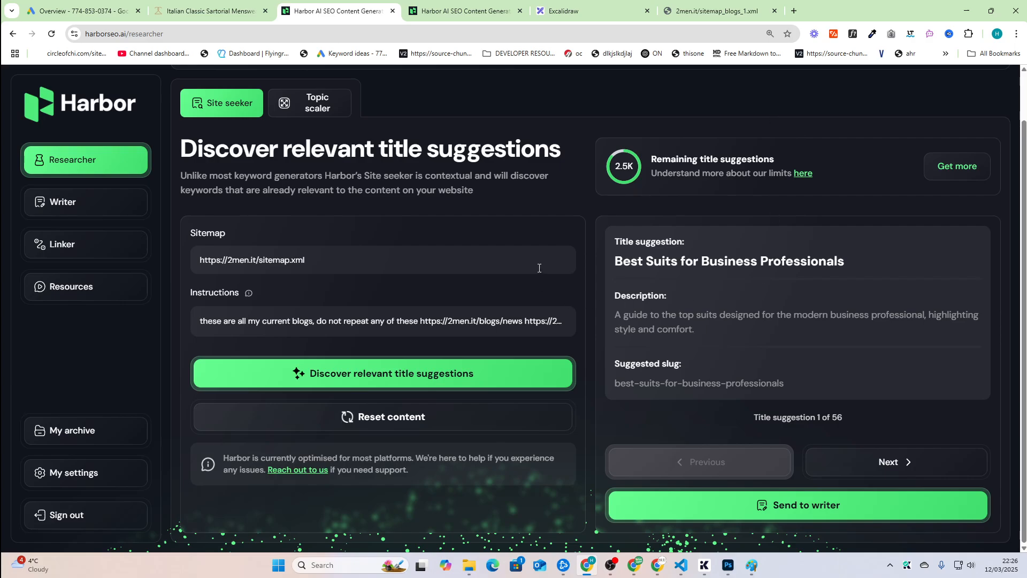
{"action": "mouse_move", "coordinate": [511, 211]}
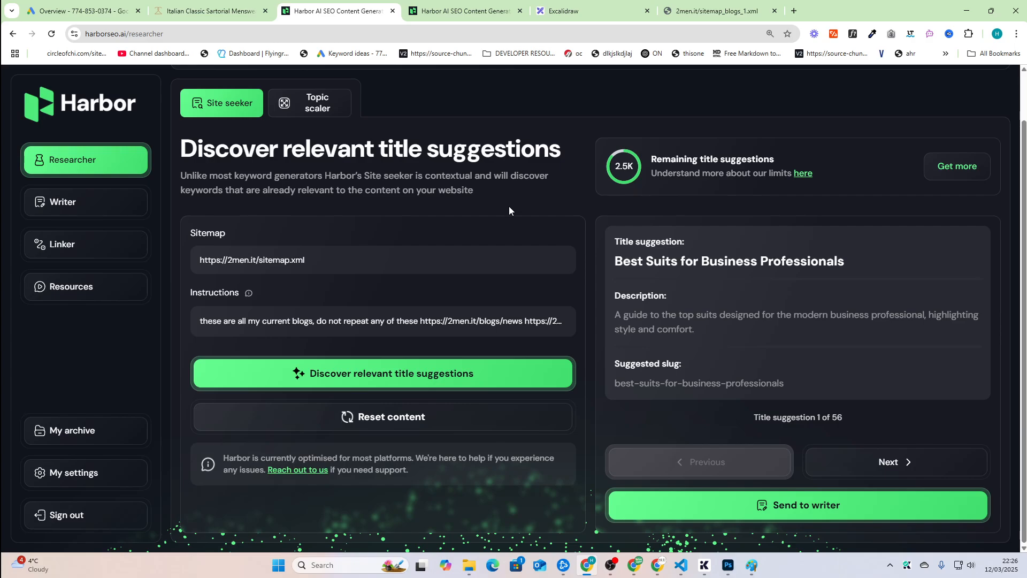
{"action": "mouse_move", "coordinate": [510, 213]}
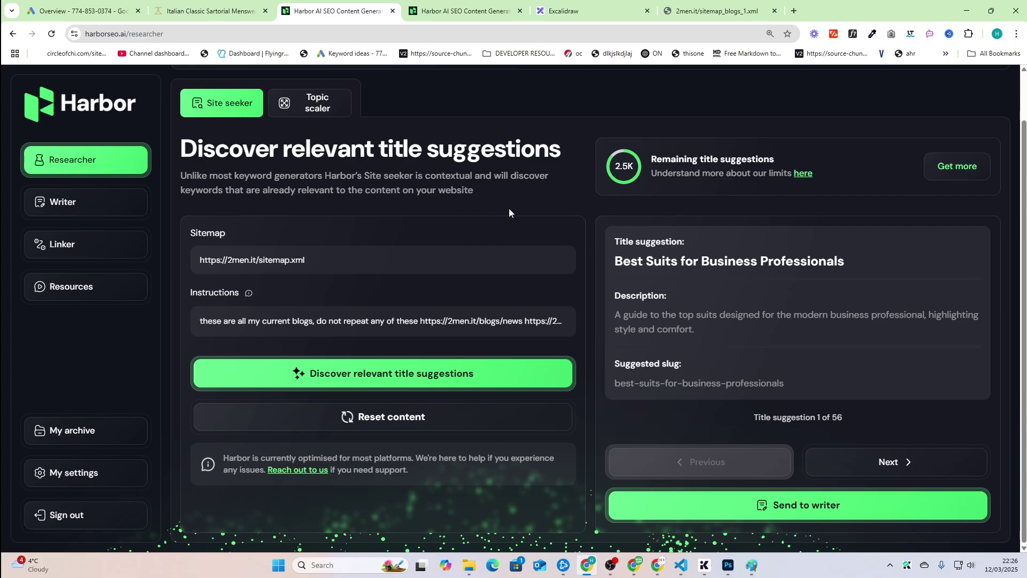
{"action": "mouse_move", "coordinate": [512, 215]}
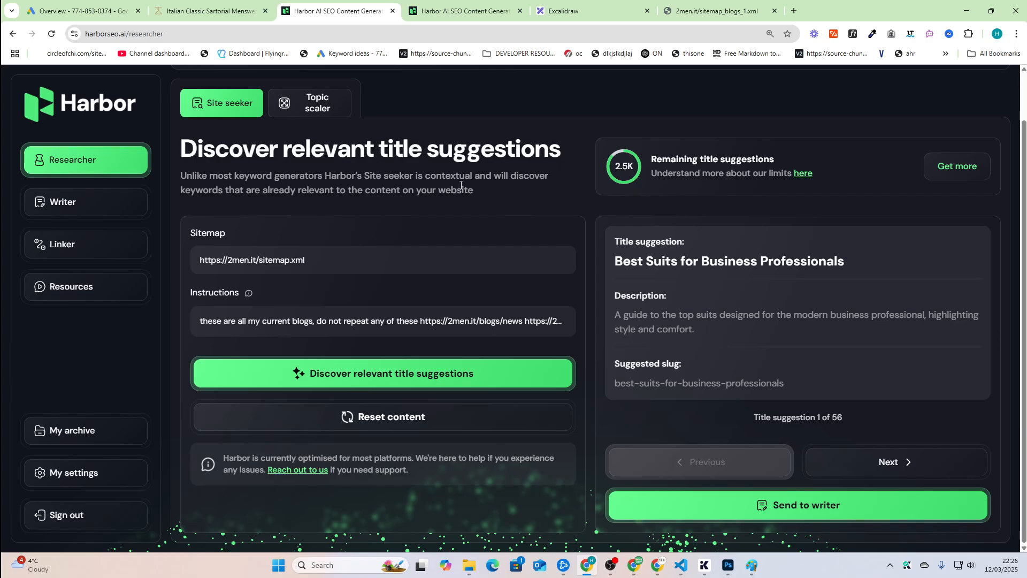
{"action": "mouse_move", "coordinate": [434, 214]}
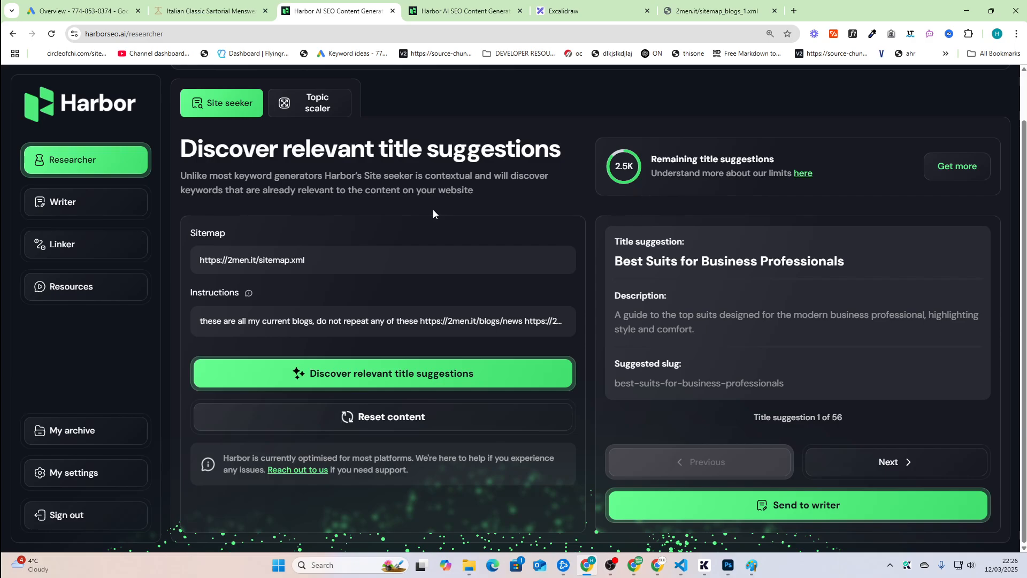
{"action": "mouse_move", "coordinate": [665, 299]}
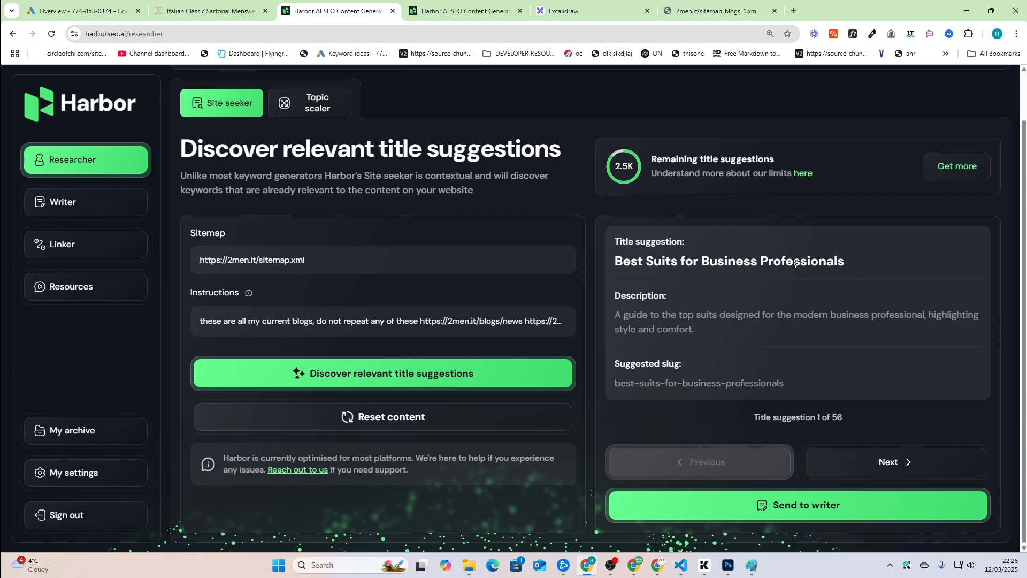
{"action": "mouse_move", "coordinate": [196, 55]}
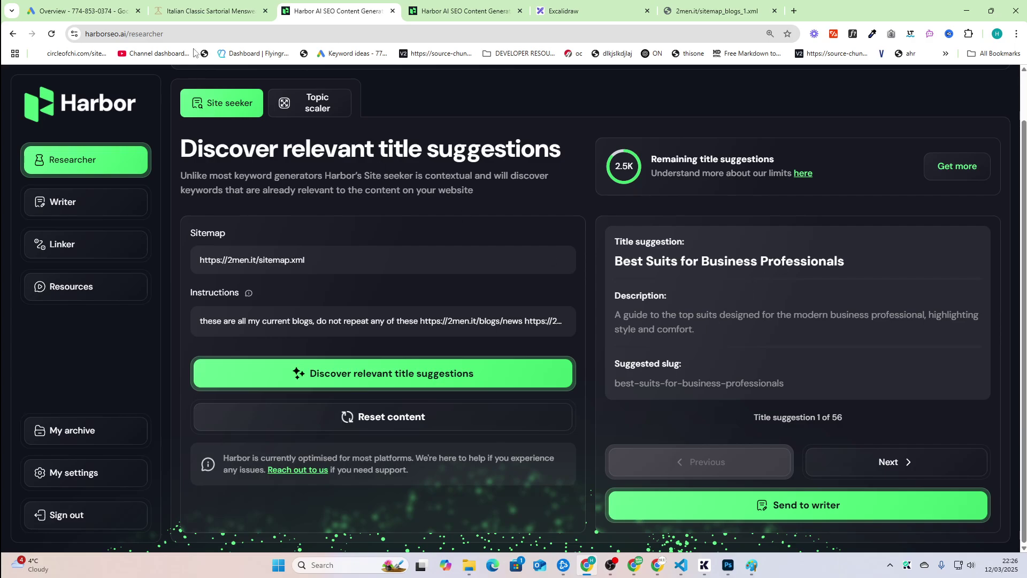
Run Keyword Planner for 'business suits' in English, United States, returning 622 ideas.
{"action": "left_click", "coordinate": [80, 10]}
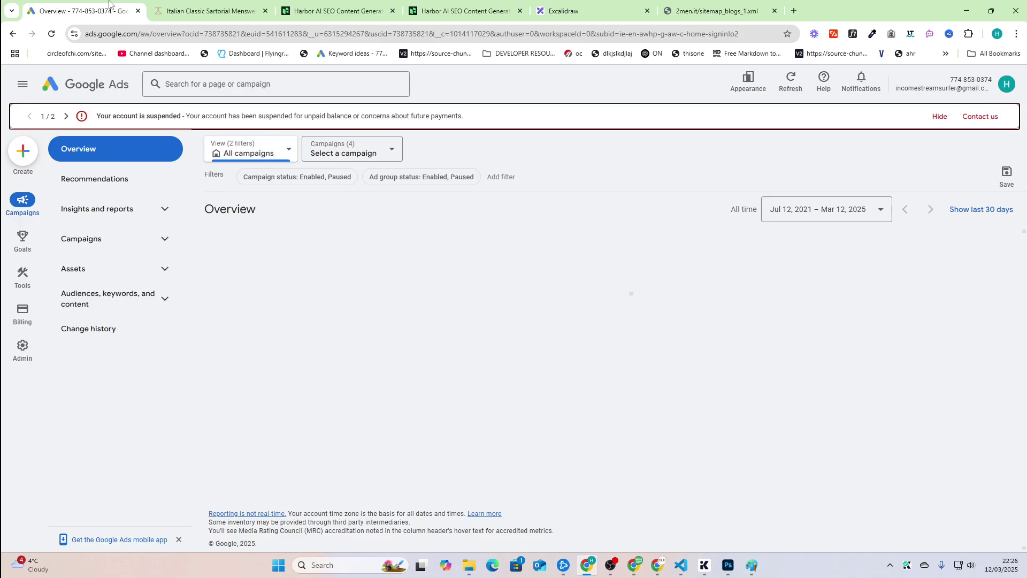
{"action": "left_click", "coordinate": [22, 276]}
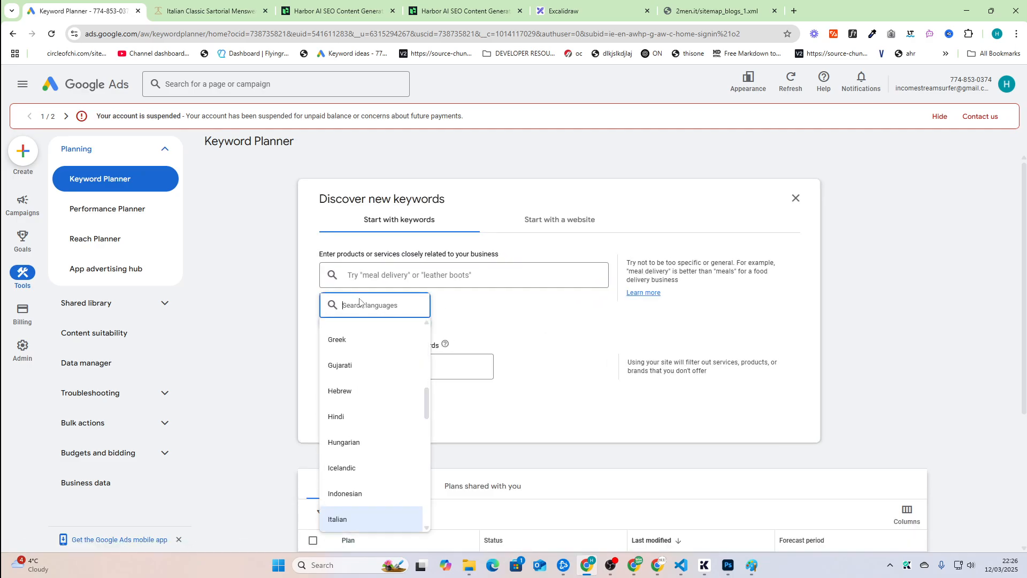
{"action": "left_click", "coordinate": [337, 519]}
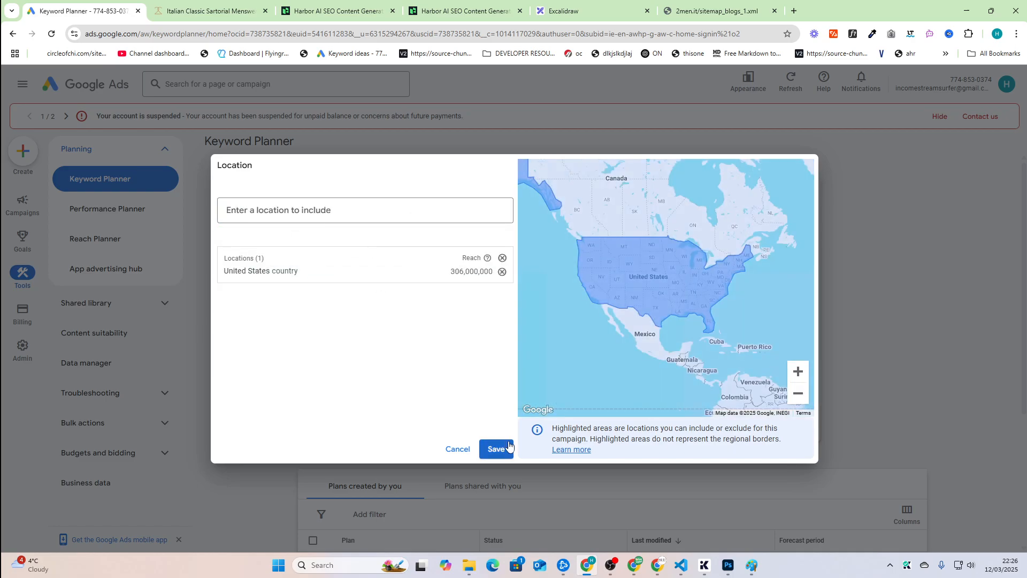
{"action": "left_click", "coordinate": [497, 449]}
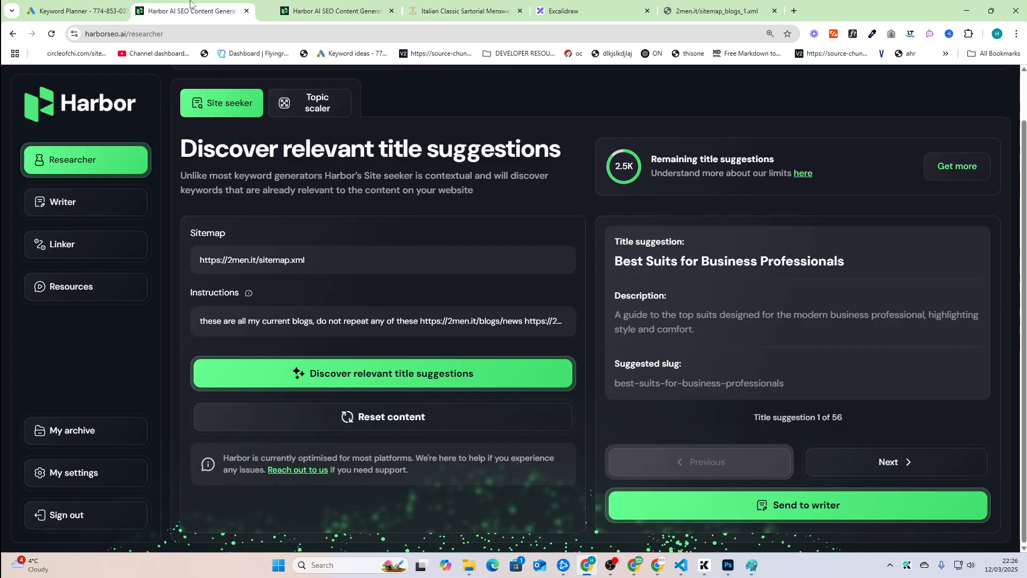
{"action": "left_click", "coordinate": [80, 11]}
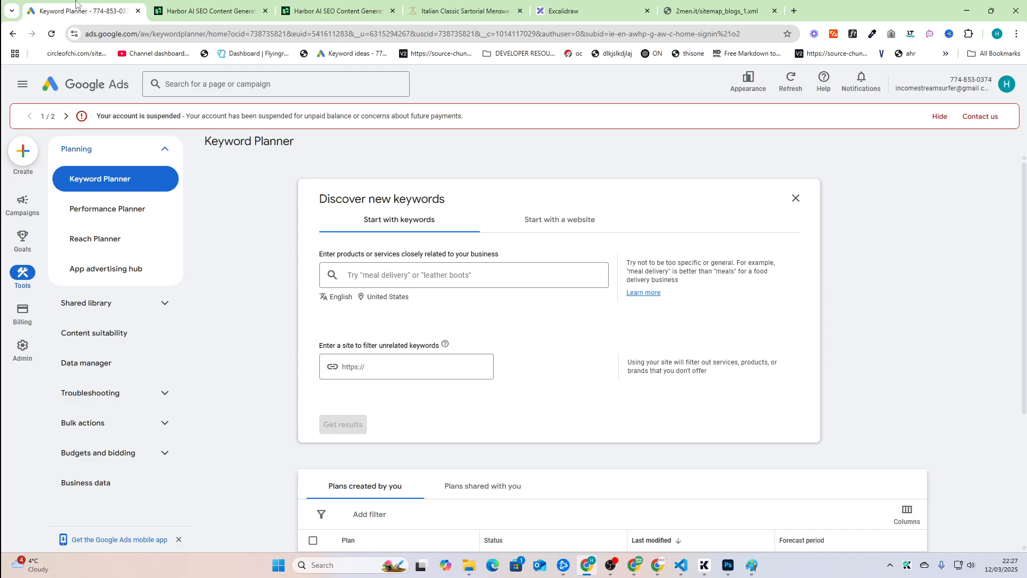
{"action": "type", "text": "business"}
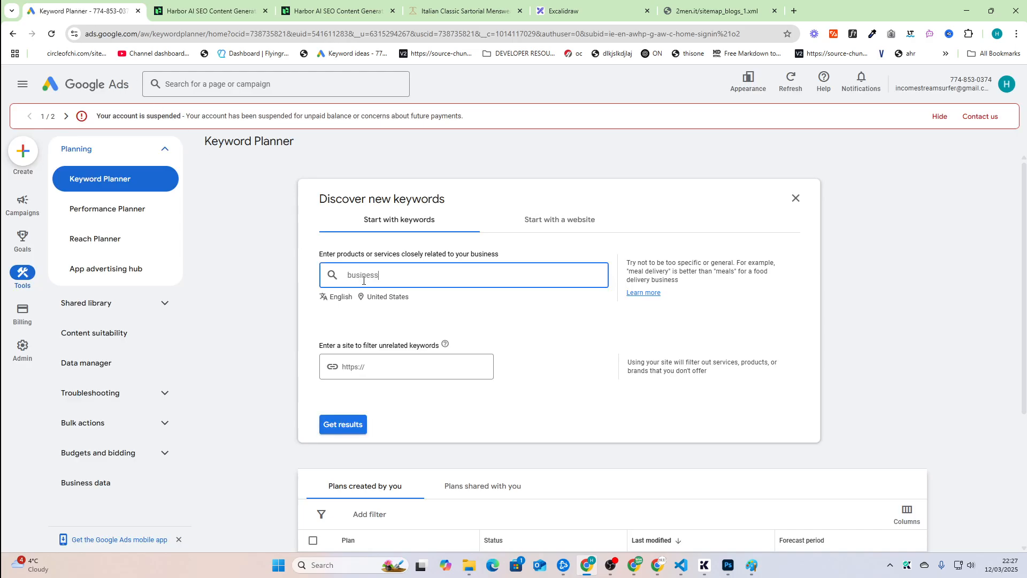
{"action": "left_click", "coordinate": [343, 425]}
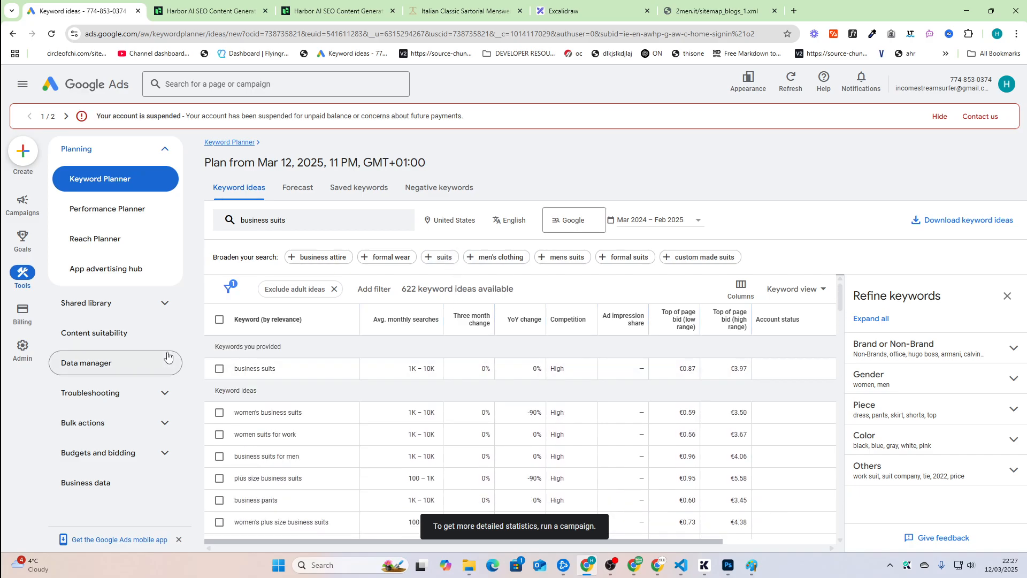
Copy 100 business suits keywords and enter 'women's stretch business suits' in Harbor's writer.
{"action": "scroll", "scroll_direction": "down", "scroll_amount": 3}
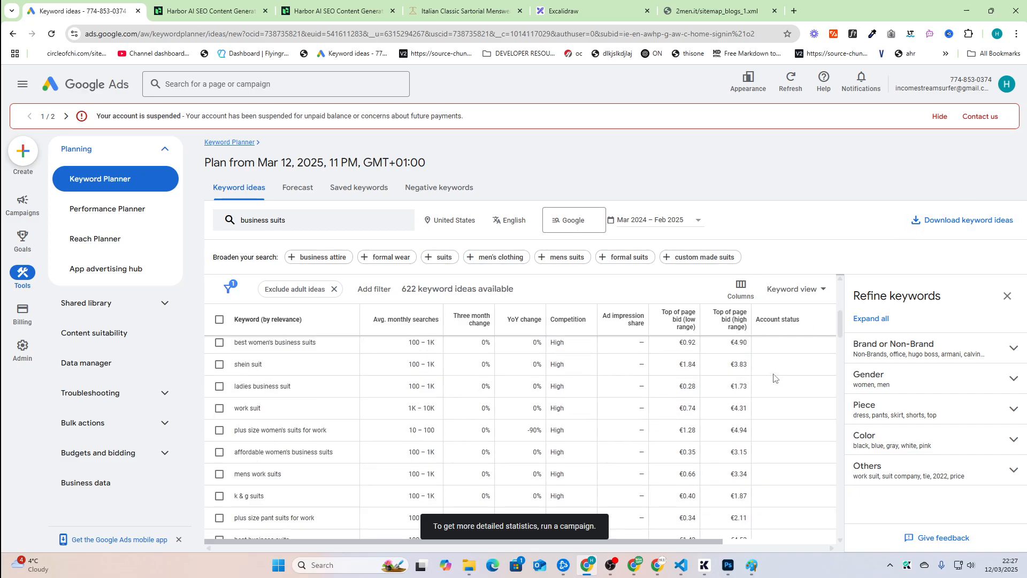
{"action": "left_click", "coordinate": [219, 318]}
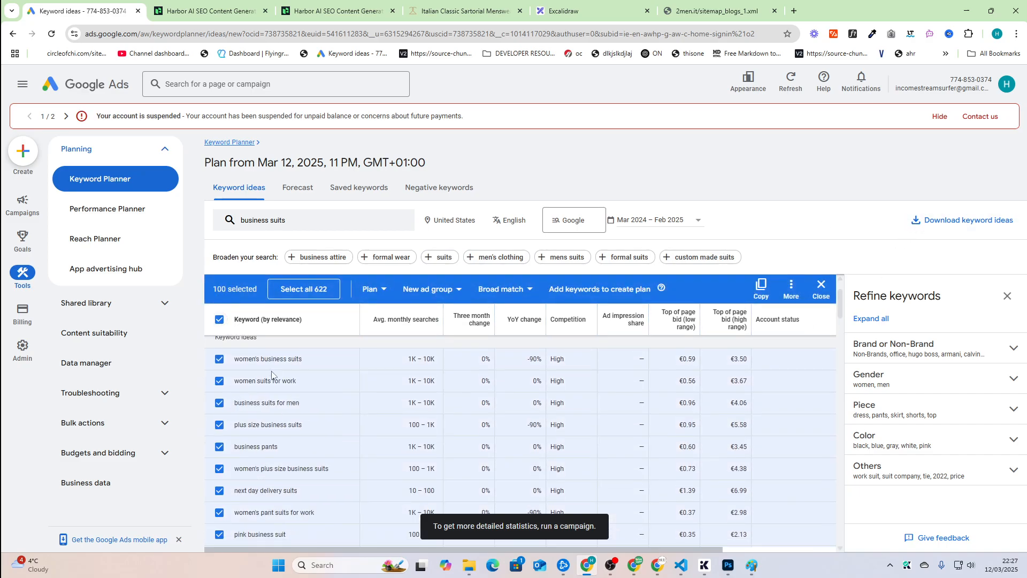
{"action": "left_click", "coordinate": [761, 288]}
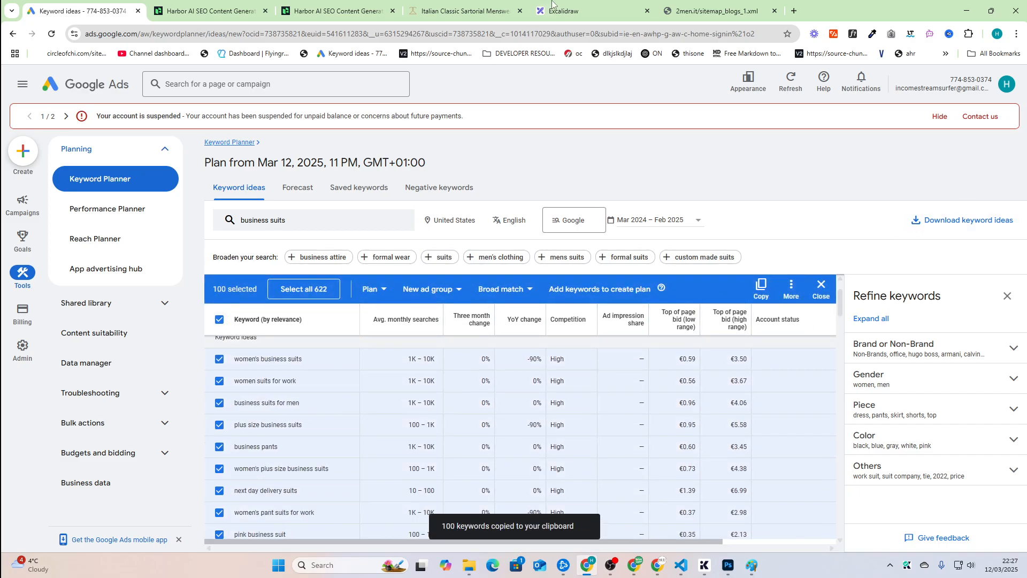
{"action": "left_click", "coordinate": [210, 11]}
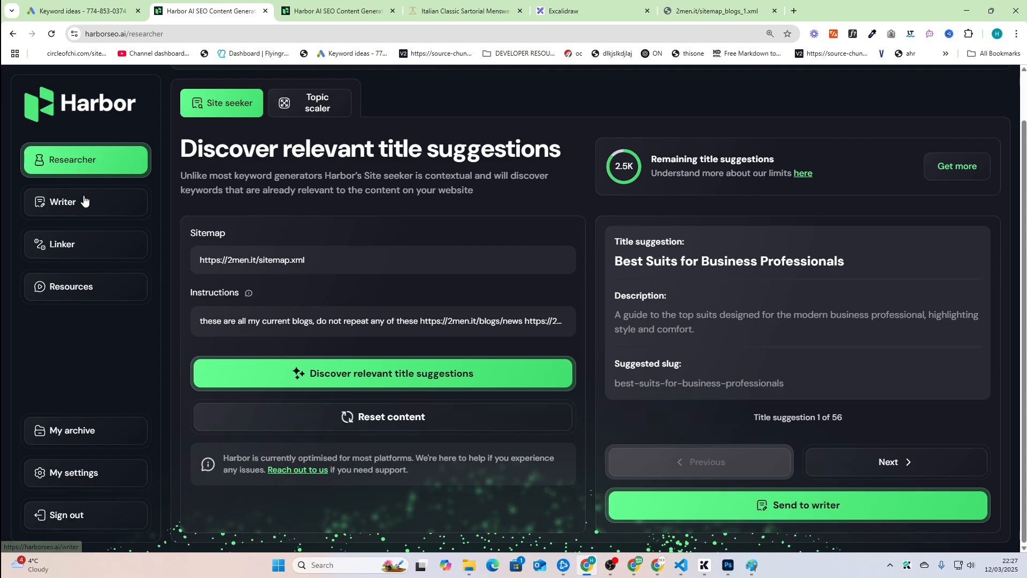
{"action": "left_click", "coordinate": [63, 201]}
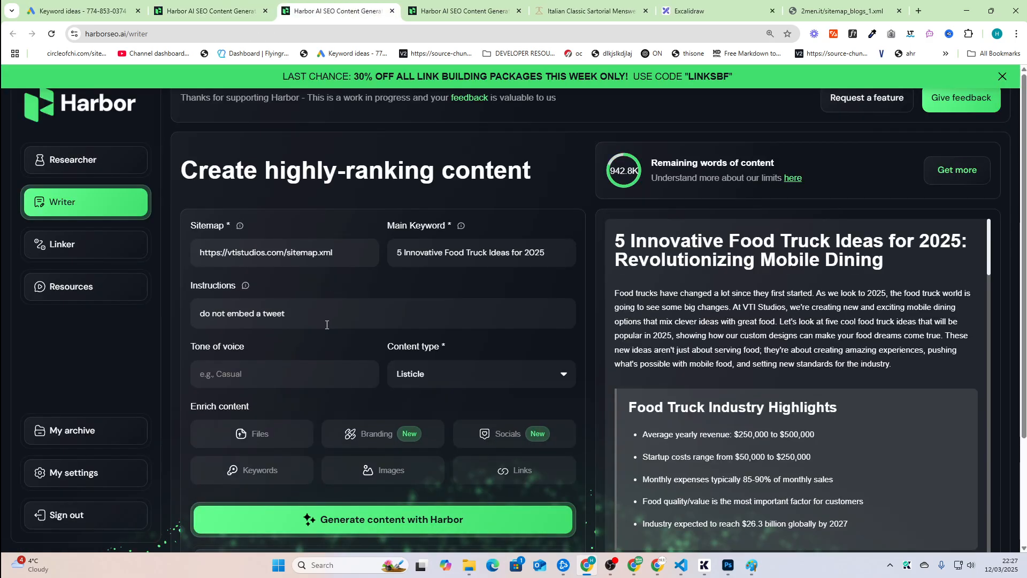
{"action": "type", "text": "women's stretch business suits"}
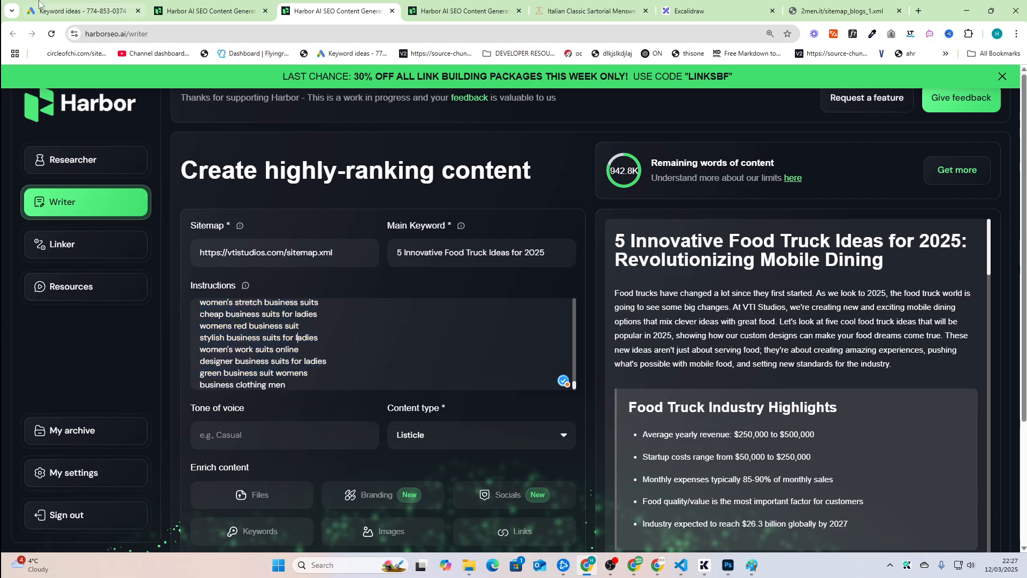
Exclude women-related keyword ideas, leaving 40 selected, and return to Harbor's suggestions.
{"action": "left_click", "coordinate": [86, 10]}
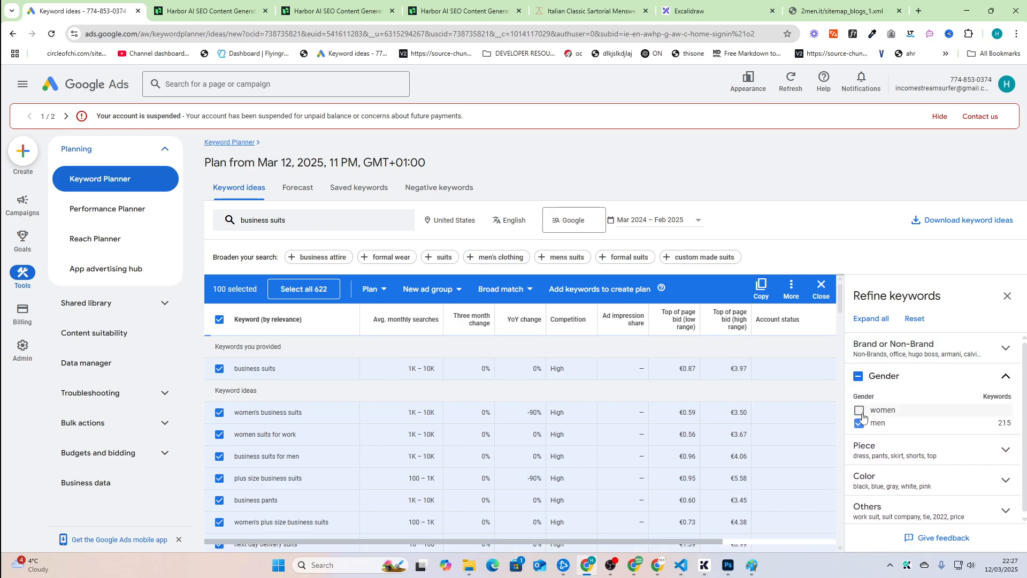
{"action": "left_click", "coordinate": [857, 410]}
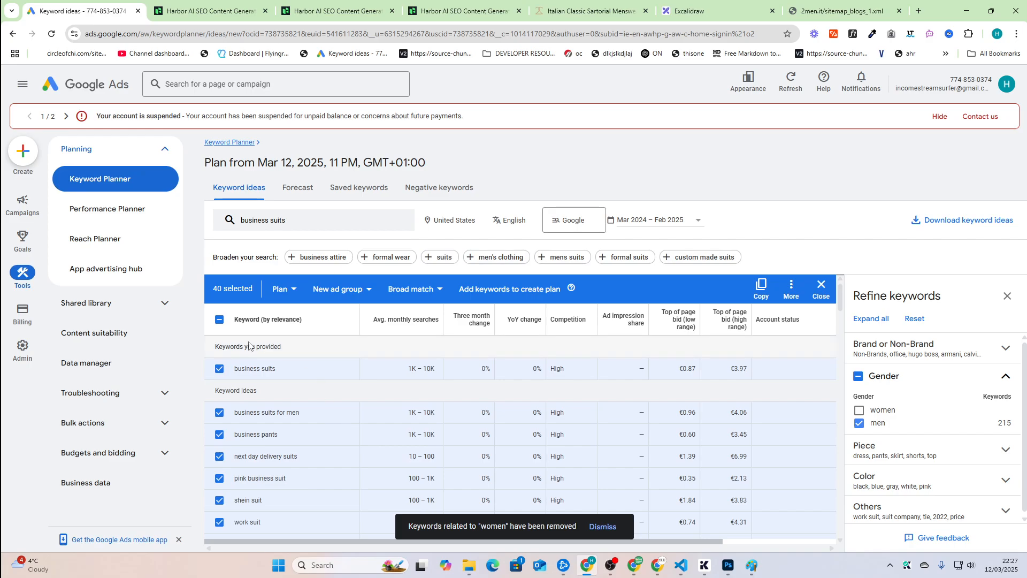
{"action": "scroll", "scroll_direction": "down", "scroll_amount": 3}
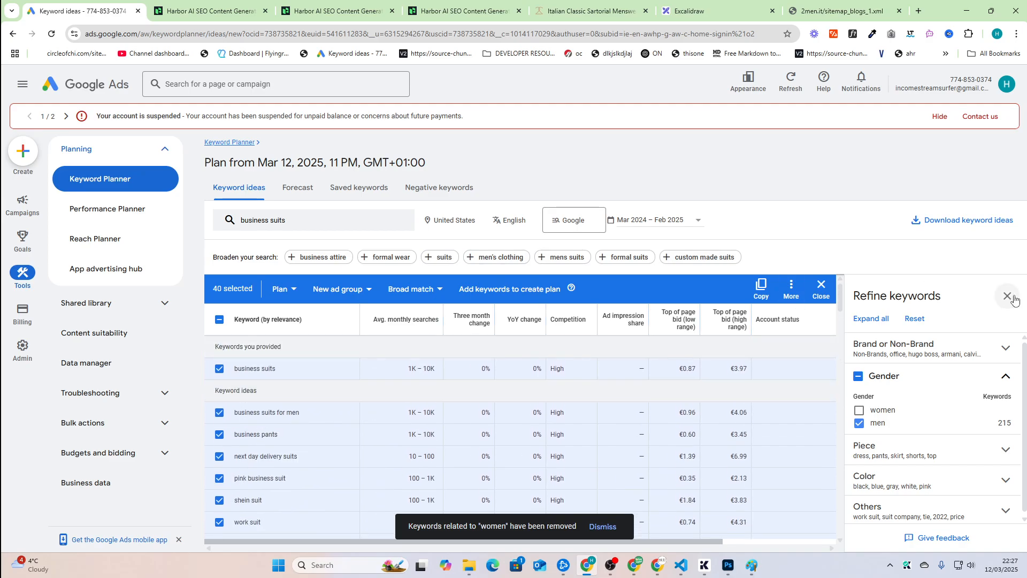
{"action": "left_click", "coordinate": [332, 12]}
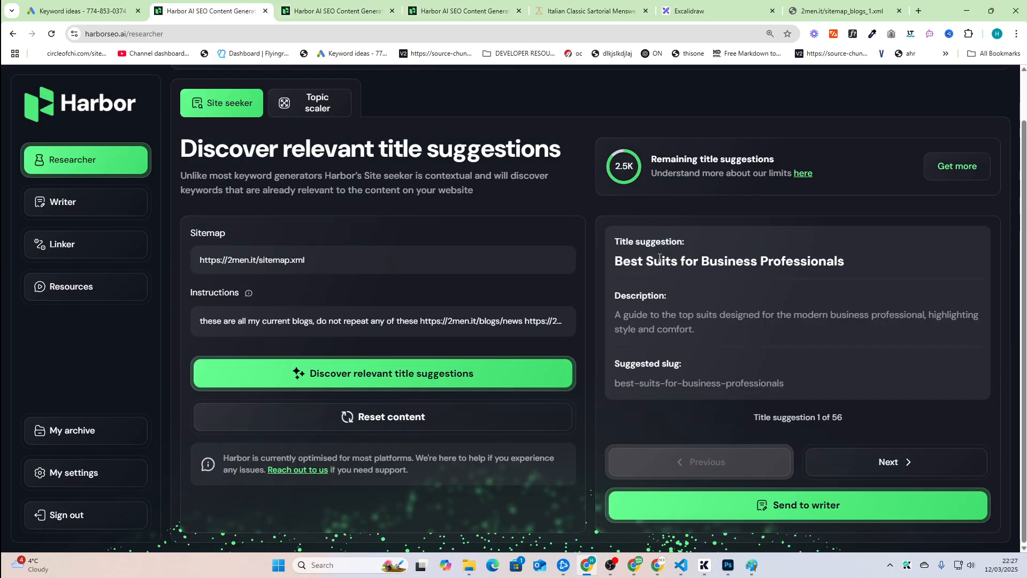
Browse to title suggestion 5, 'Best Luxury Cashmere Sweaters for Men', selecting 'Luxury'.
{"action": "left_click", "coordinate": [83, 11]}
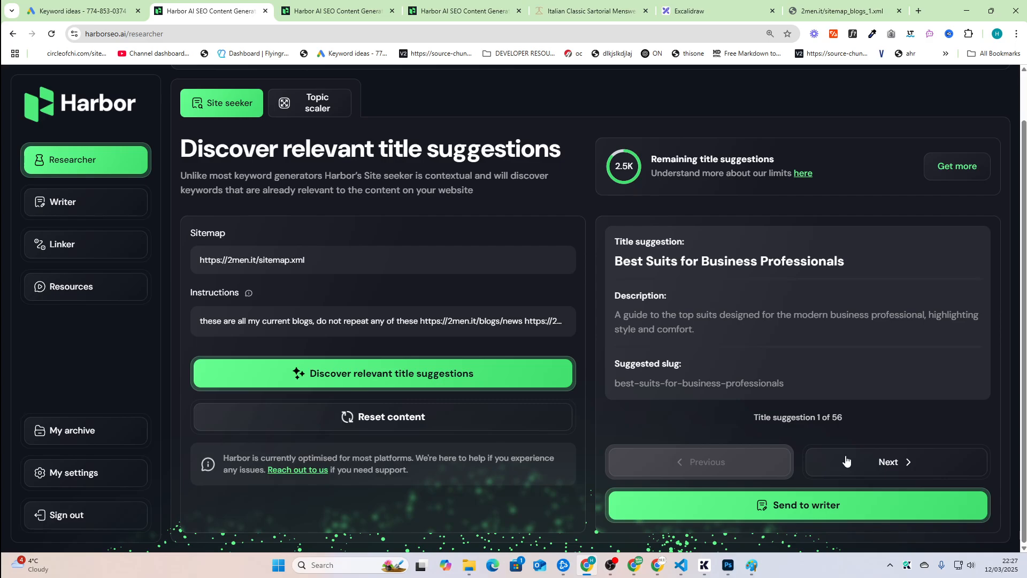
{"action": "left_click", "coordinate": [895, 462]}
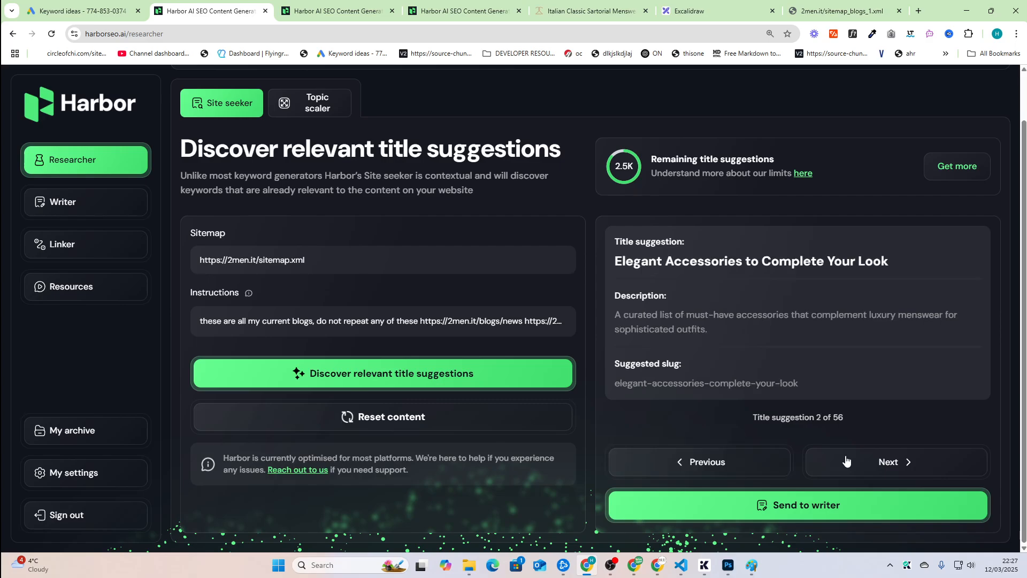
{"action": "left_click", "coordinate": [896, 462]}
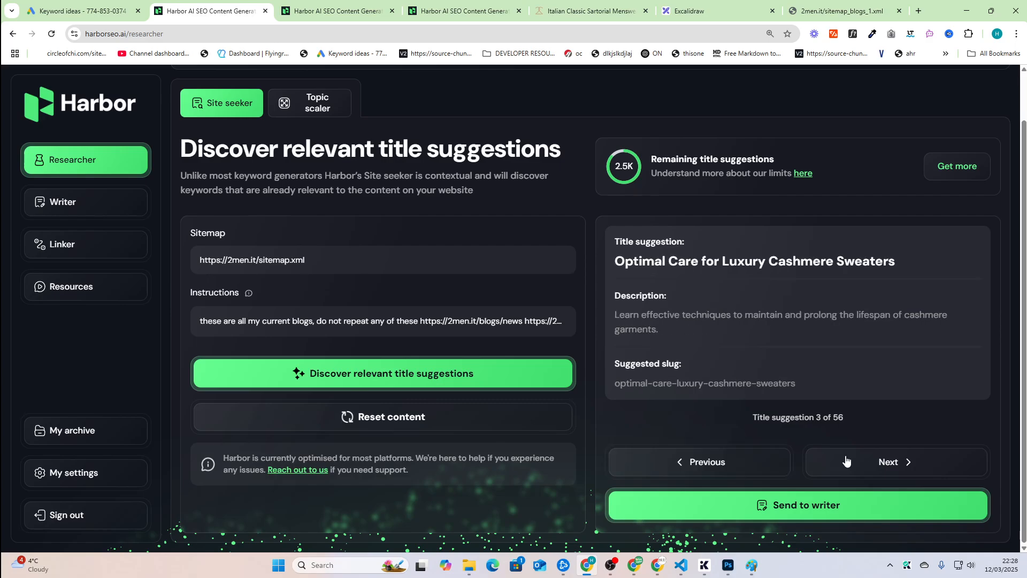
{"action": "left_click", "coordinate": [896, 462]}
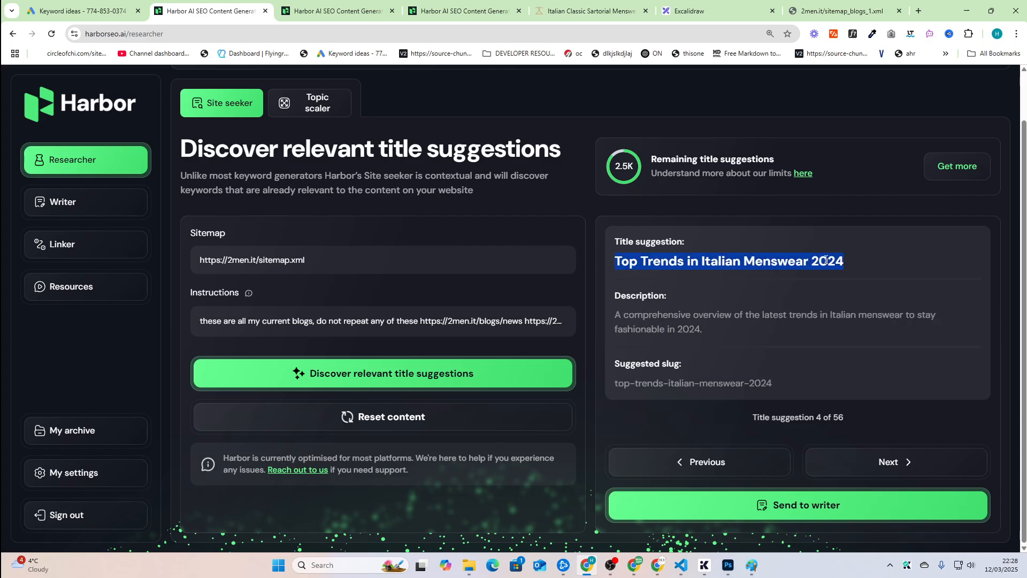
{"action": "left_click", "coordinate": [895, 462]}
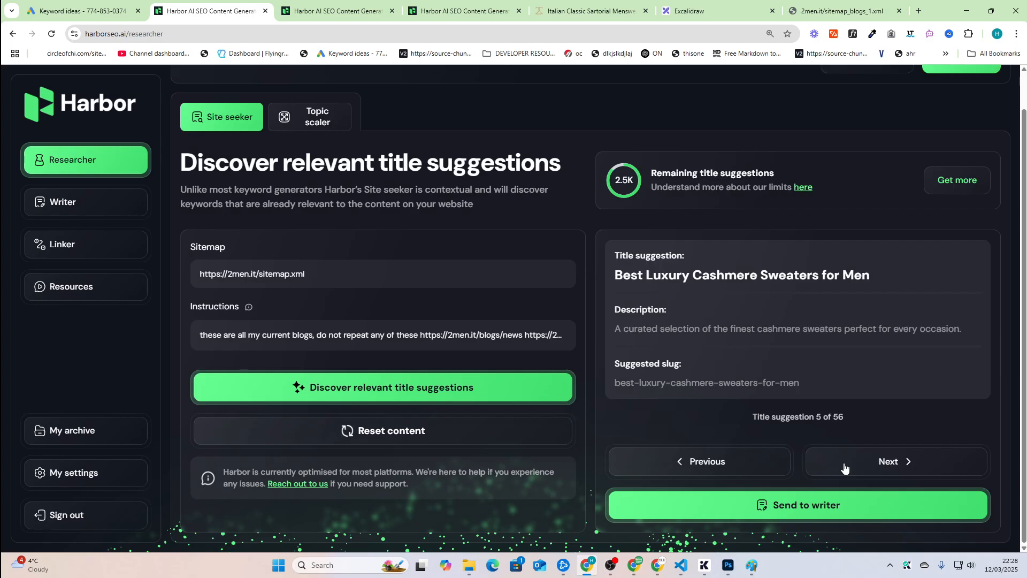
{"action": "double_click", "coordinate": [668, 275]}
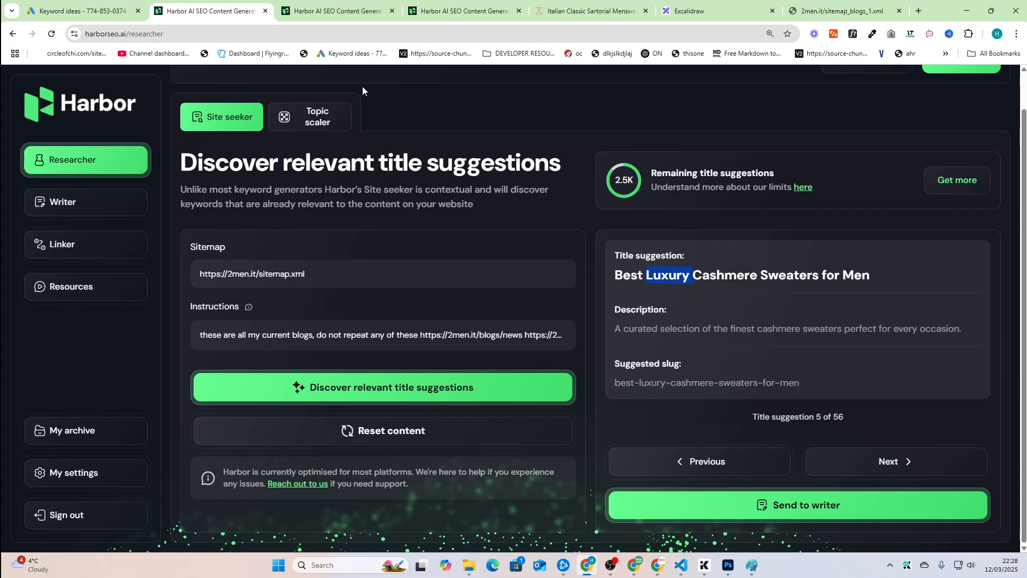
{"action": "left_click", "coordinate": [83, 10]}
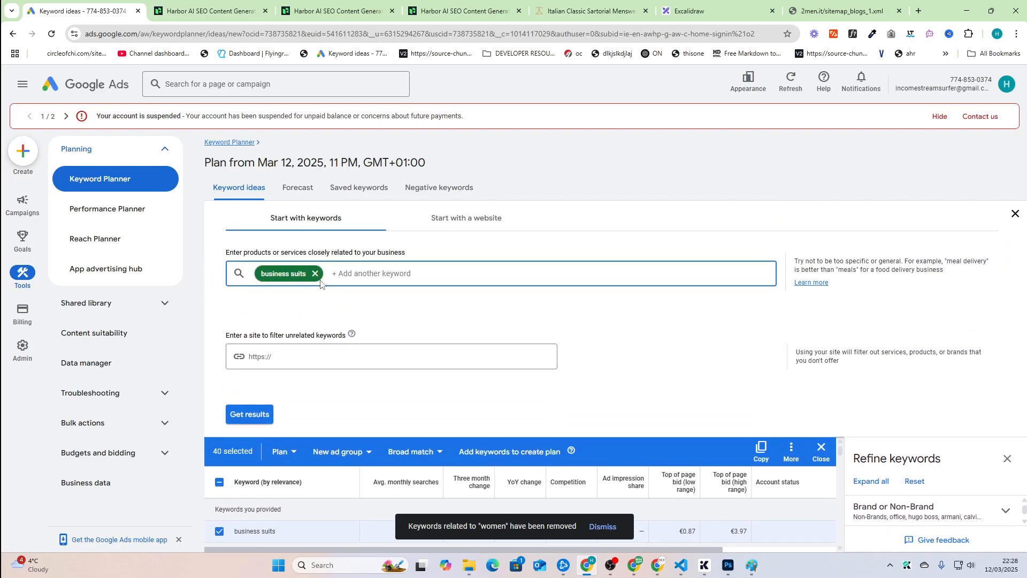
Search Keyword Planner for 'luxury cashmere sweater' and review the resulting ideas.
{"action": "type", "text": "luxury cashmere sweater"}
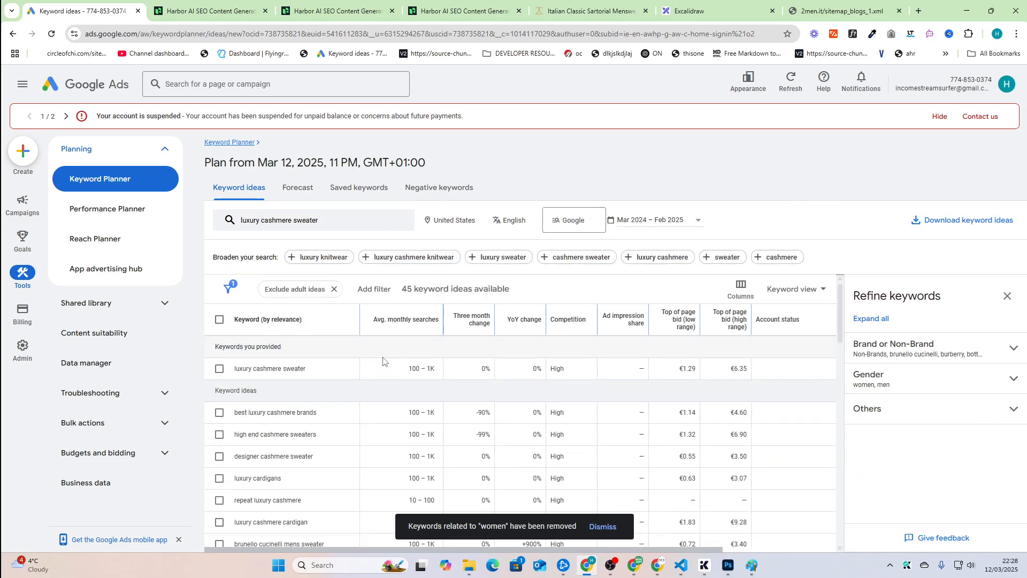
{"action": "scroll", "scroll_direction": "down", "scroll_amount": 3}
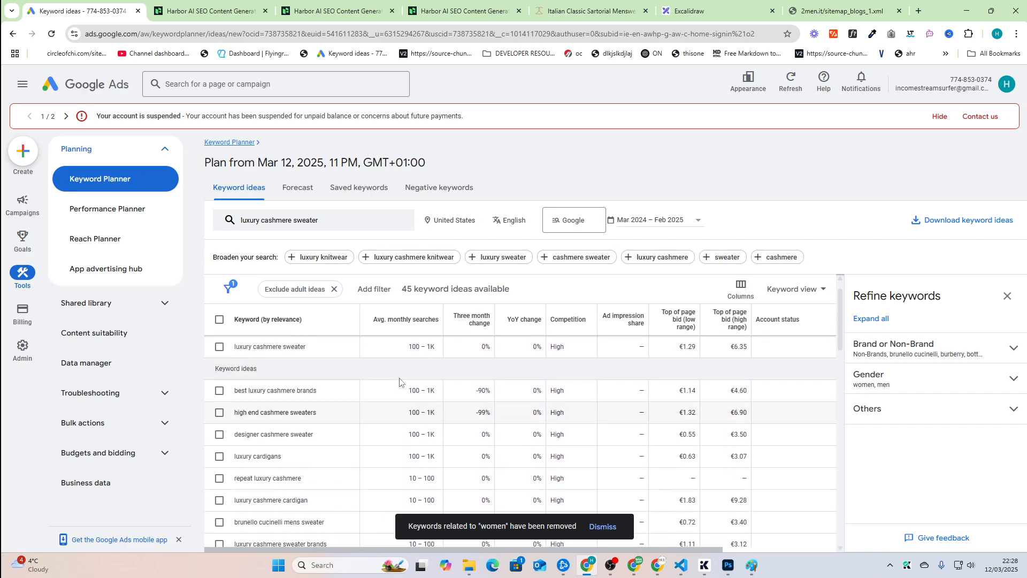
{"action": "left_click", "coordinate": [206, 12]}
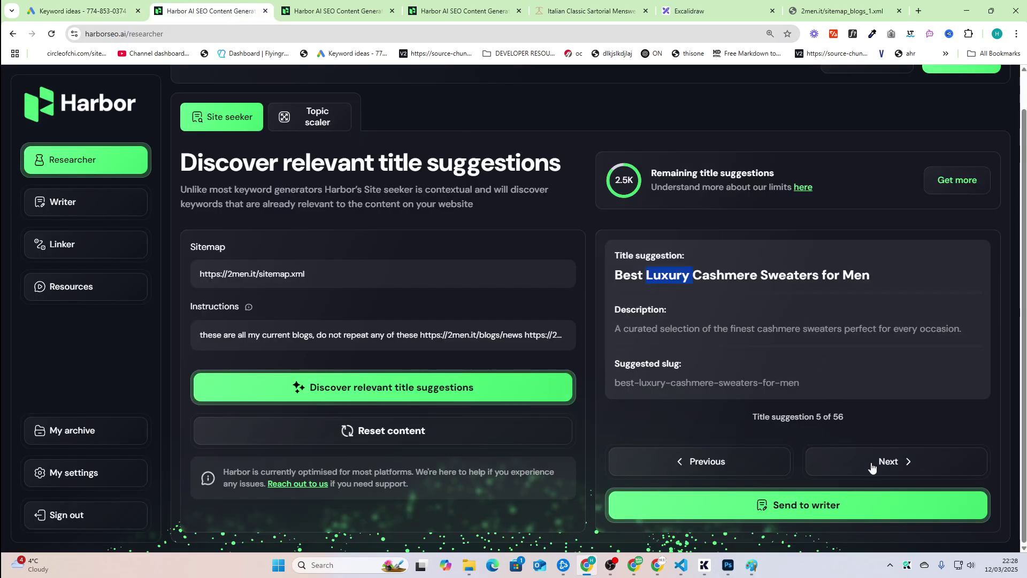
{"action": "left_click", "coordinate": [81, 11]}
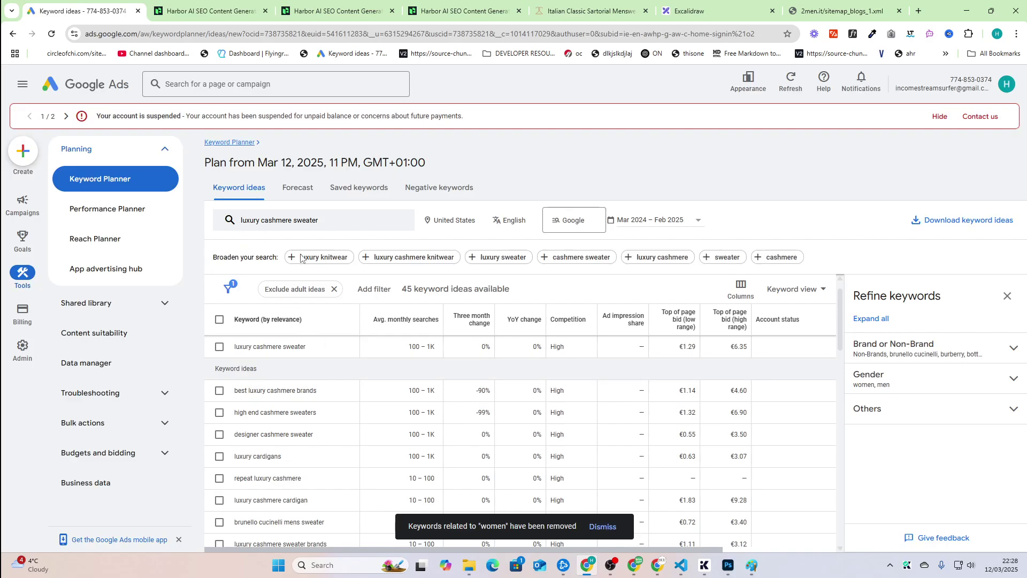
{"action": "left_click", "coordinate": [208, 11]}
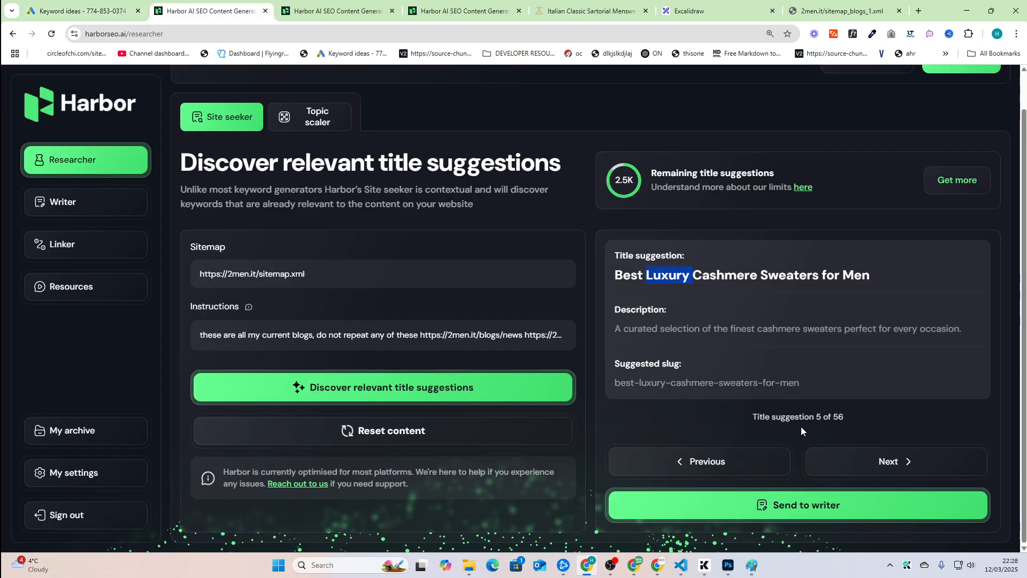
Browse Harbor title suggestions up to 13, 'Optimal Fabrics for Summer Casual Wear'.
{"action": "left_click", "coordinate": [894, 461]}
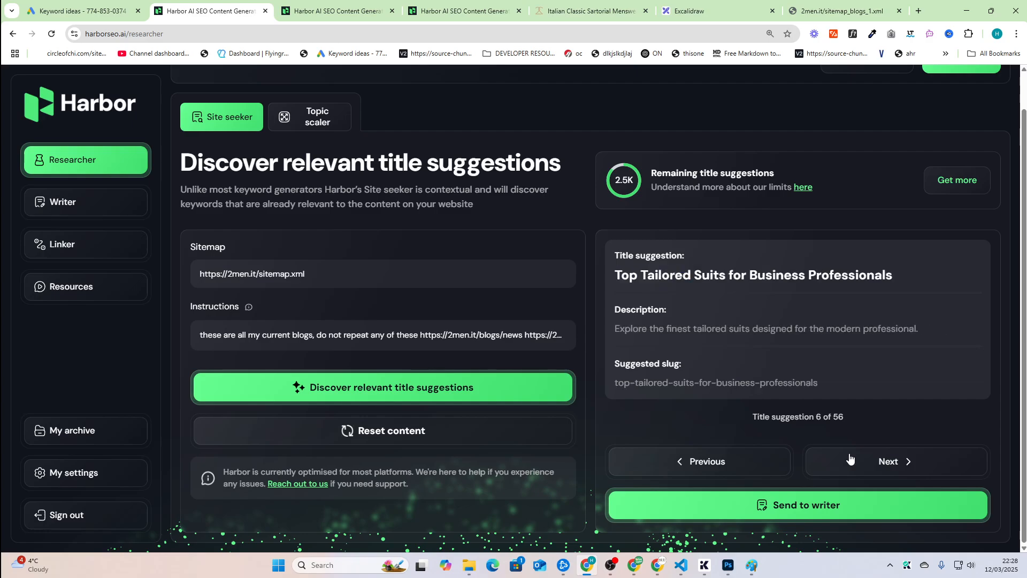
{"action": "left_click", "coordinate": [889, 461]}
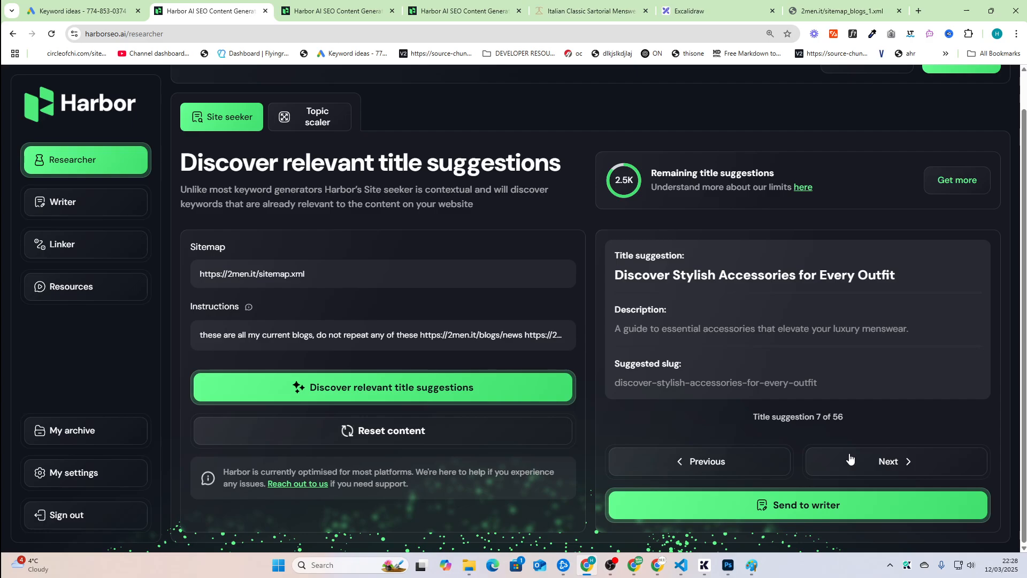
{"action": "left_click", "coordinate": [896, 461]}
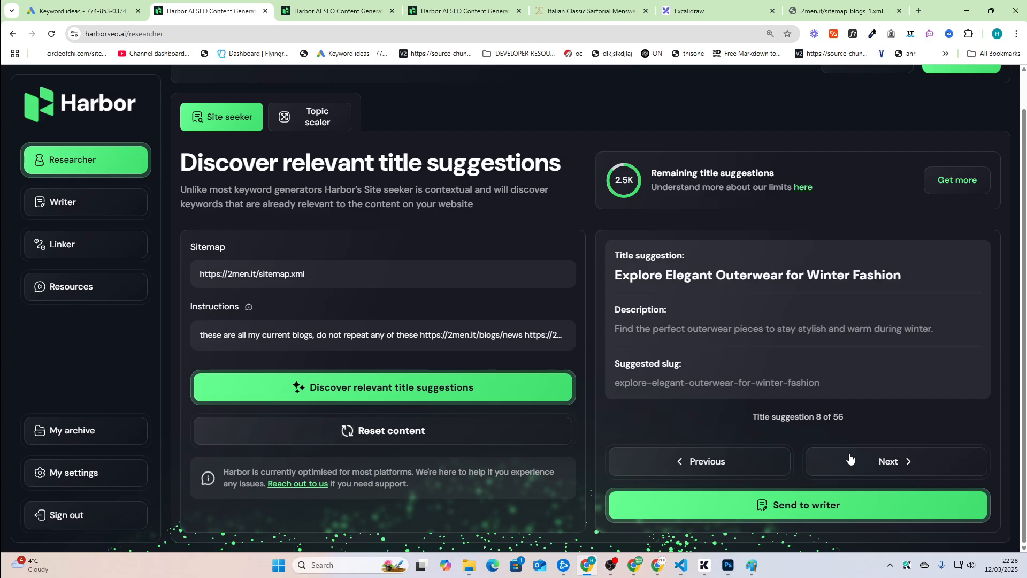
{"action": "left_click", "coordinate": [894, 461]}
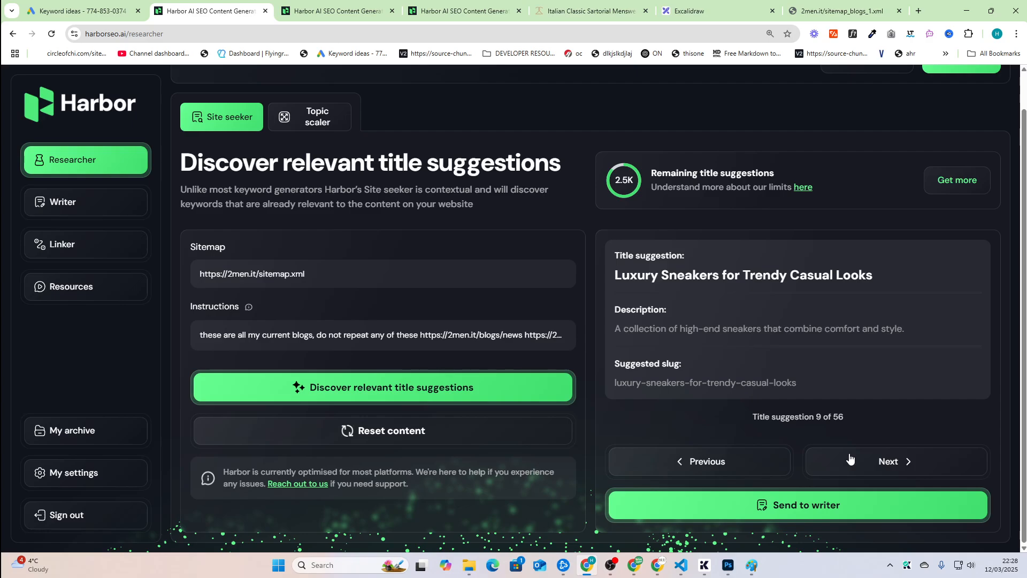
{"action": "left_click", "coordinate": [895, 461]}
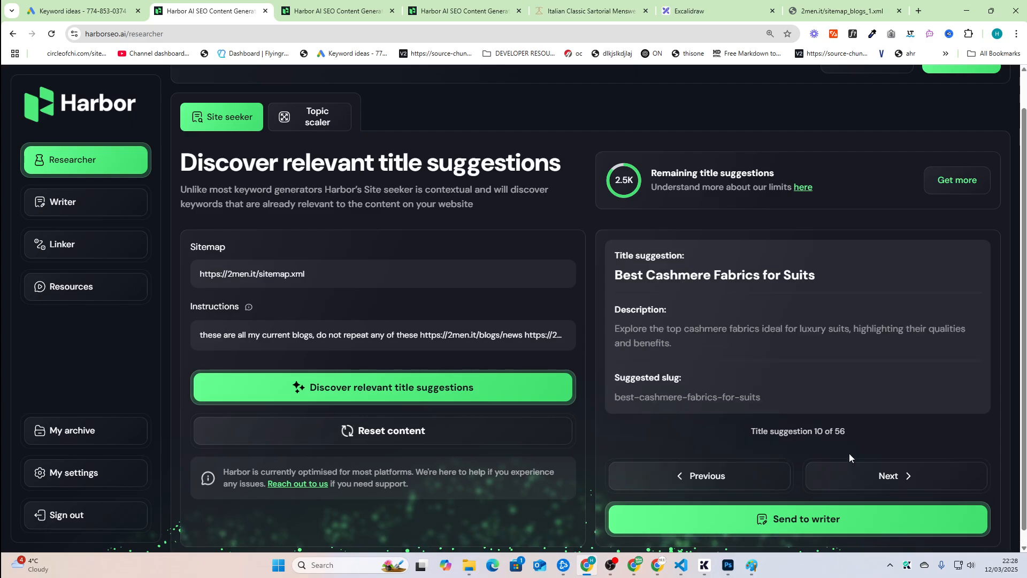
{"action": "mouse_move", "coordinate": [838, 474]}
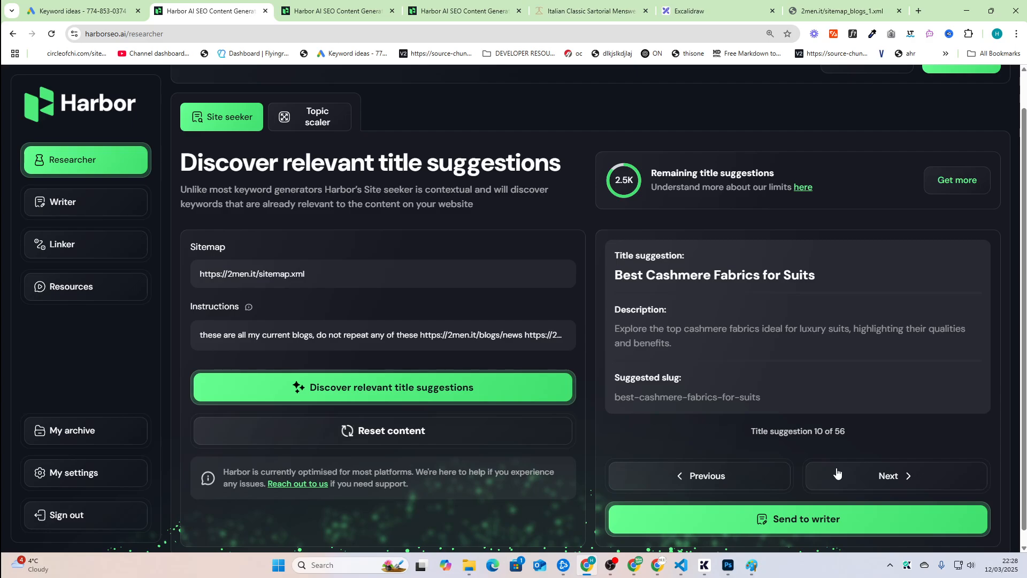
{"action": "left_click", "coordinate": [700, 475]}
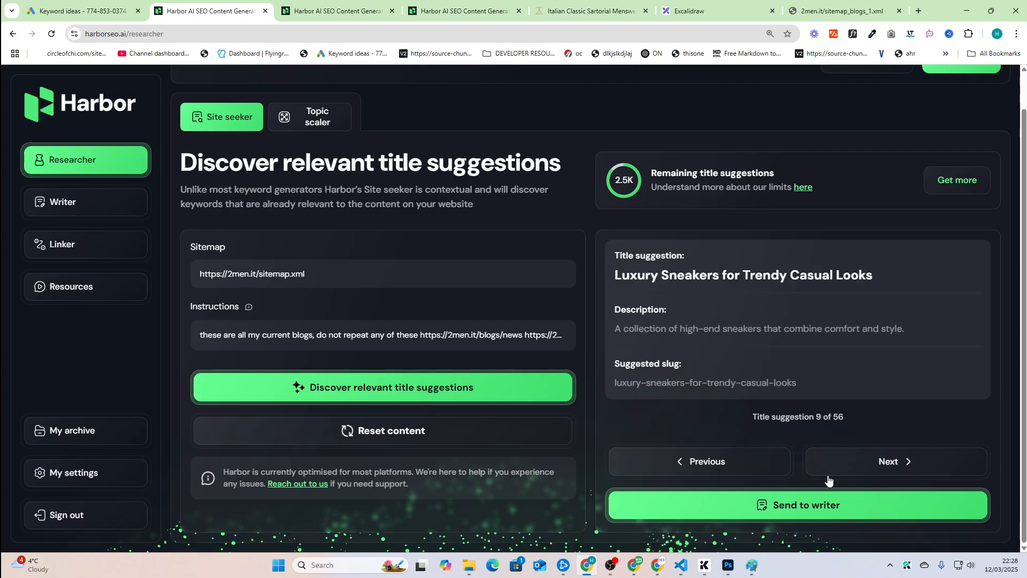
{"action": "left_click", "coordinate": [896, 461]}
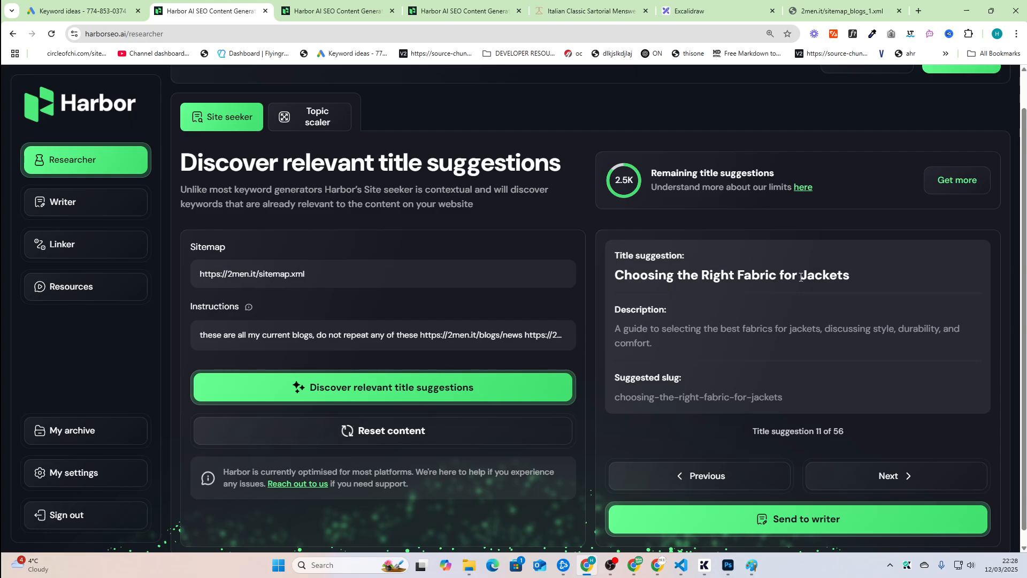
{"action": "left_click", "coordinate": [896, 476]}
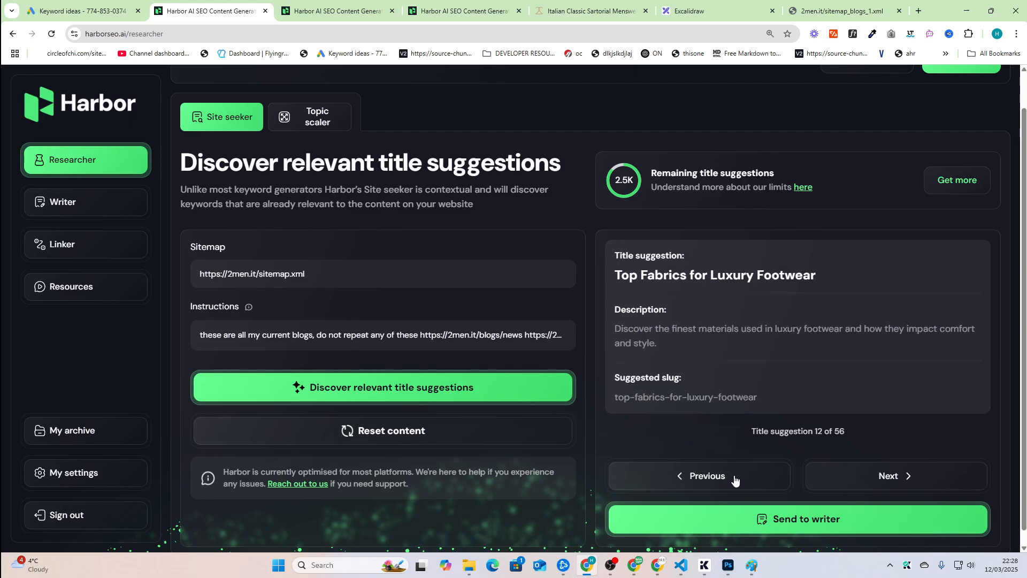
{"action": "mouse_move", "coordinate": [836, 476]}
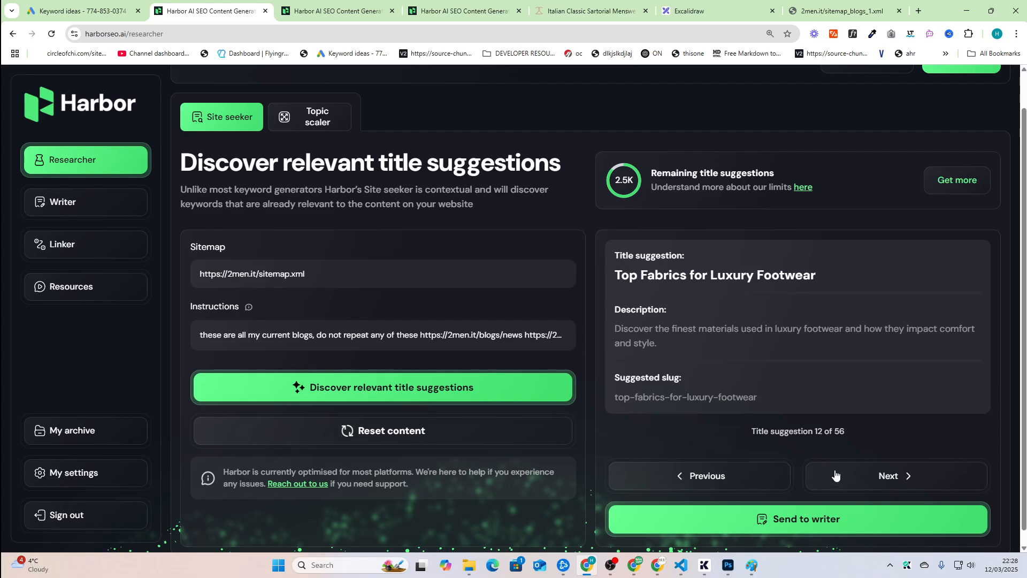
{"action": "left_click", "coordinate": [895, 475]}
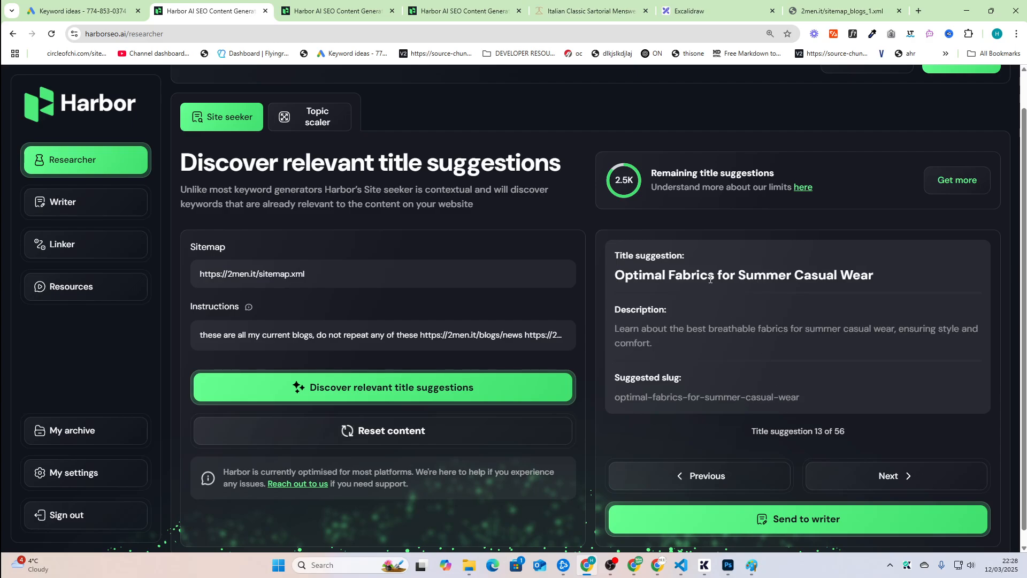
{"action": "left_click", "coordinate": [80, 11]}
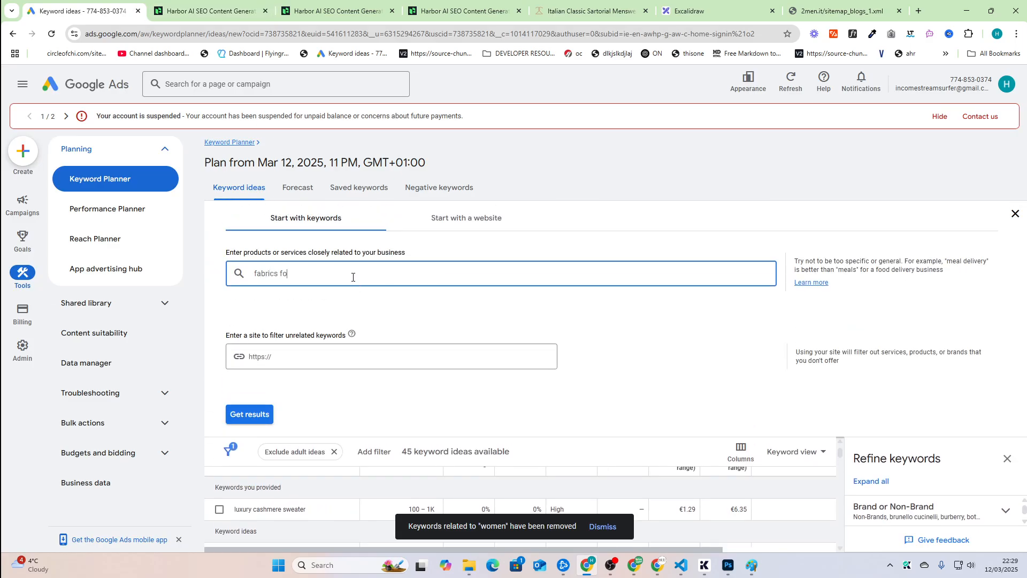
Get 506 Keyword Planner ideas for 'fabrics for summer' and copy the top 100.
{"action": "left_click", "coordinate": [250, 414]}
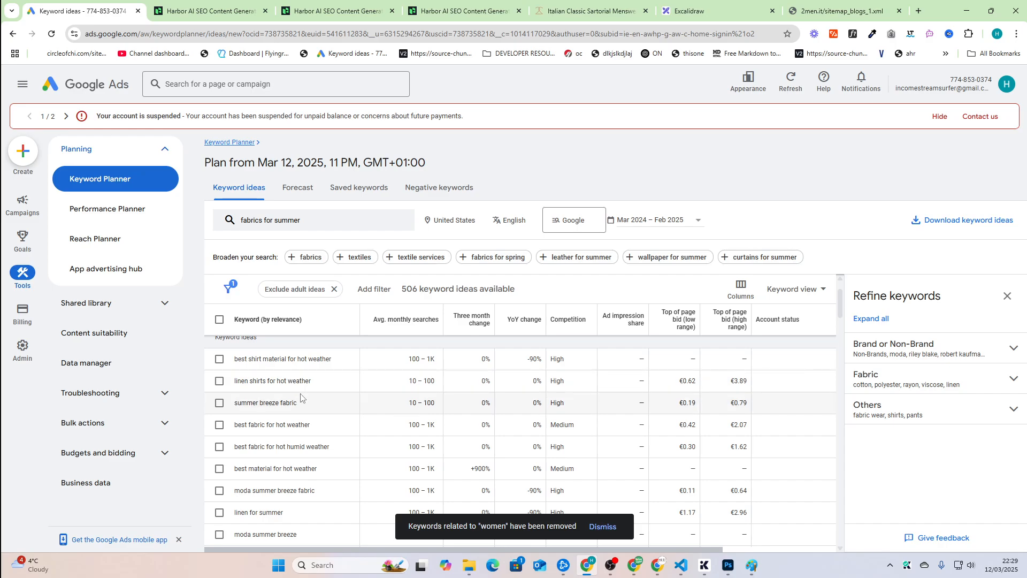
{"action": "scroll", "scroll_direction": "up", "scroll_amount": 3}
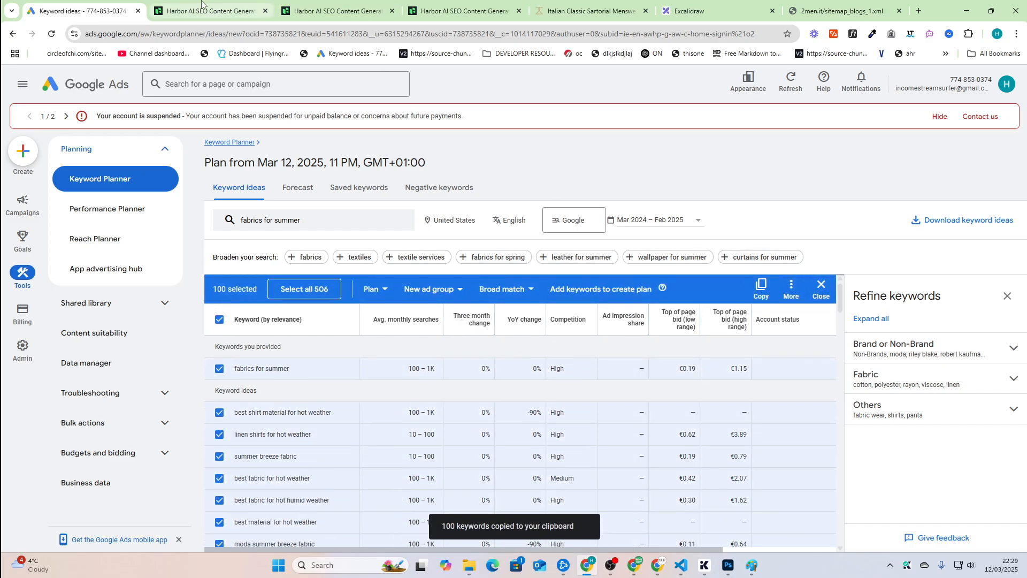
{"action": "left_click", "coordinate": [209, 11]}
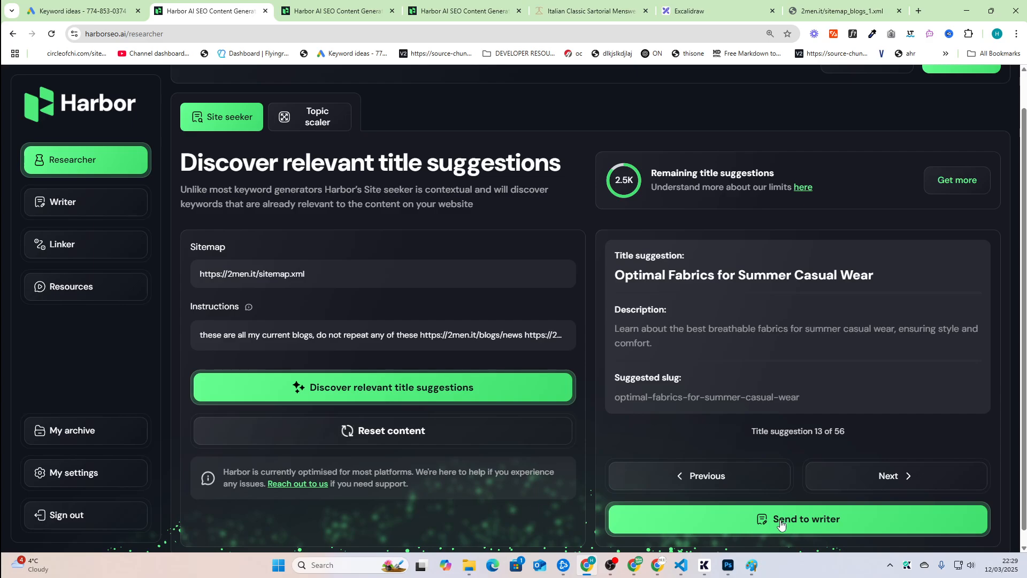
Send 'Optimal Fabrics for Summer Casual Wear' to the writer with 'Try and use these keywords:' instructions.
{"action": "left_click", "coordinate": [797, 519]}
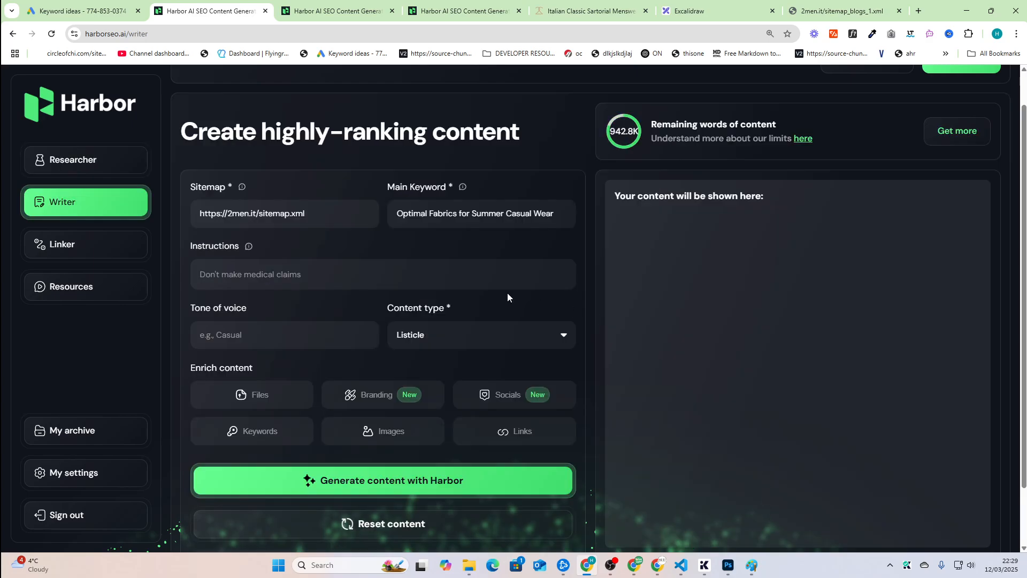
{"action": "type", "text": "best textile for summer"}
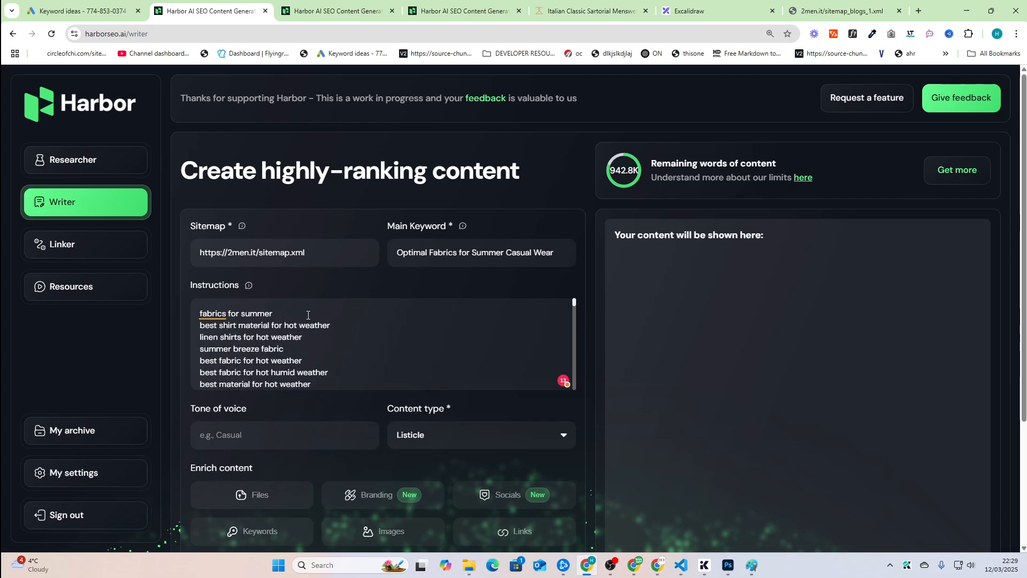
{"action": "type", "text": "Try"}
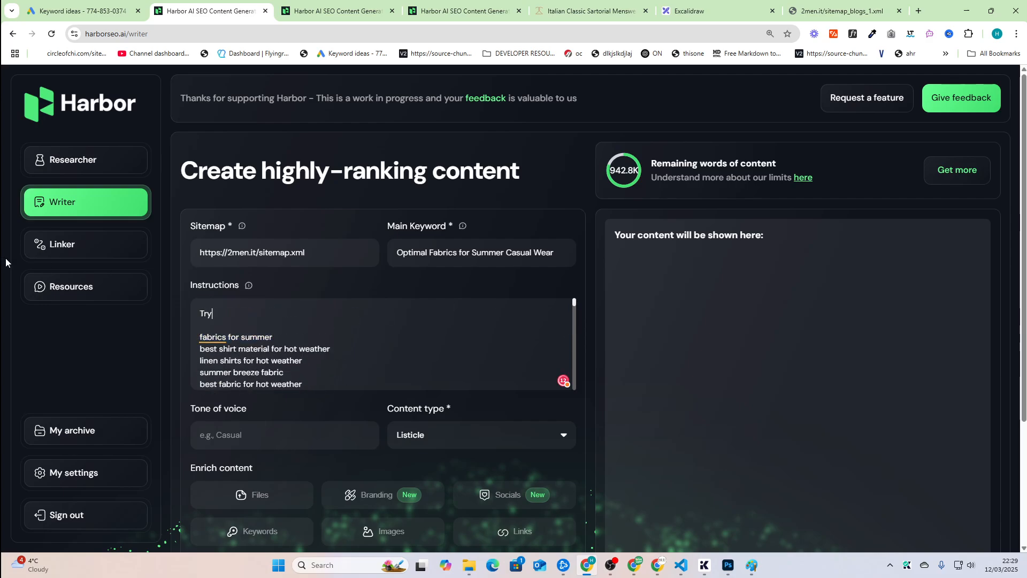
{"action": "type", "text": "and use these keywords:"}
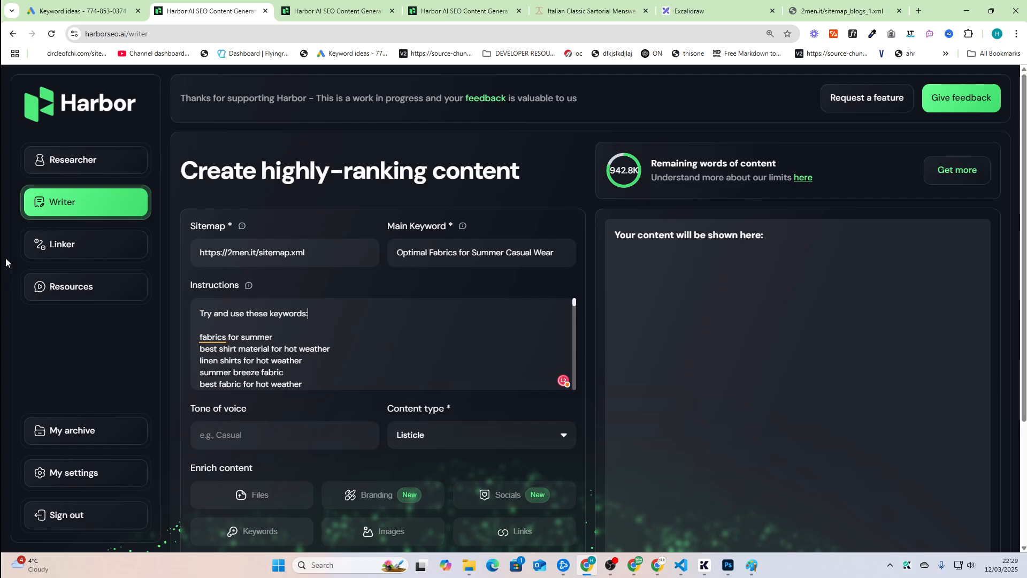
{"action": "scroll", "scroll_direction": "down", "scroll_amount": 3}
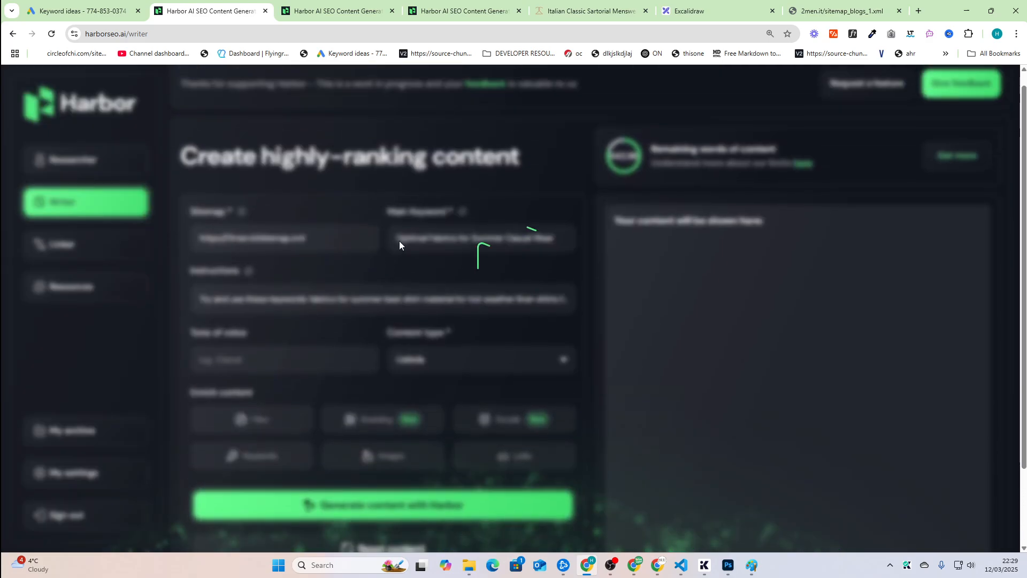
{"action": "left_click", "coordinate": [334, 11]}
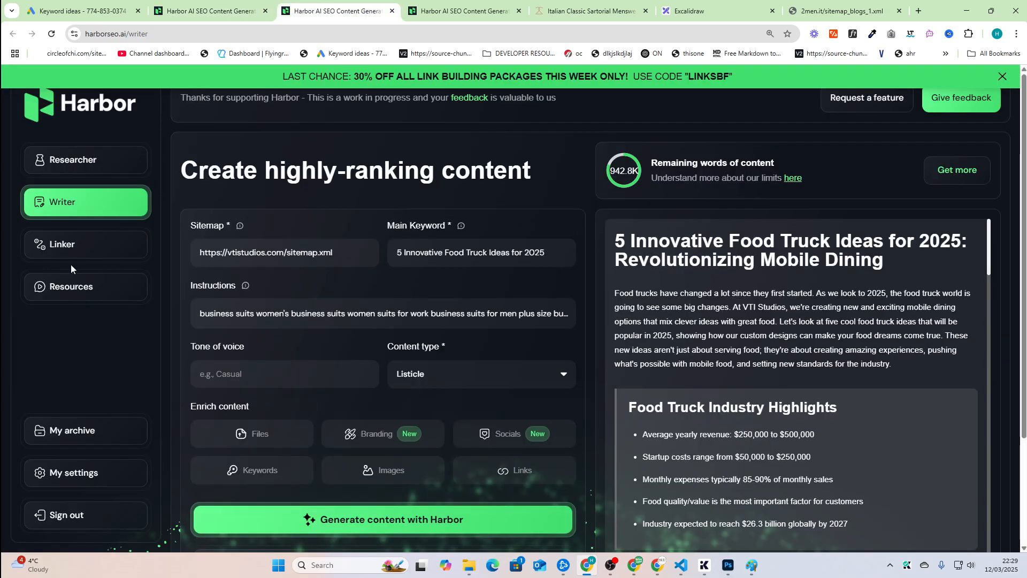
Download all 56 archived 2men.it Site seeker title suggestions from My archive.
{"action": "left_click", "coordinate": [73, 430]}
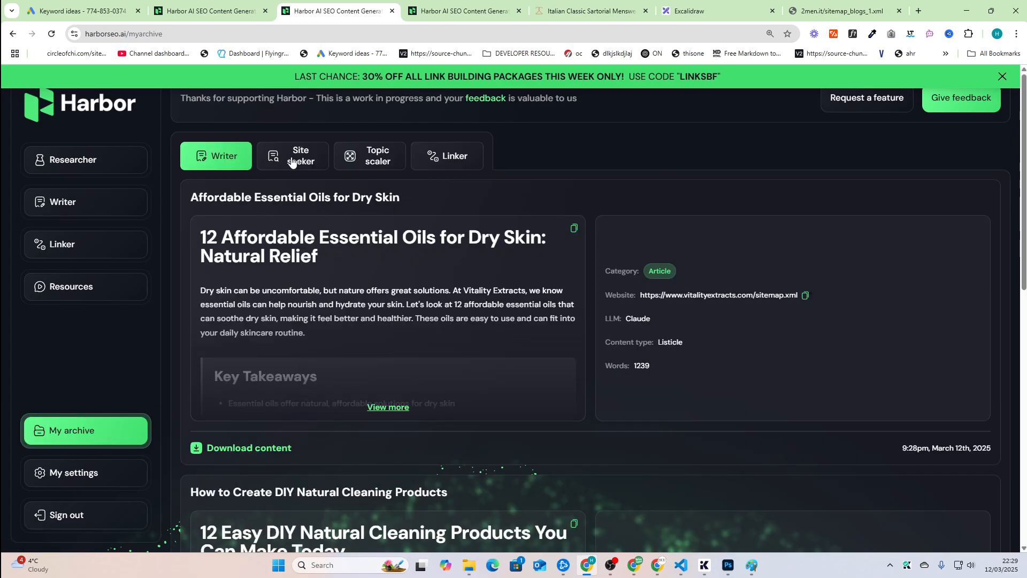
{"action": "left_click", "coordinate": [292, 156]}
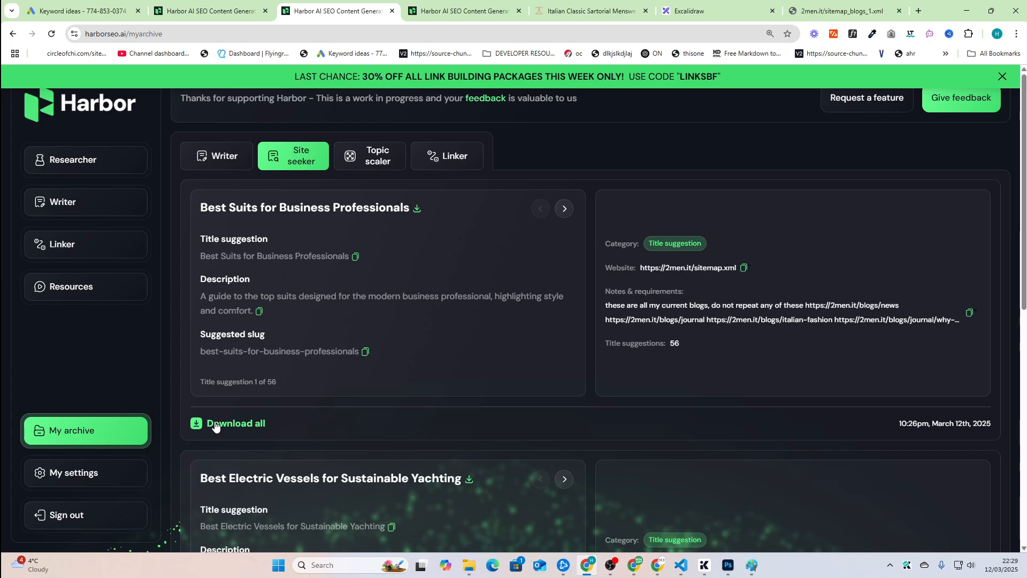
{"action": "left_click", "coordinate": [227, 423]}
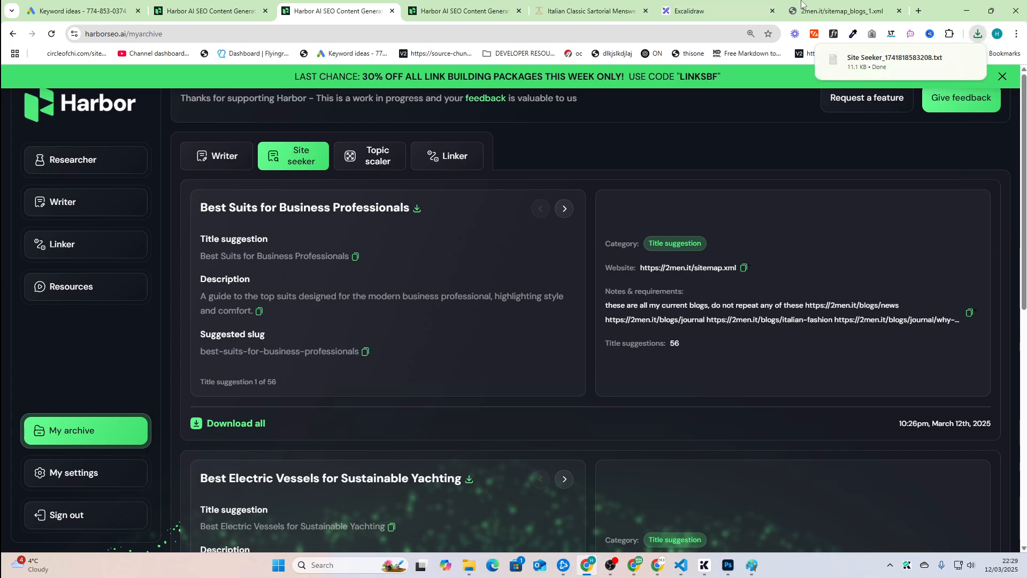
{"action": "left_click", "coordinate": [894, 59]}
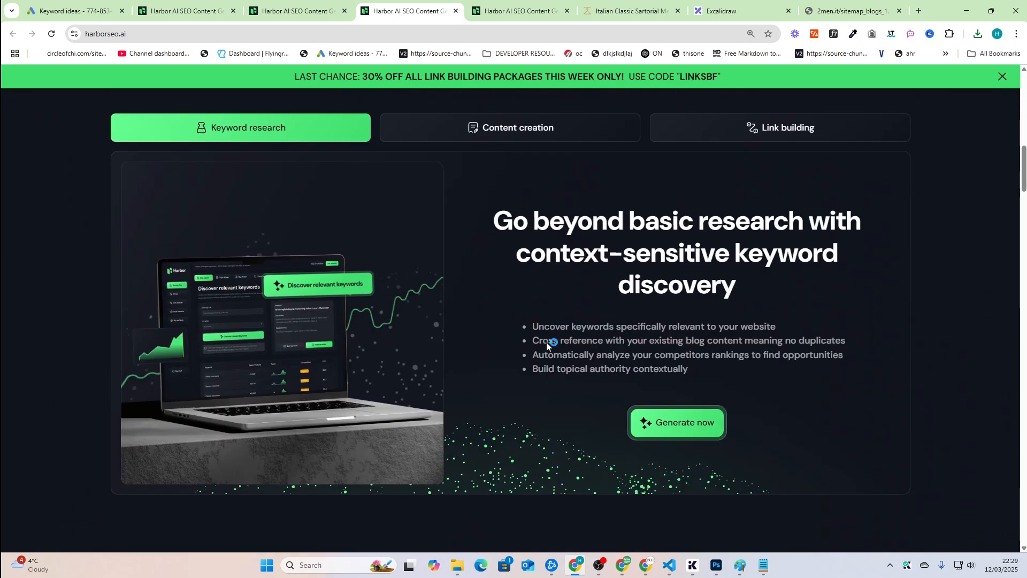
{"action": "scroll", "scroll_direction": "down", "scroll_amount": 3}
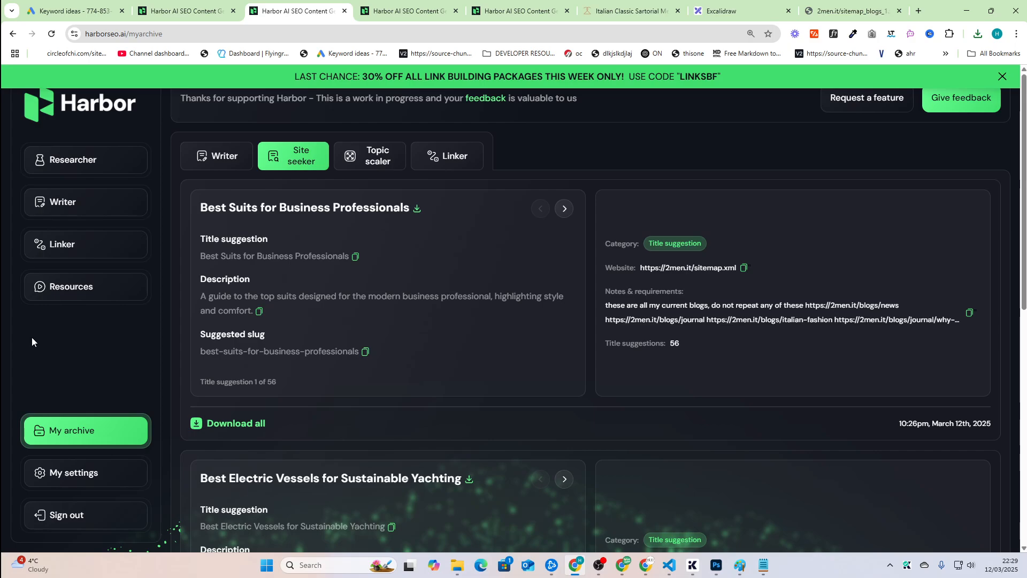
{"action": "mouse_move", "coordinate": [34, 338]}
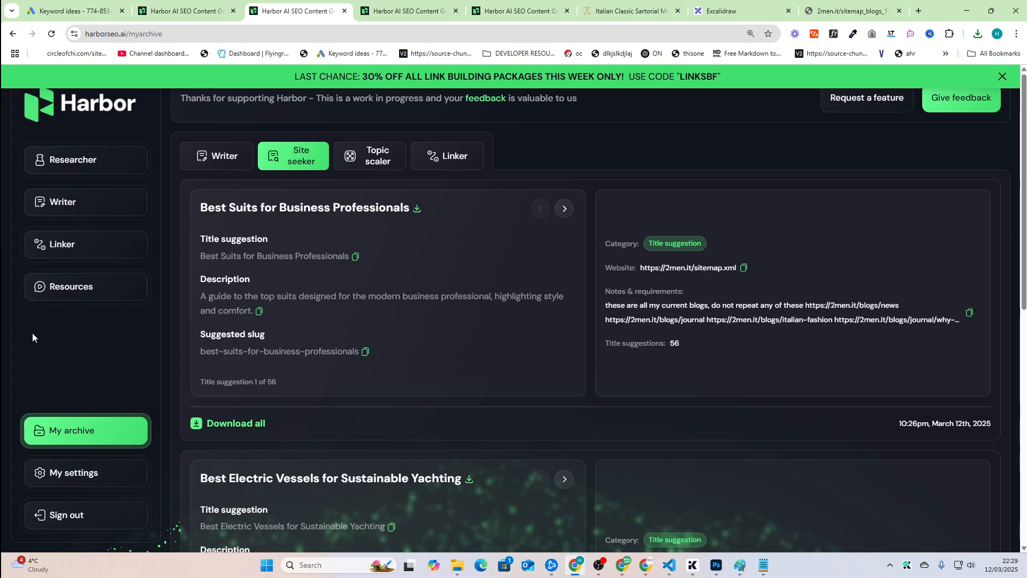
{"action": "mouse_move", "coordinate": [916, 8]}
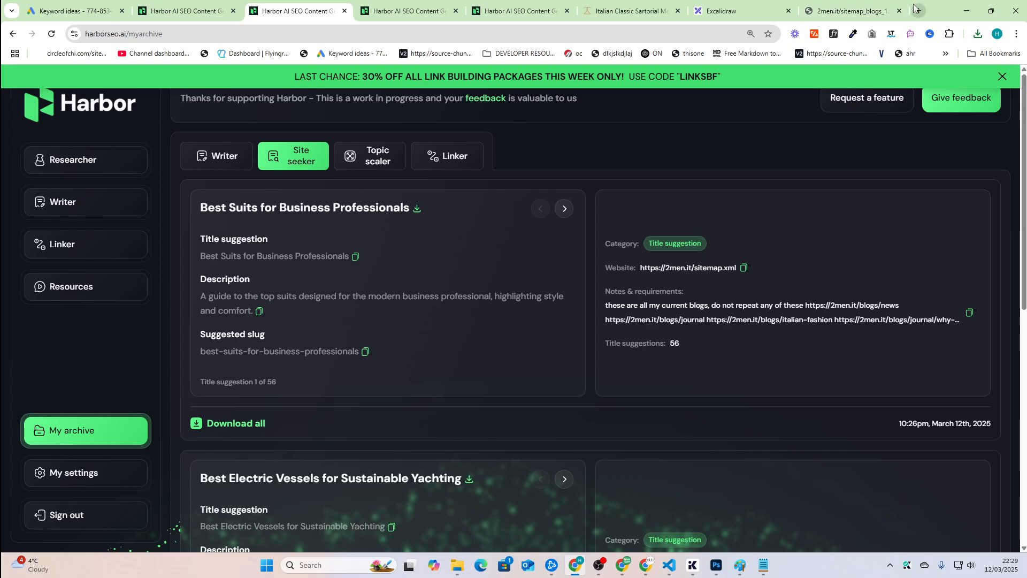
Go to dev.harborseo.ai to preview the in-development Reworker / Reblogger page.
{"action": "type", "text": "dev.harbors"}
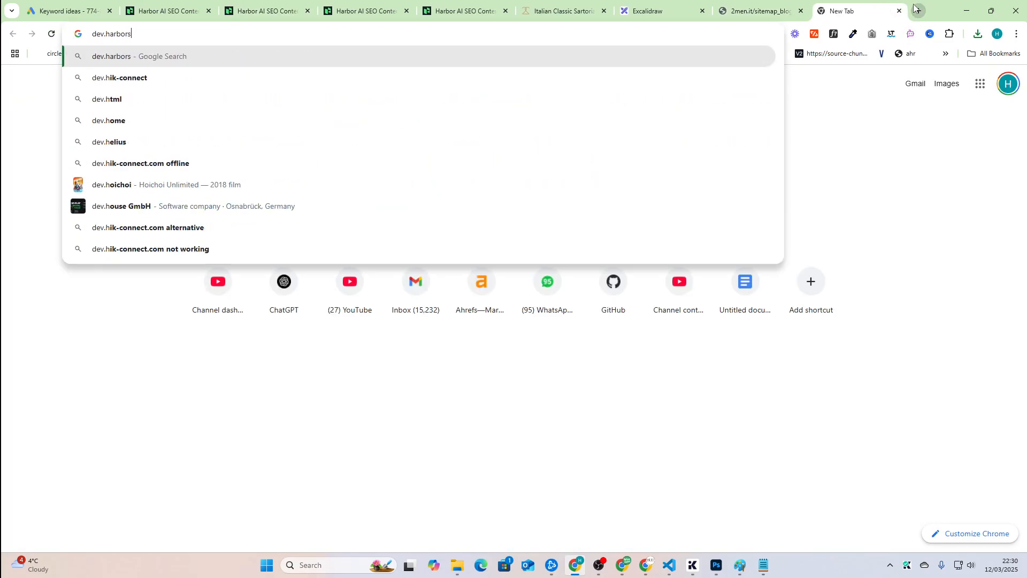
{"action": "type", "text": "dev.harborseo.ai/reworker"}
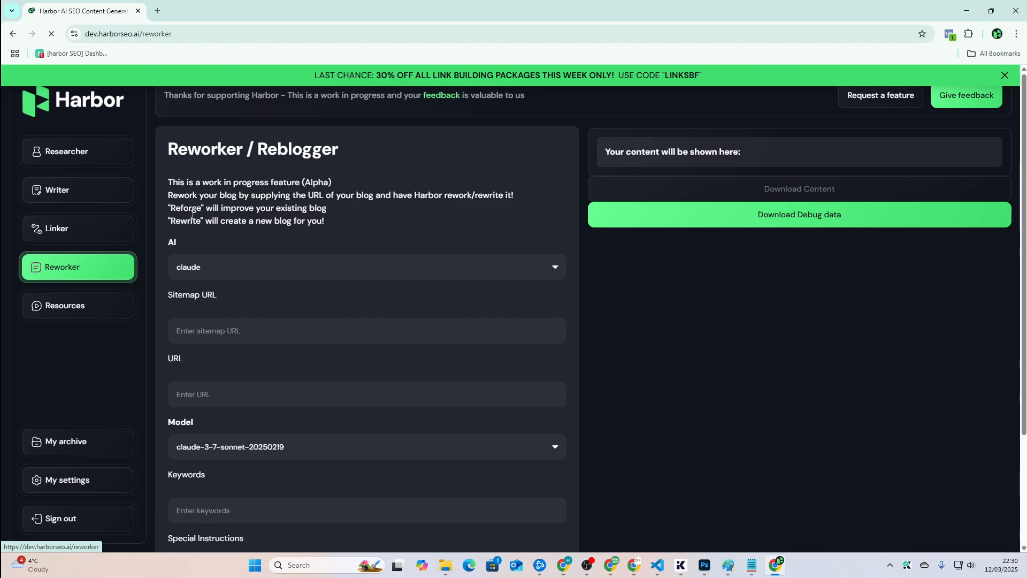
{"action": "mouse_move", "coordinate": [241, 263]}
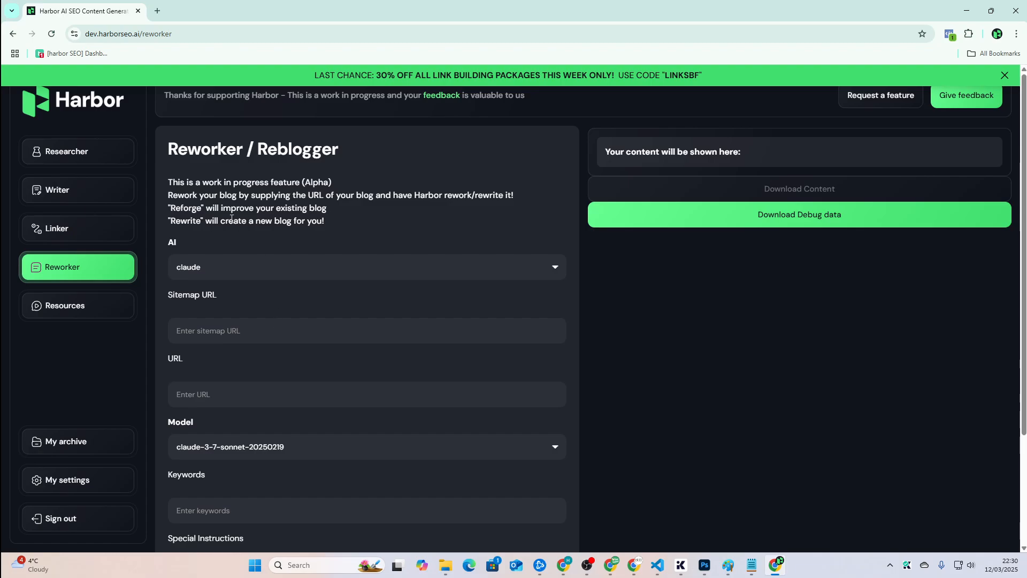
{"action": "scroll", "scroll_direction": "down", "scroll_amount": 3}
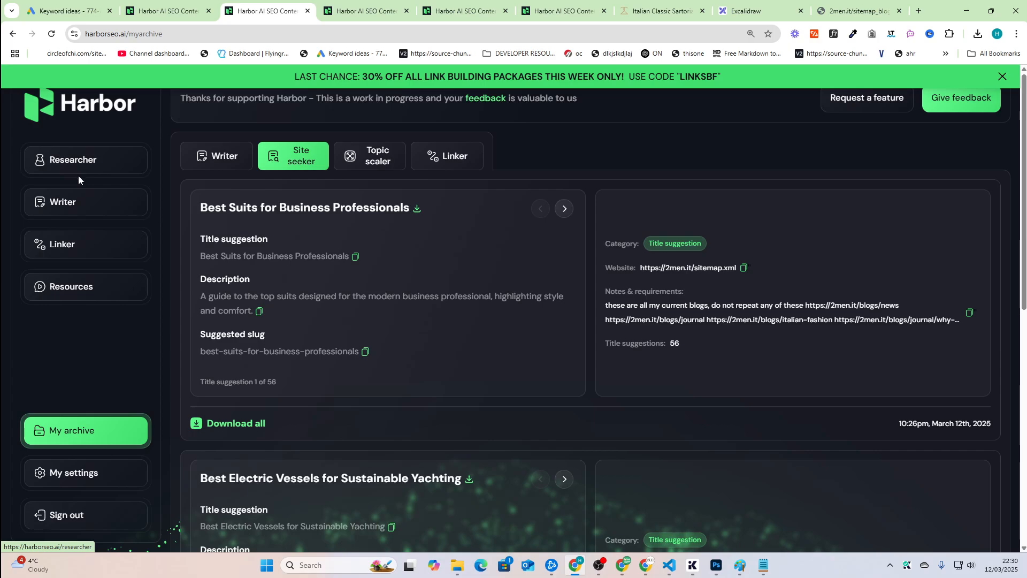
{"action": "mouse_move", "coordinate": [575, 187]}
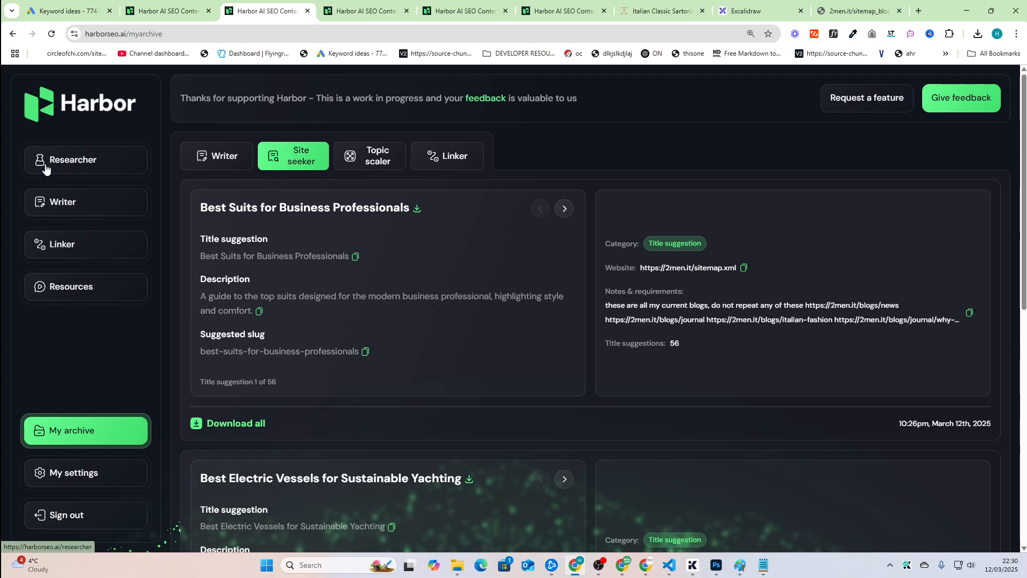
Reopen the Researcher's Site seeker results for 2men.it at title suggestion 1 of 56.
{"action": "left_click", "coordinate": [72, 160]}
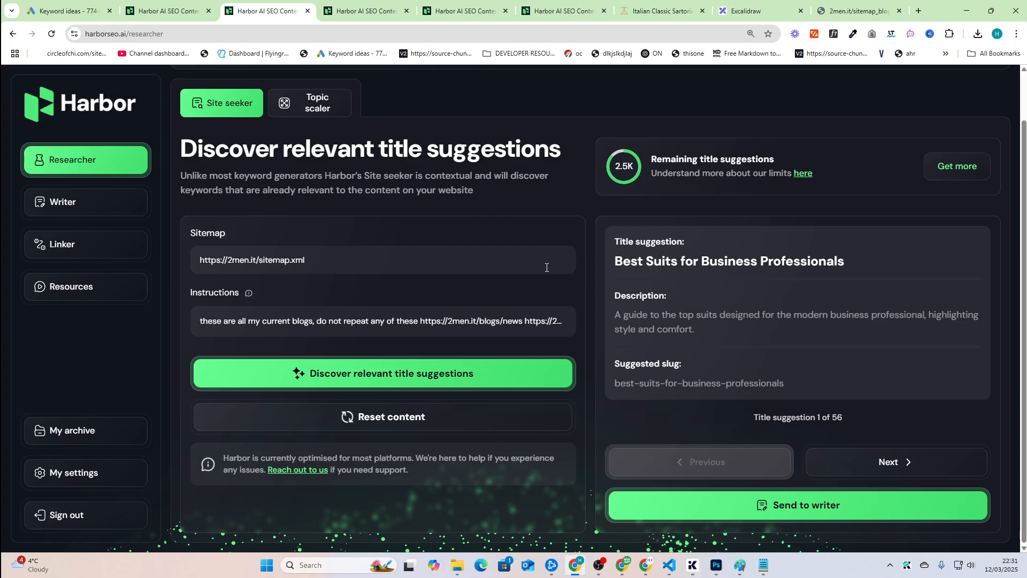
{"action": "mouse_move", "coordinate": [546, 272]}
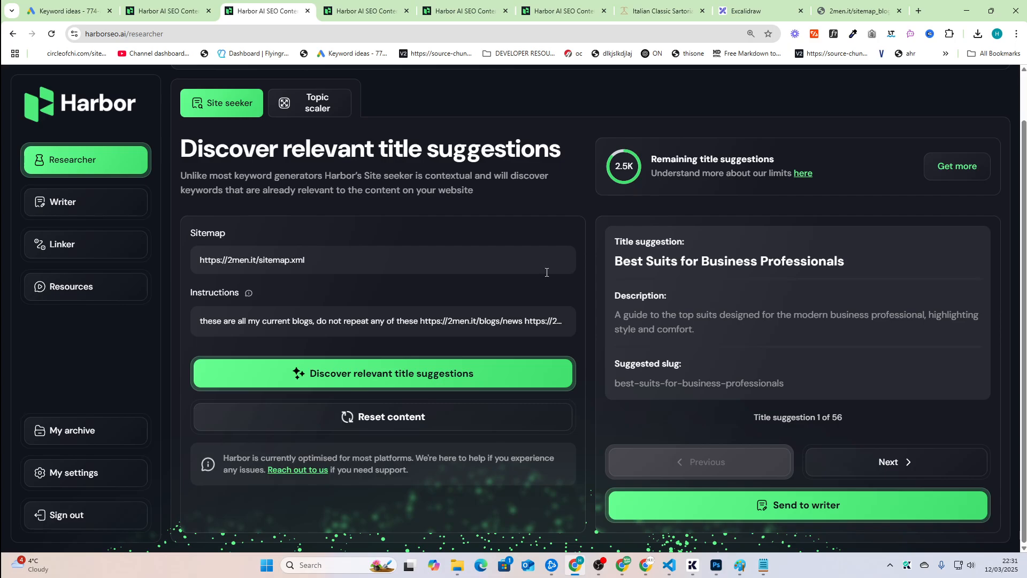
{"action": "mouse_move", "coordinate": [537, 270]}
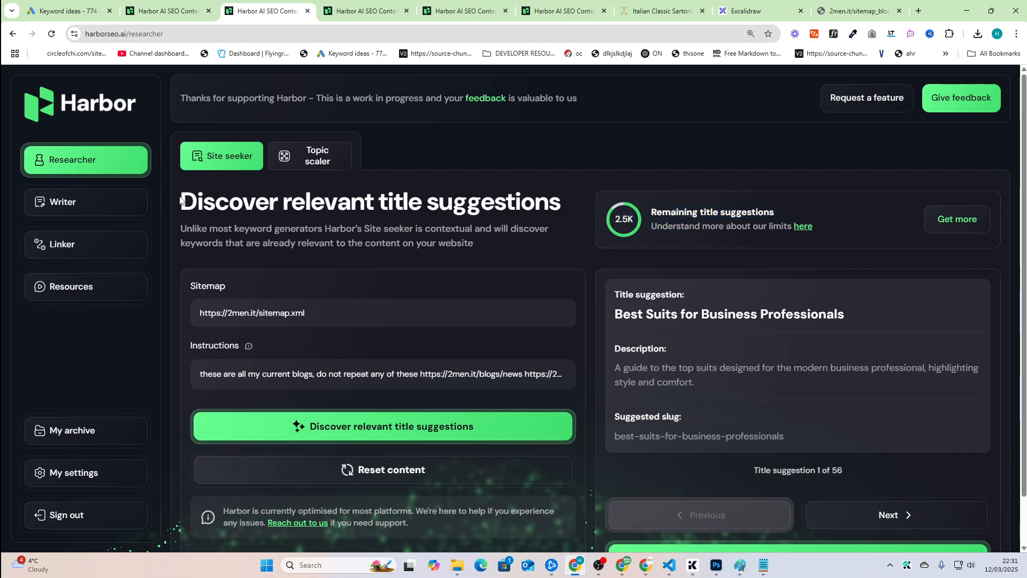
{"action": "mouse_move", "coordinate": [467, 256]}
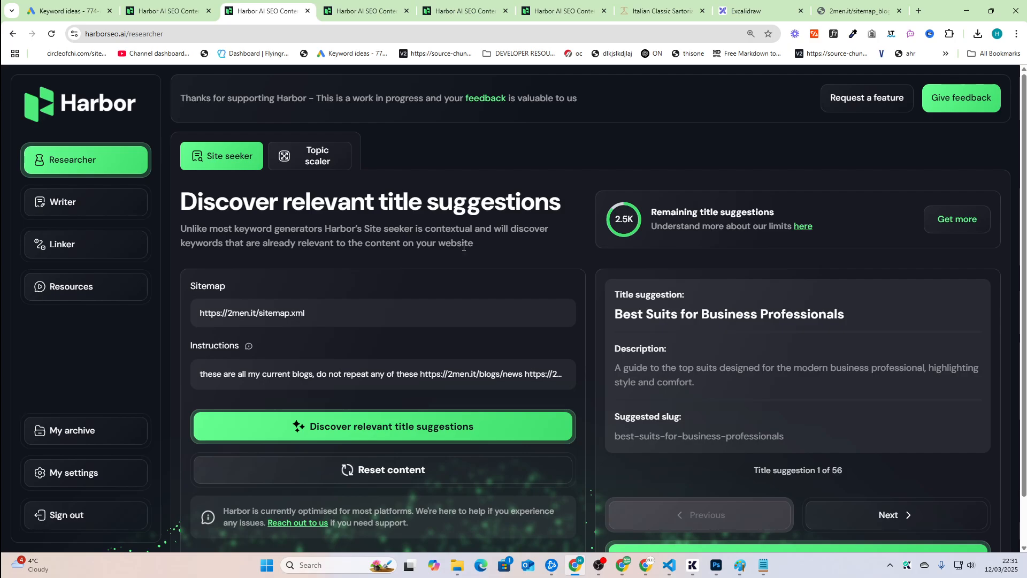
{"action": "left_click", "coordinate": [383, 374]}
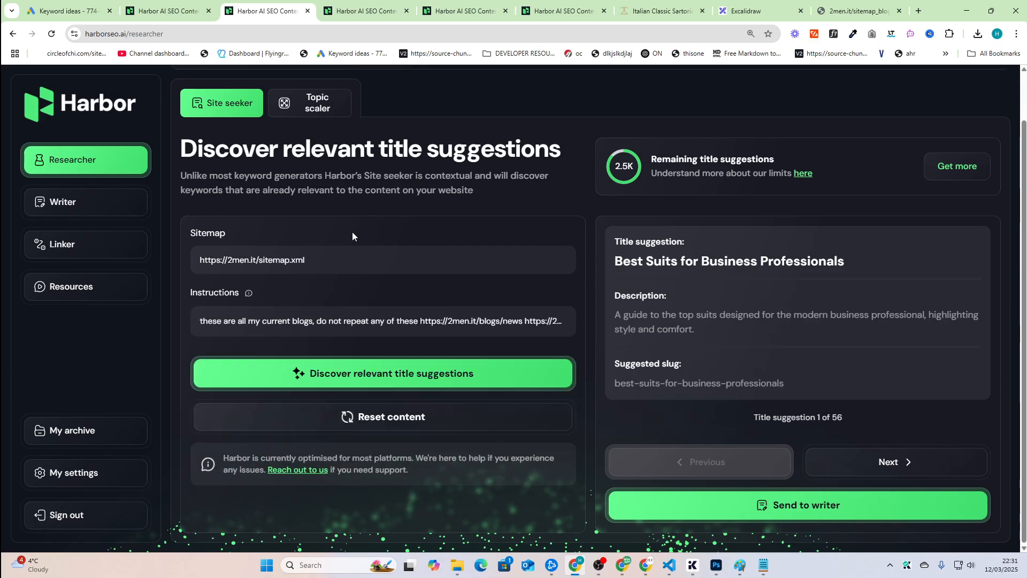
{"action": "mouse_move", "coordinate": [375, 297]}
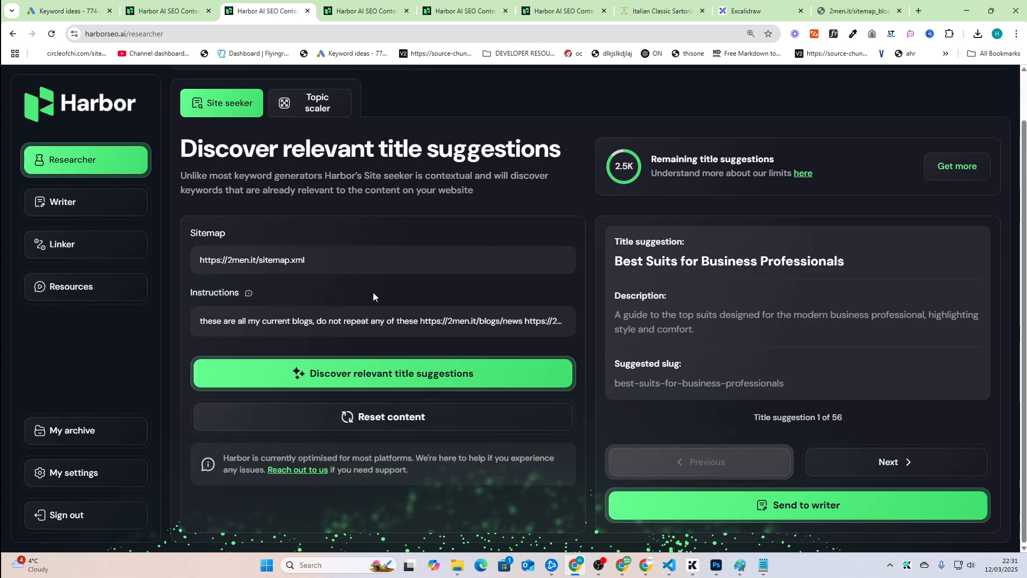